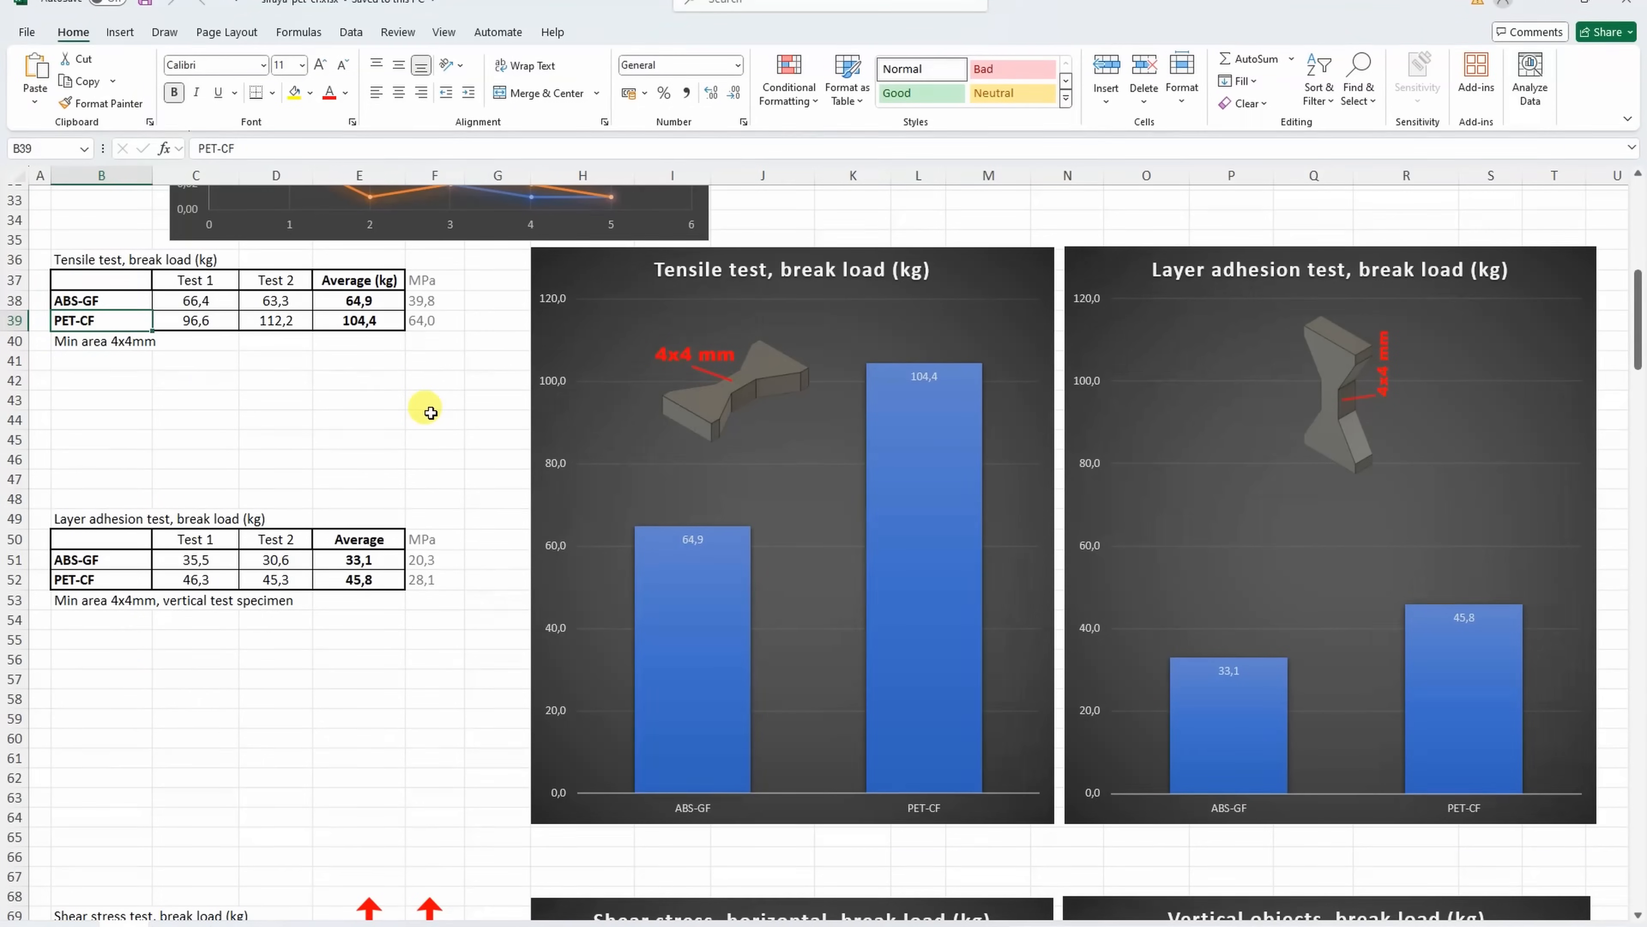
Step: Review the ABS-GF and PET-CF tensile rows, then scroll to the Temperature test table and chart
left_click(101, 300)
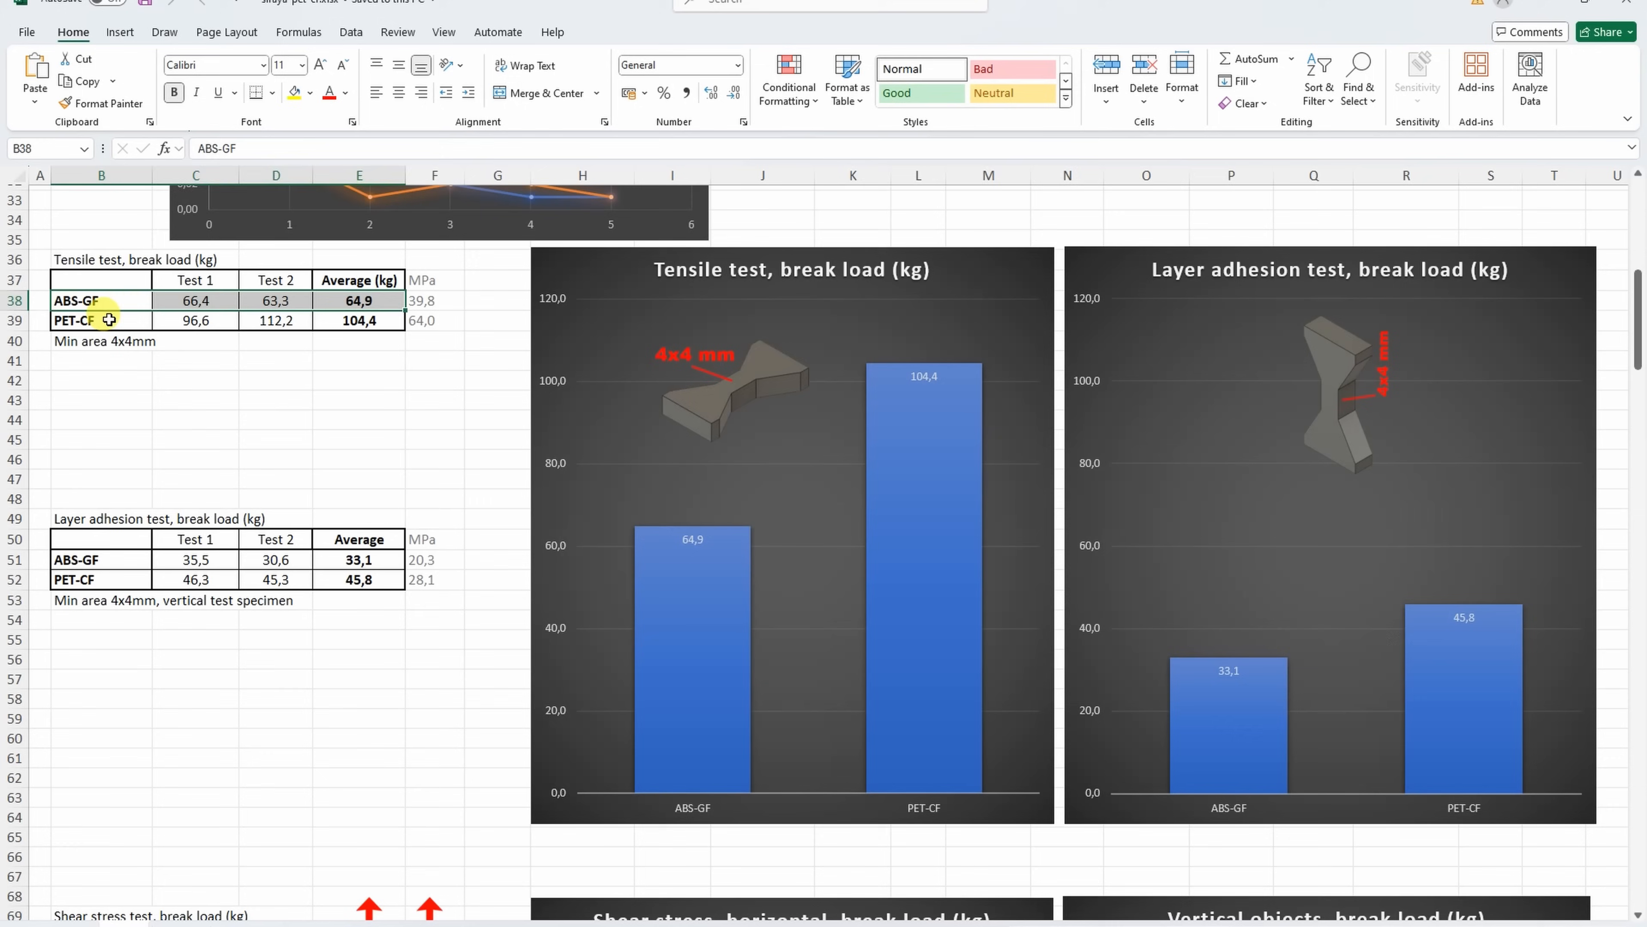
left_click(102, 320)
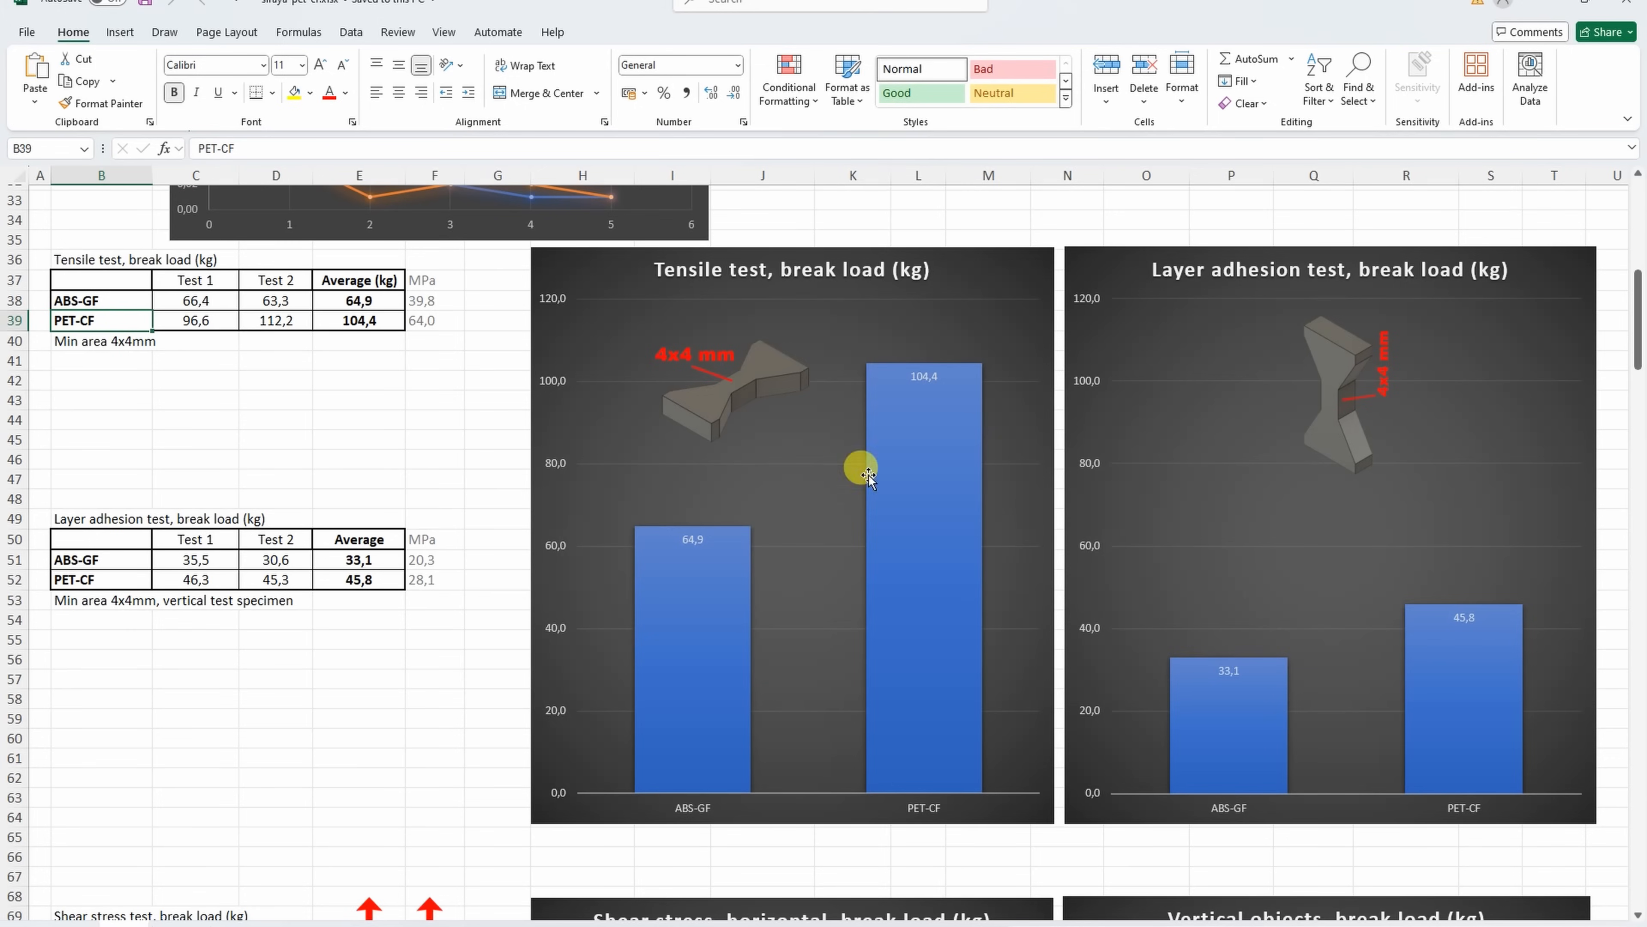
mouse_move(919, 323)
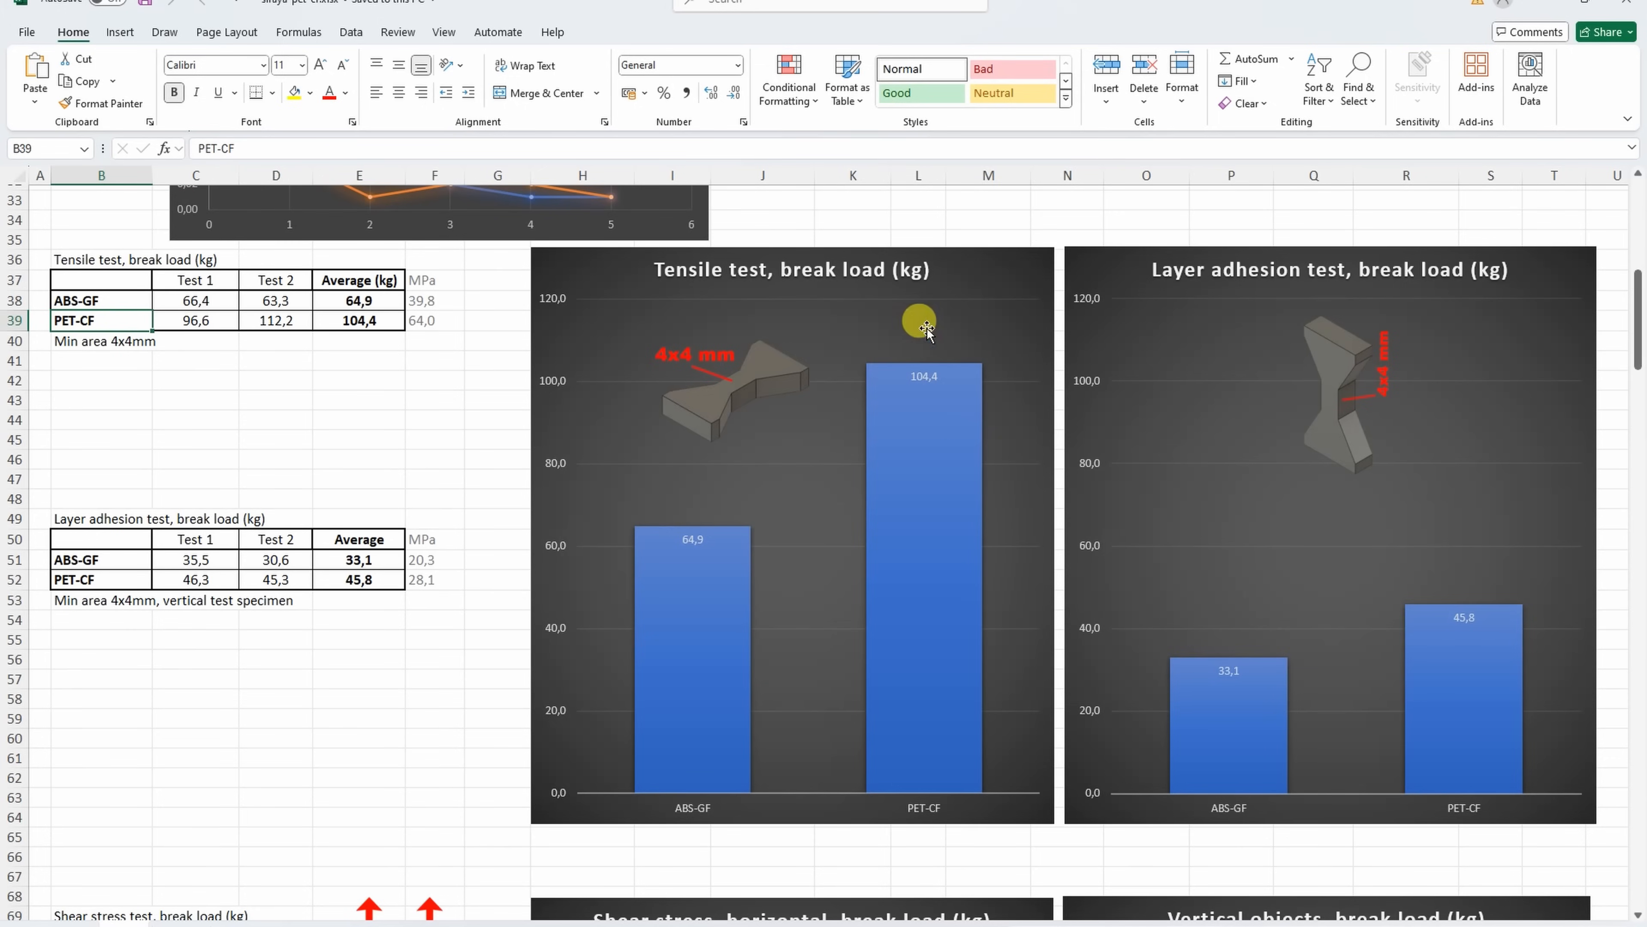
mouse_move(1379, 607)
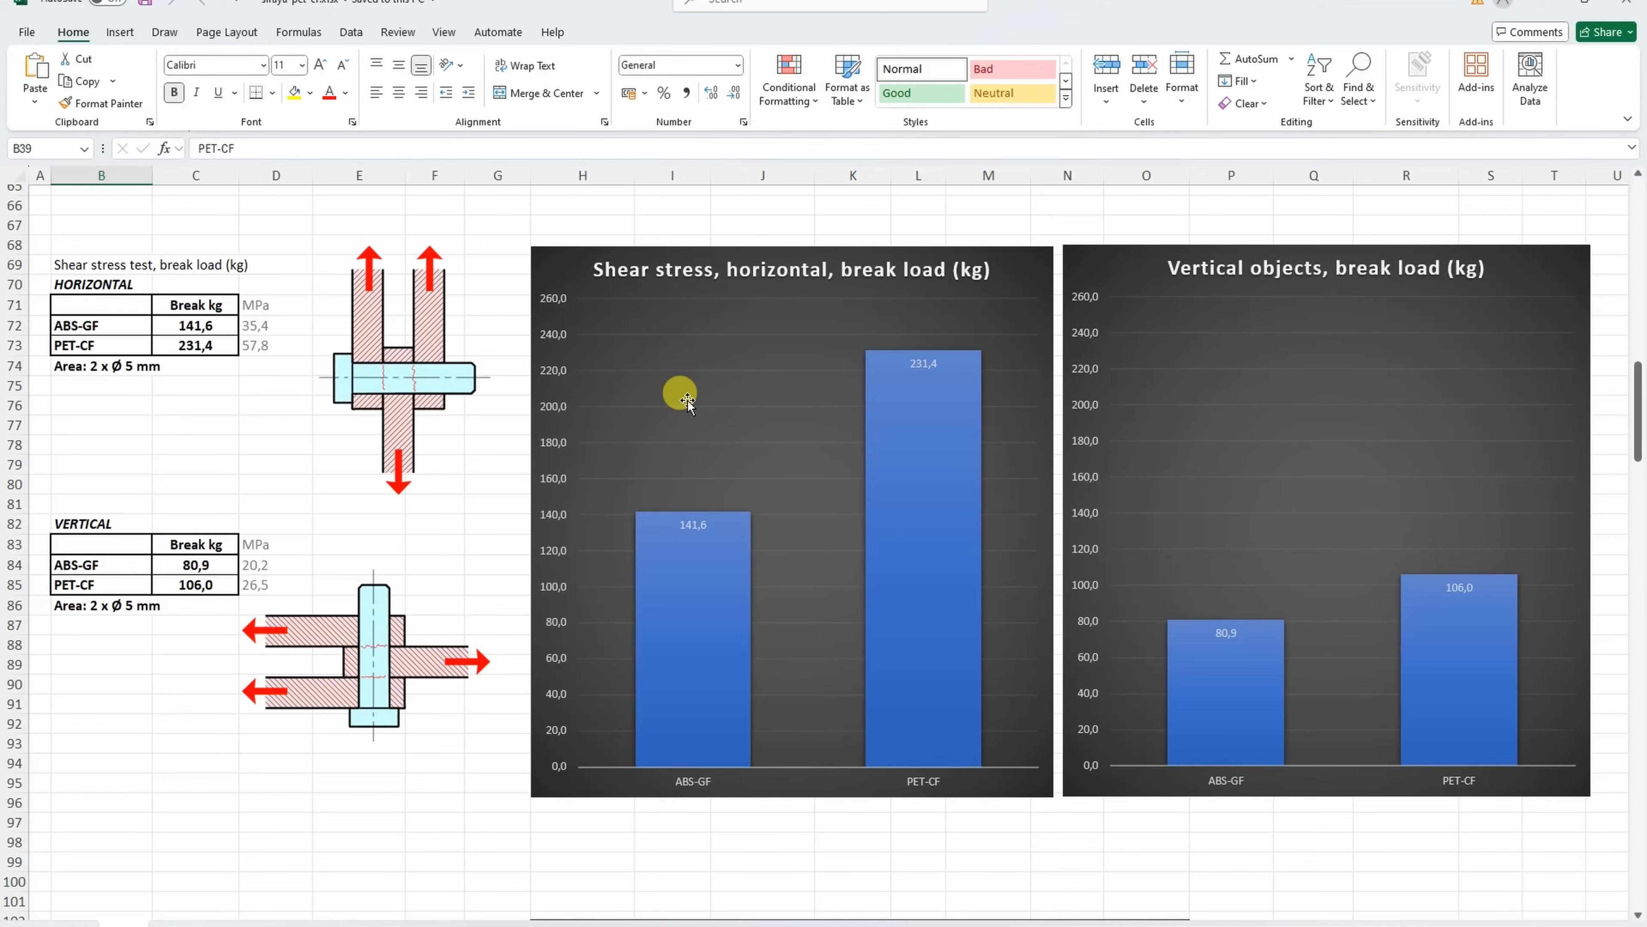
mouse_move(833, 391)
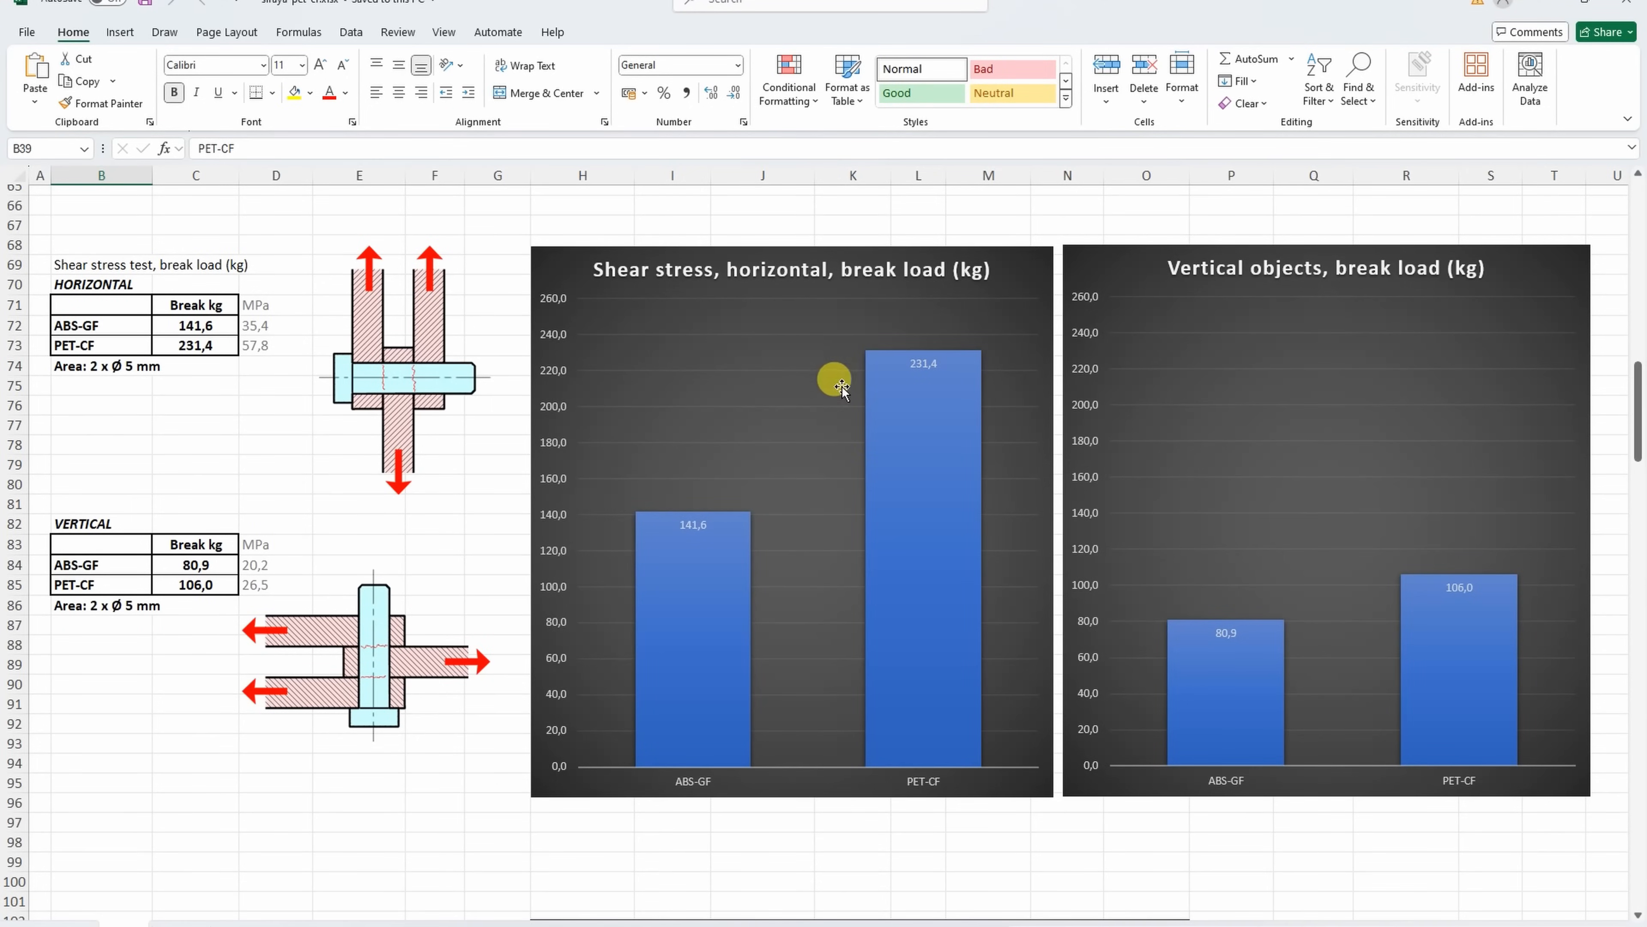
mouse_move(922, 310)
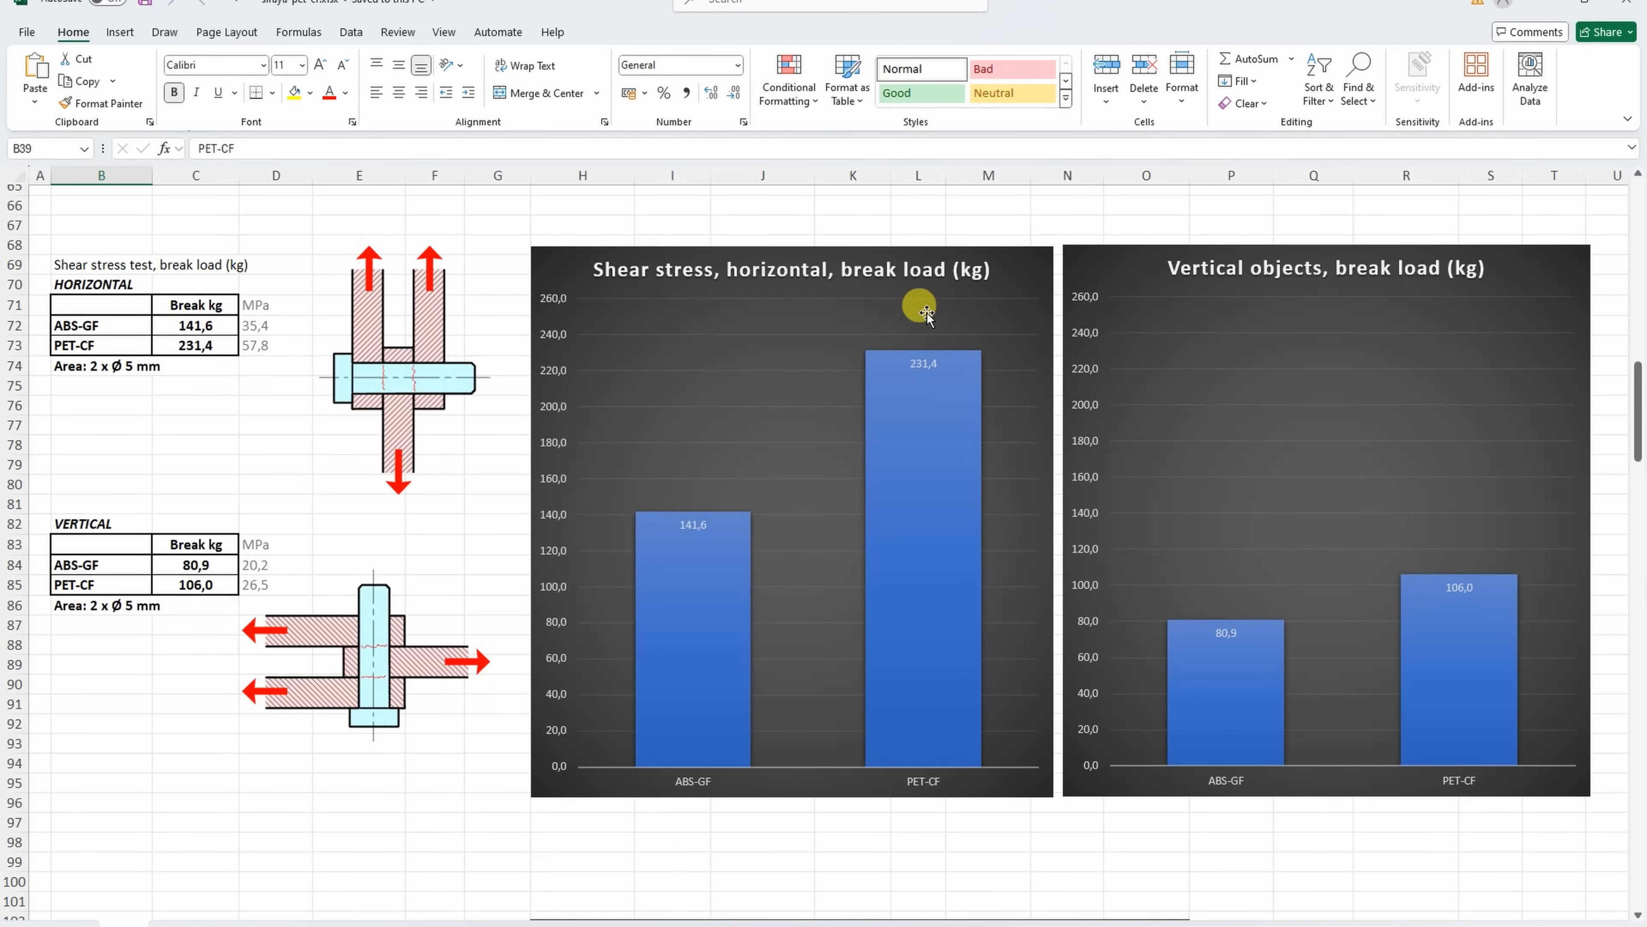
mouse_move(1148, 318)
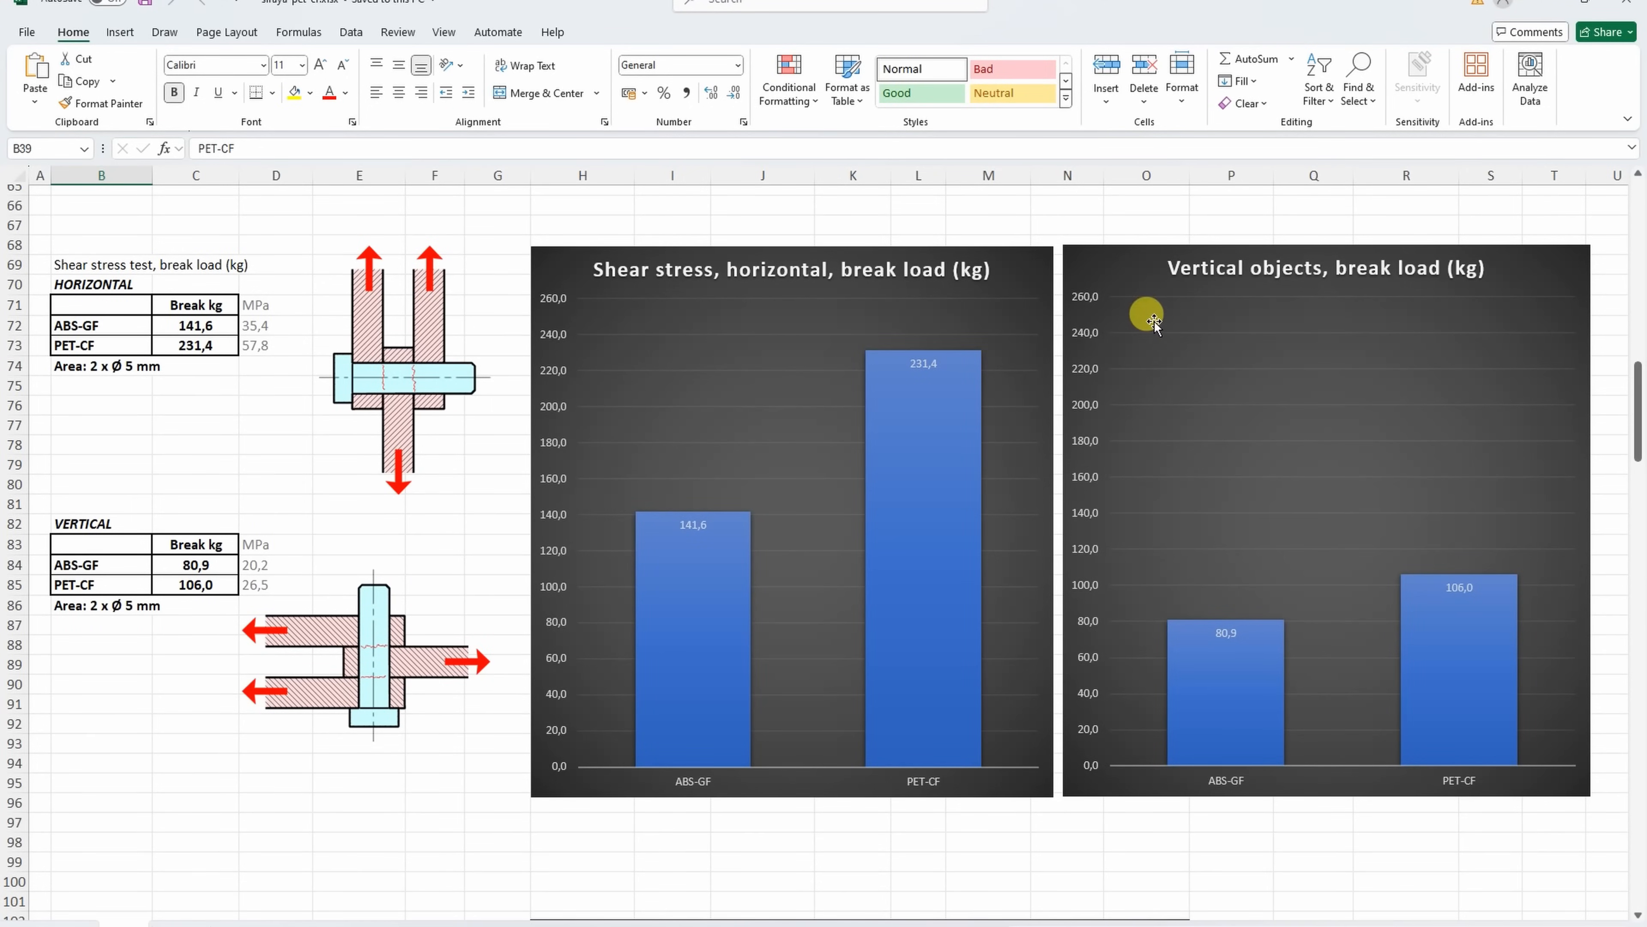
mouse_move(1417, 642)
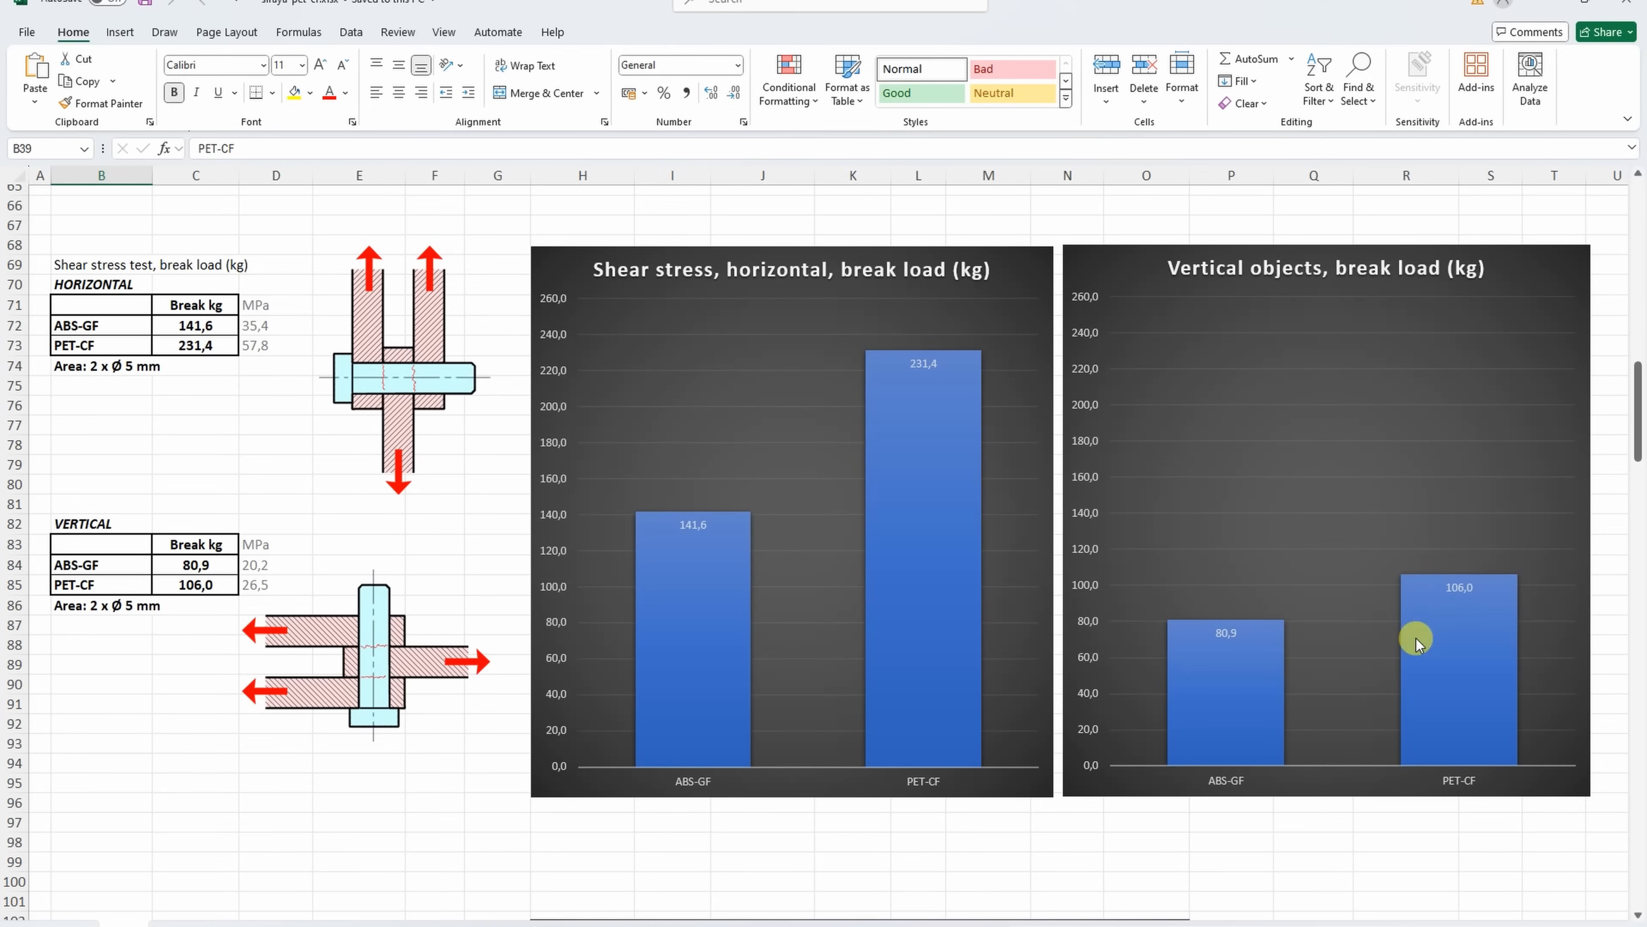
mouse_move(1460, 656)
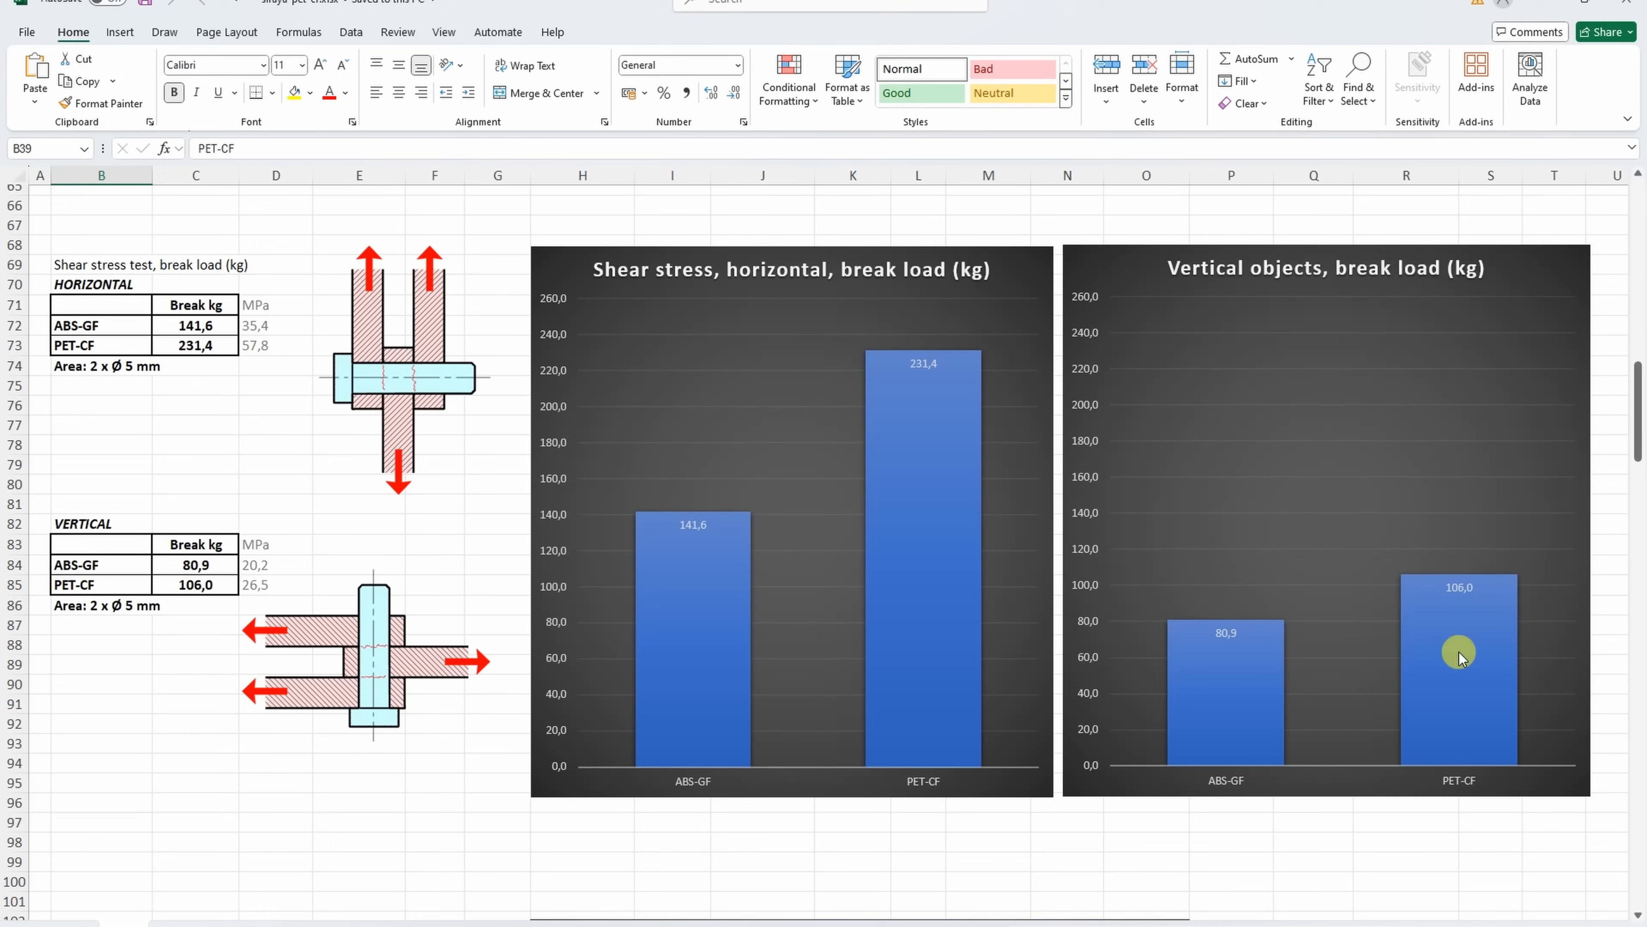
mouse_move(1470, 618)
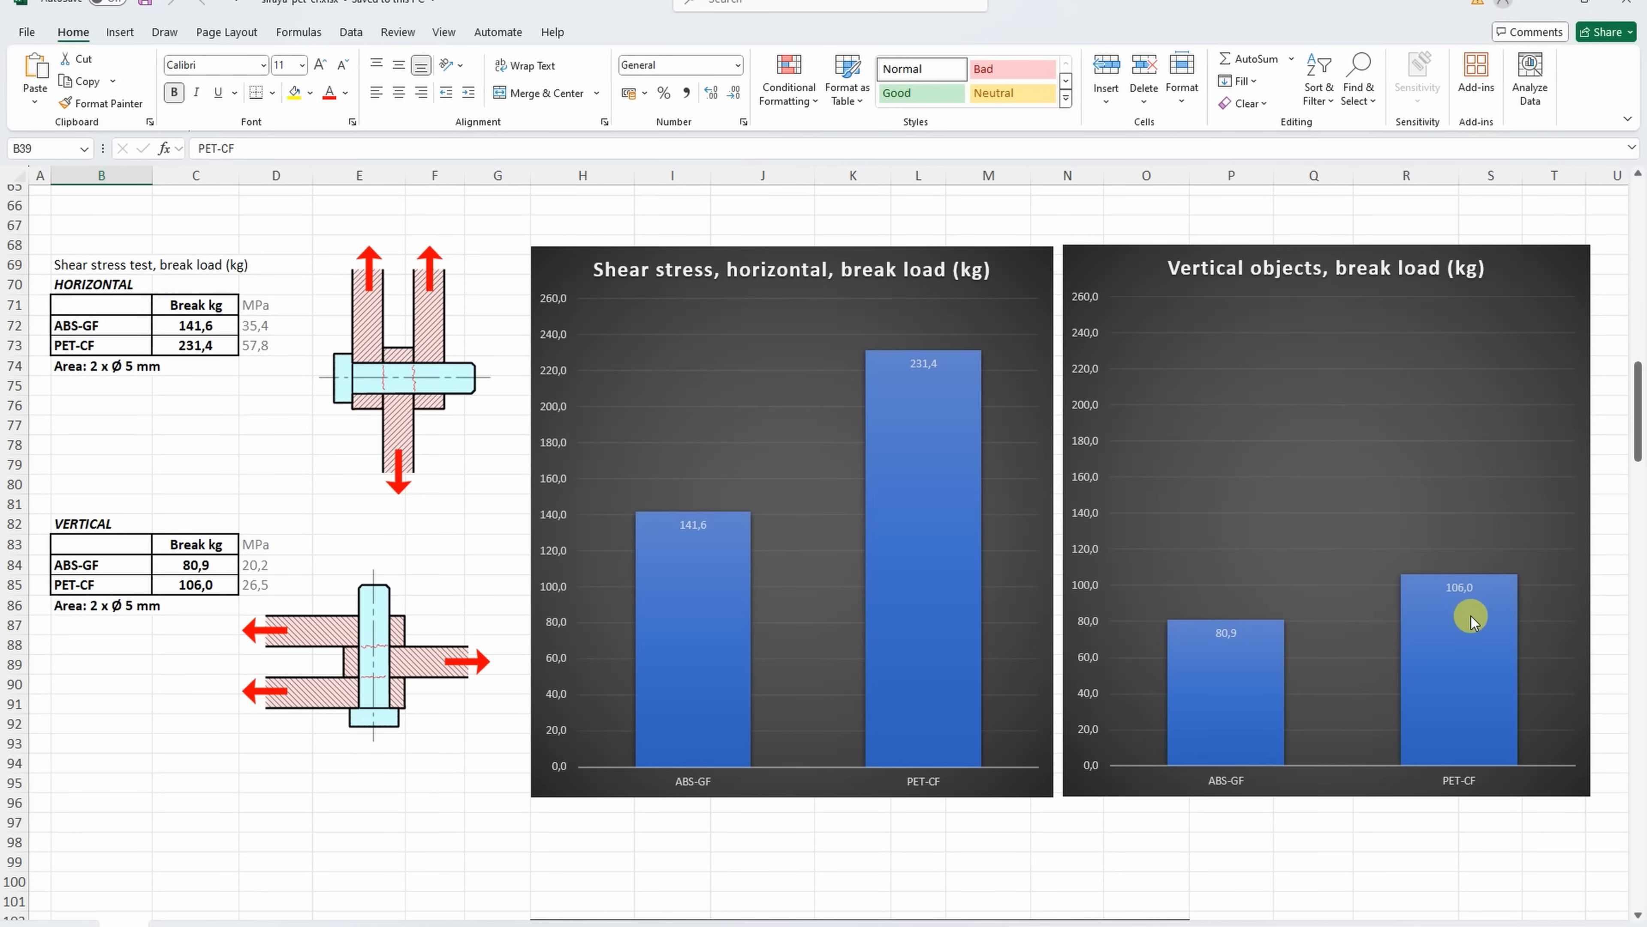
scroll("down", 3)
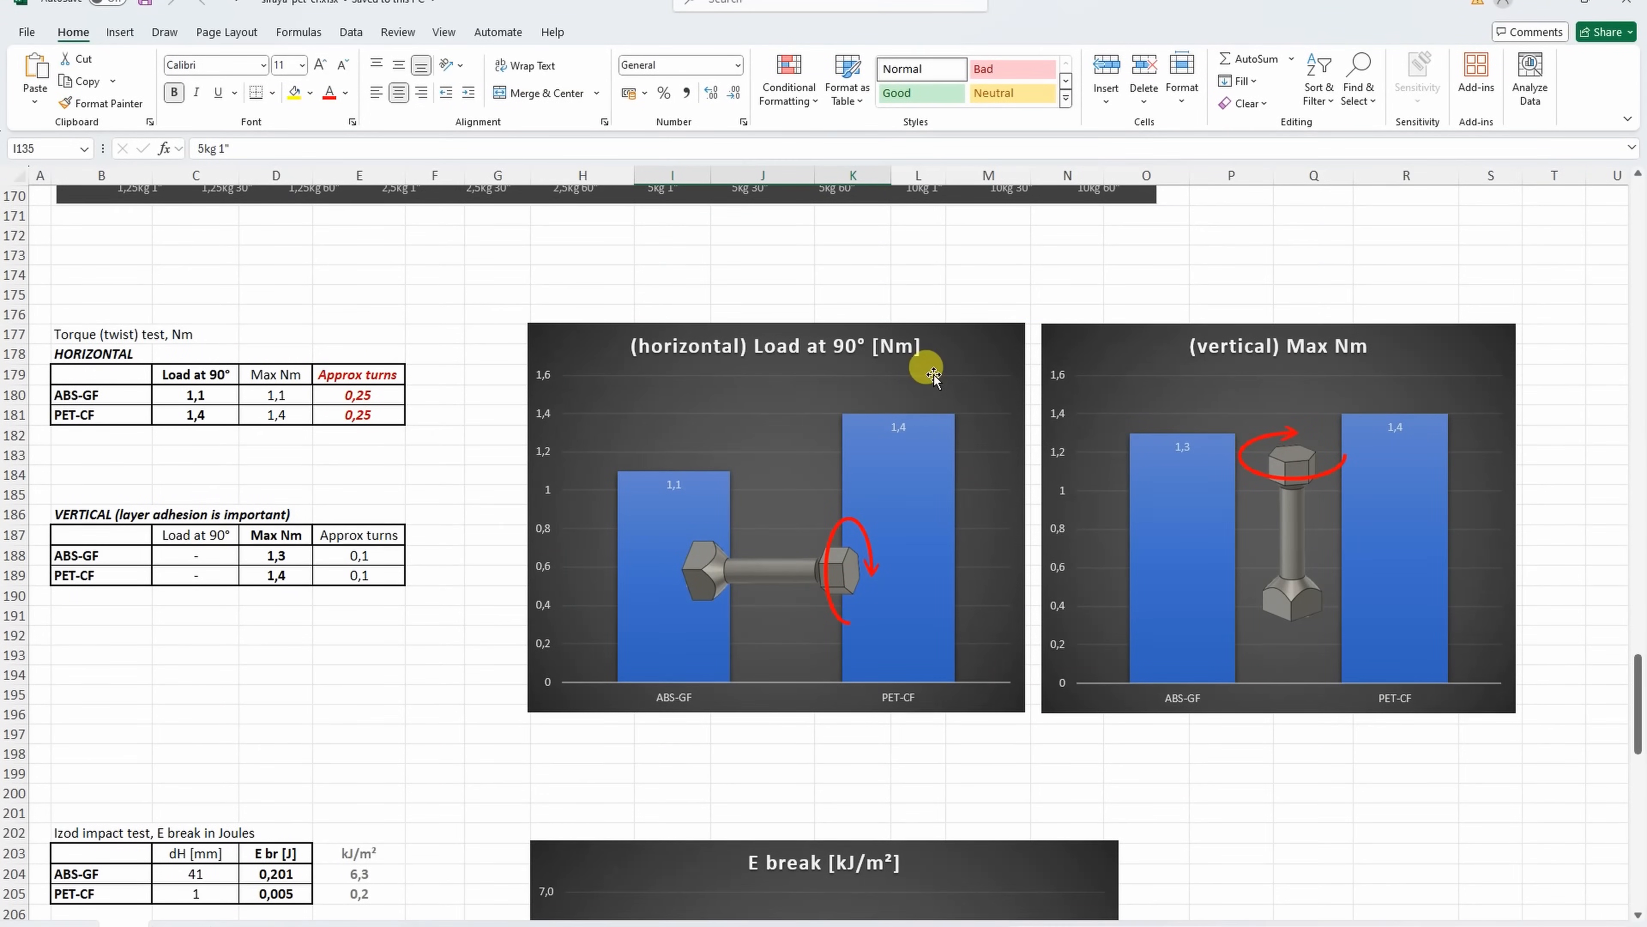
mouse_move(868, 449)
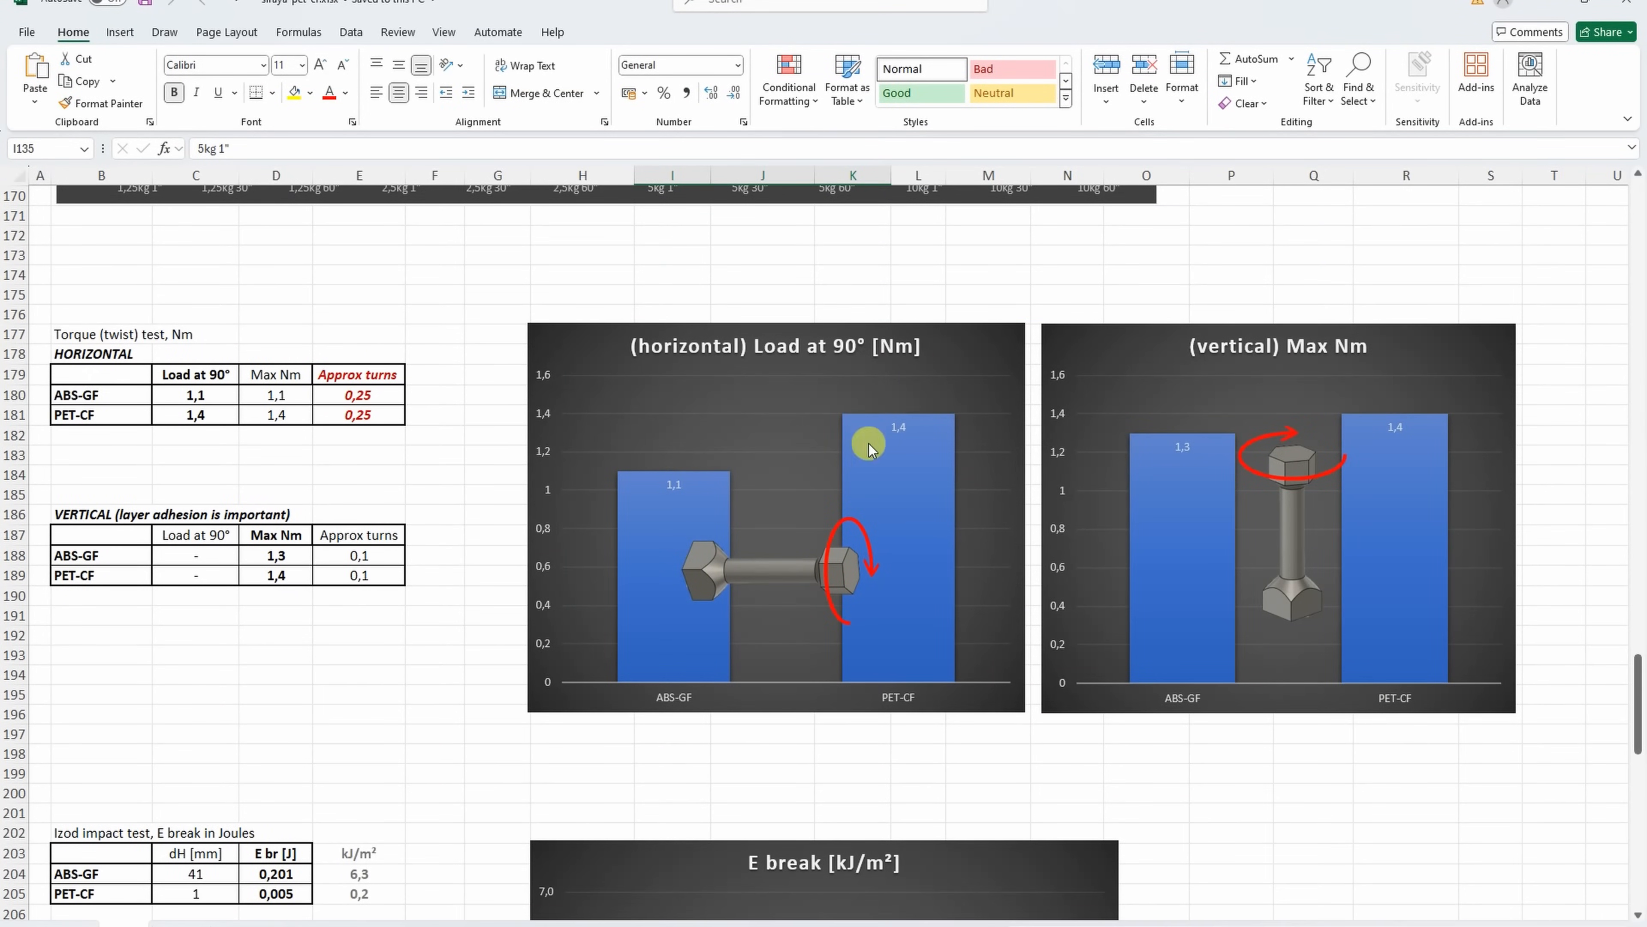
mouse_move(1429, 501)
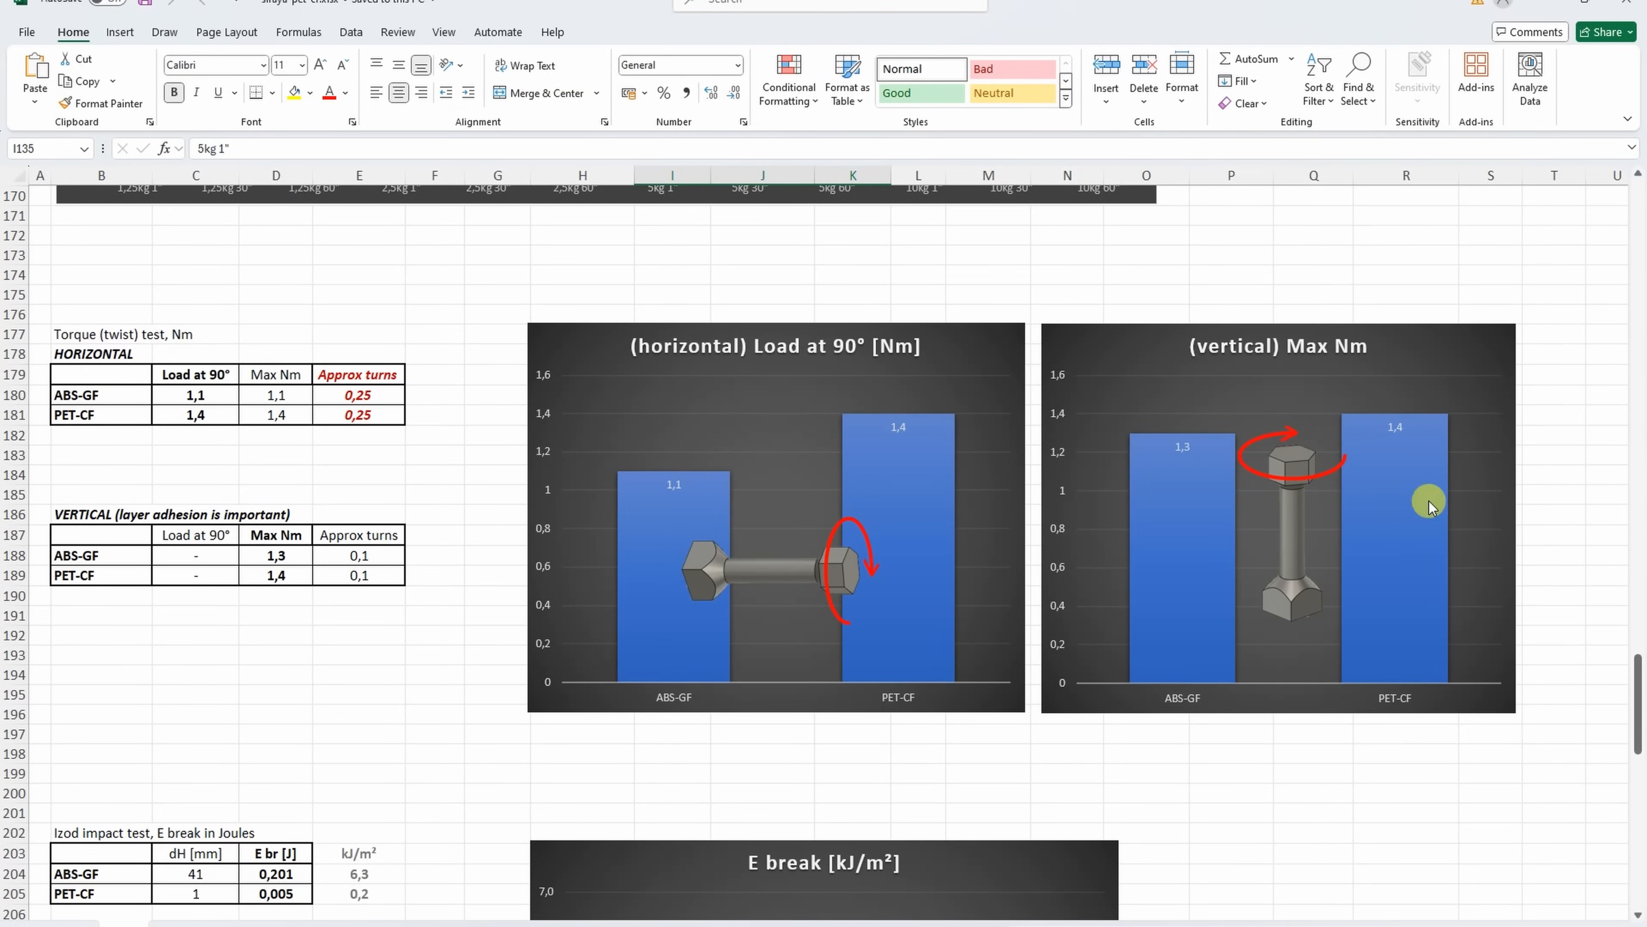
mouse_move(951, 427)
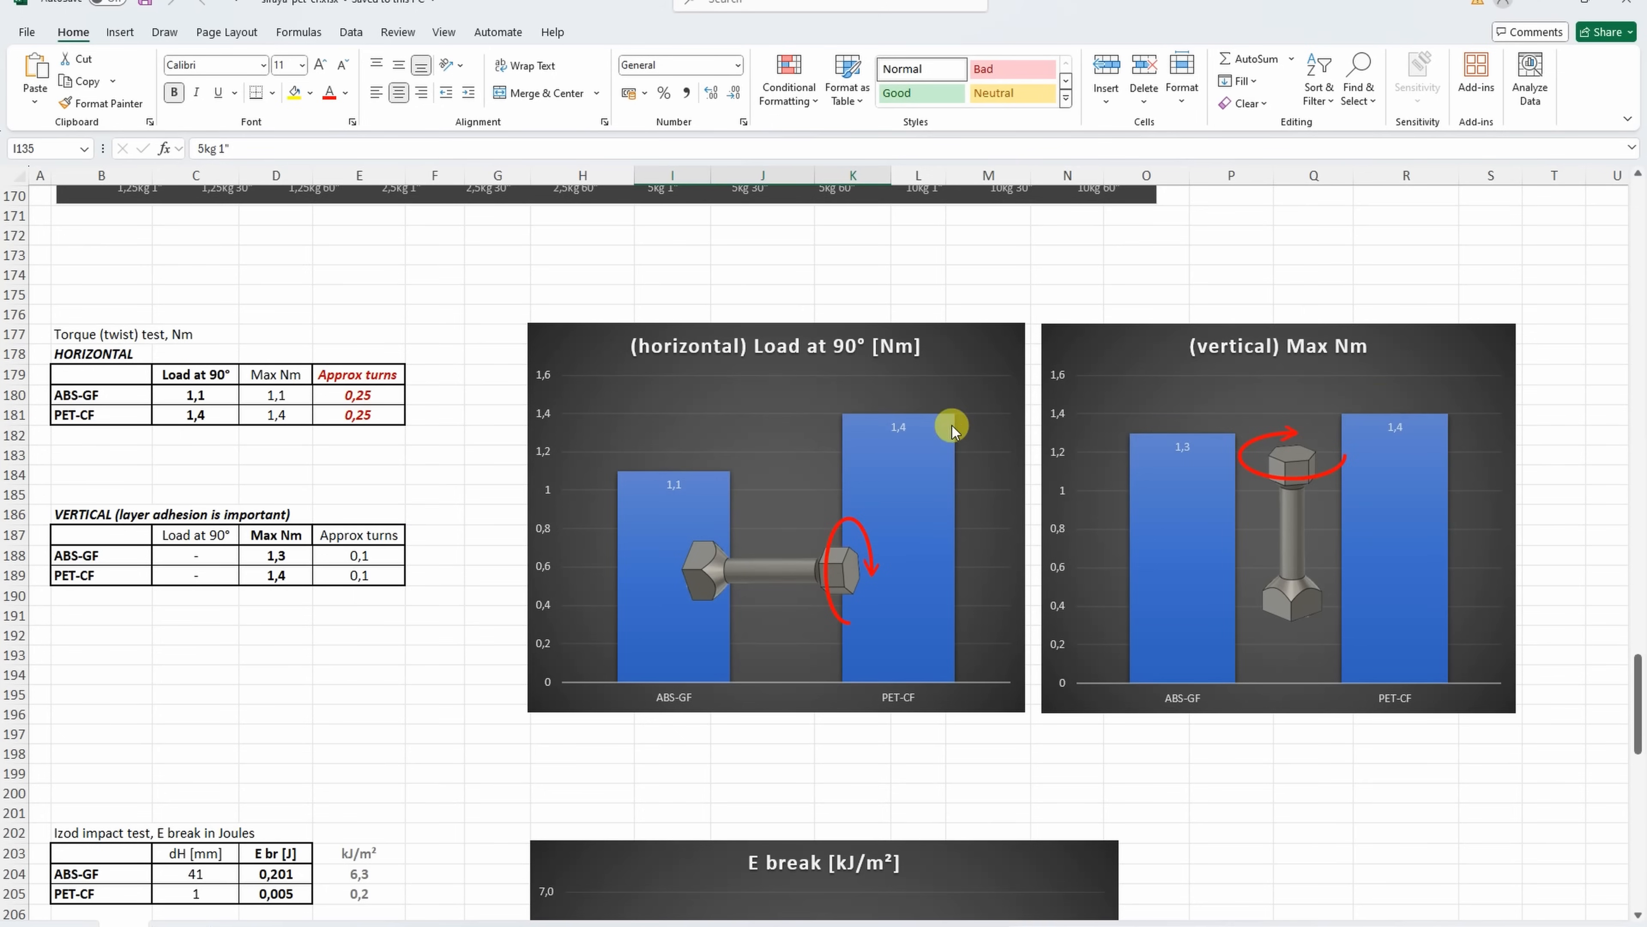
mouse_move(1323, 379)
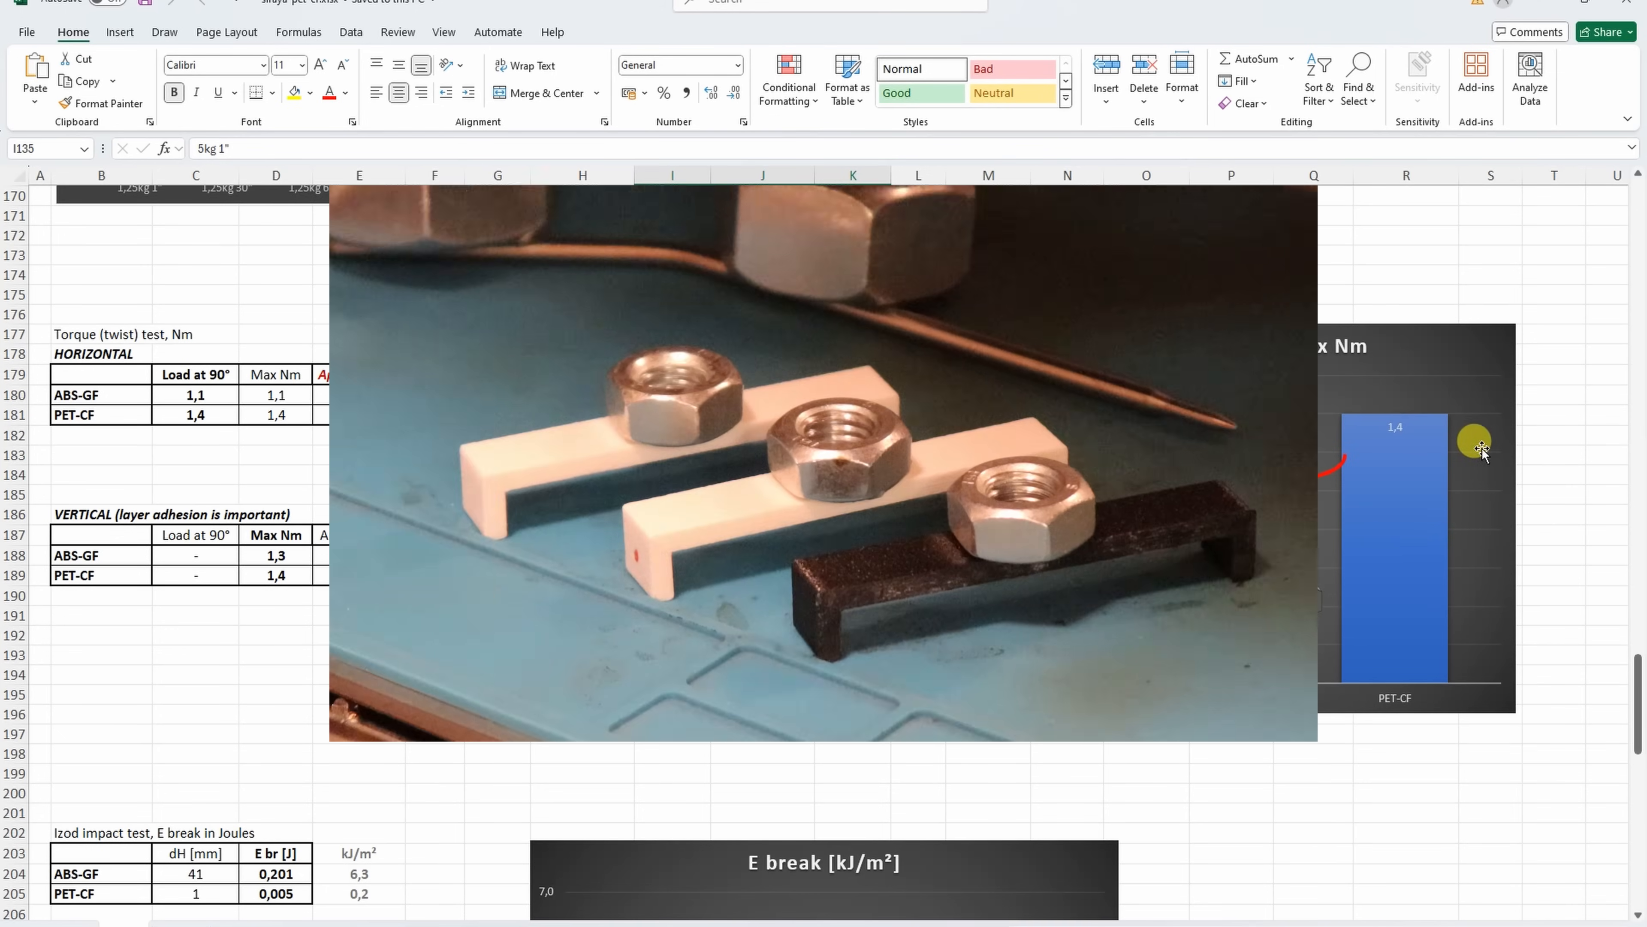
scroll("down", 3)
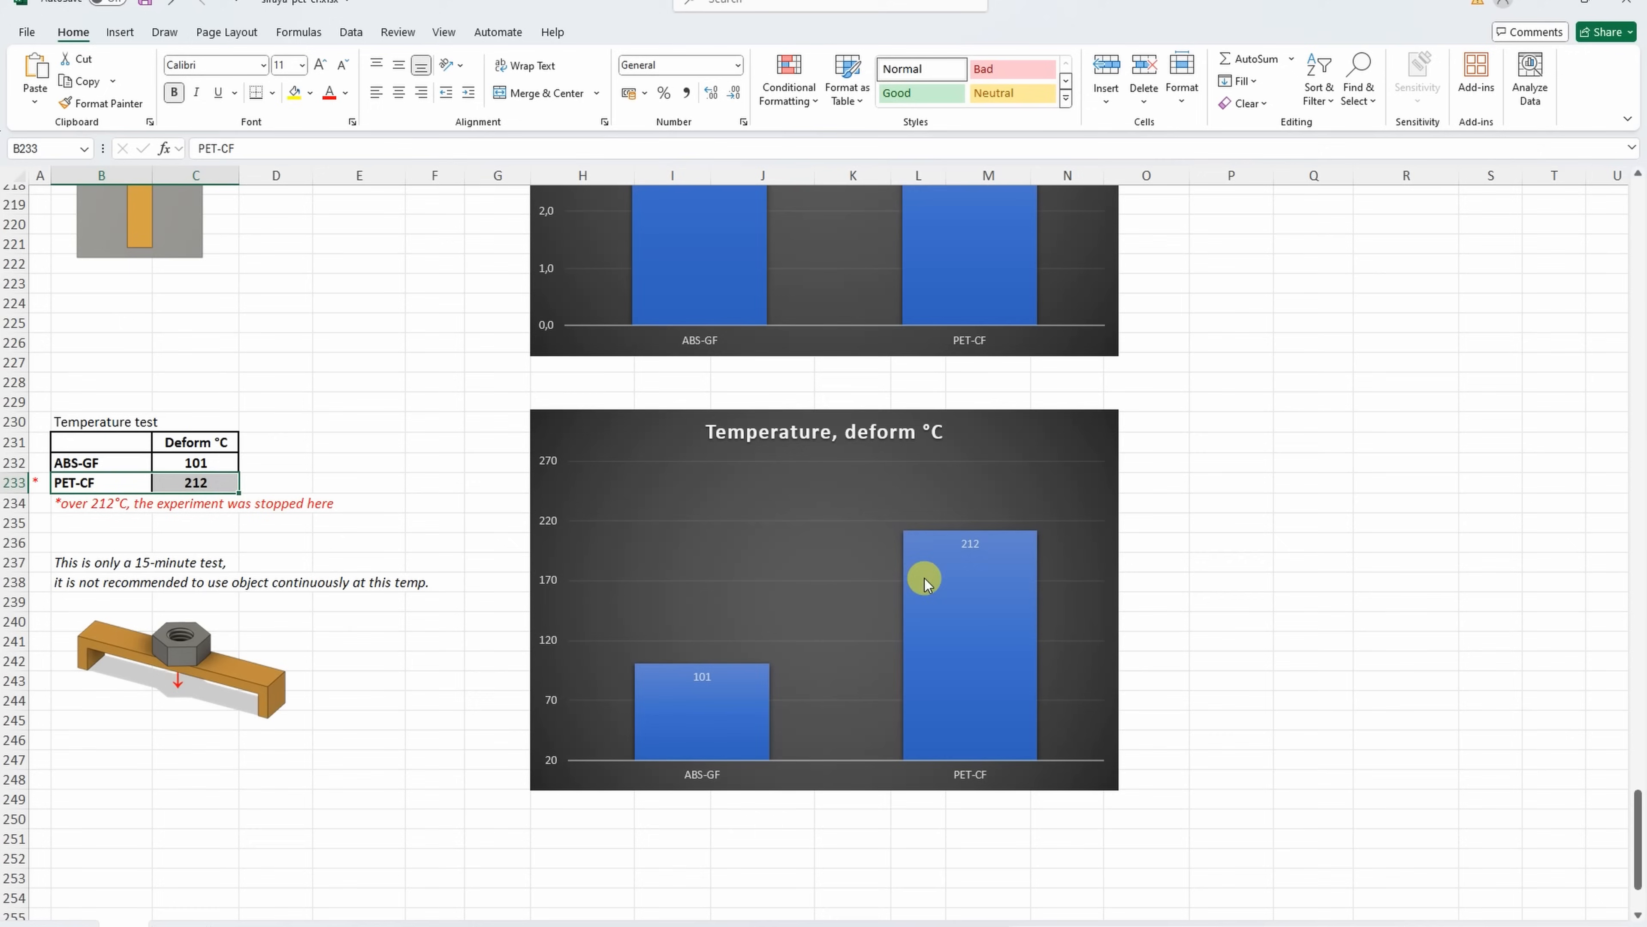
mouse_move(875, 643)
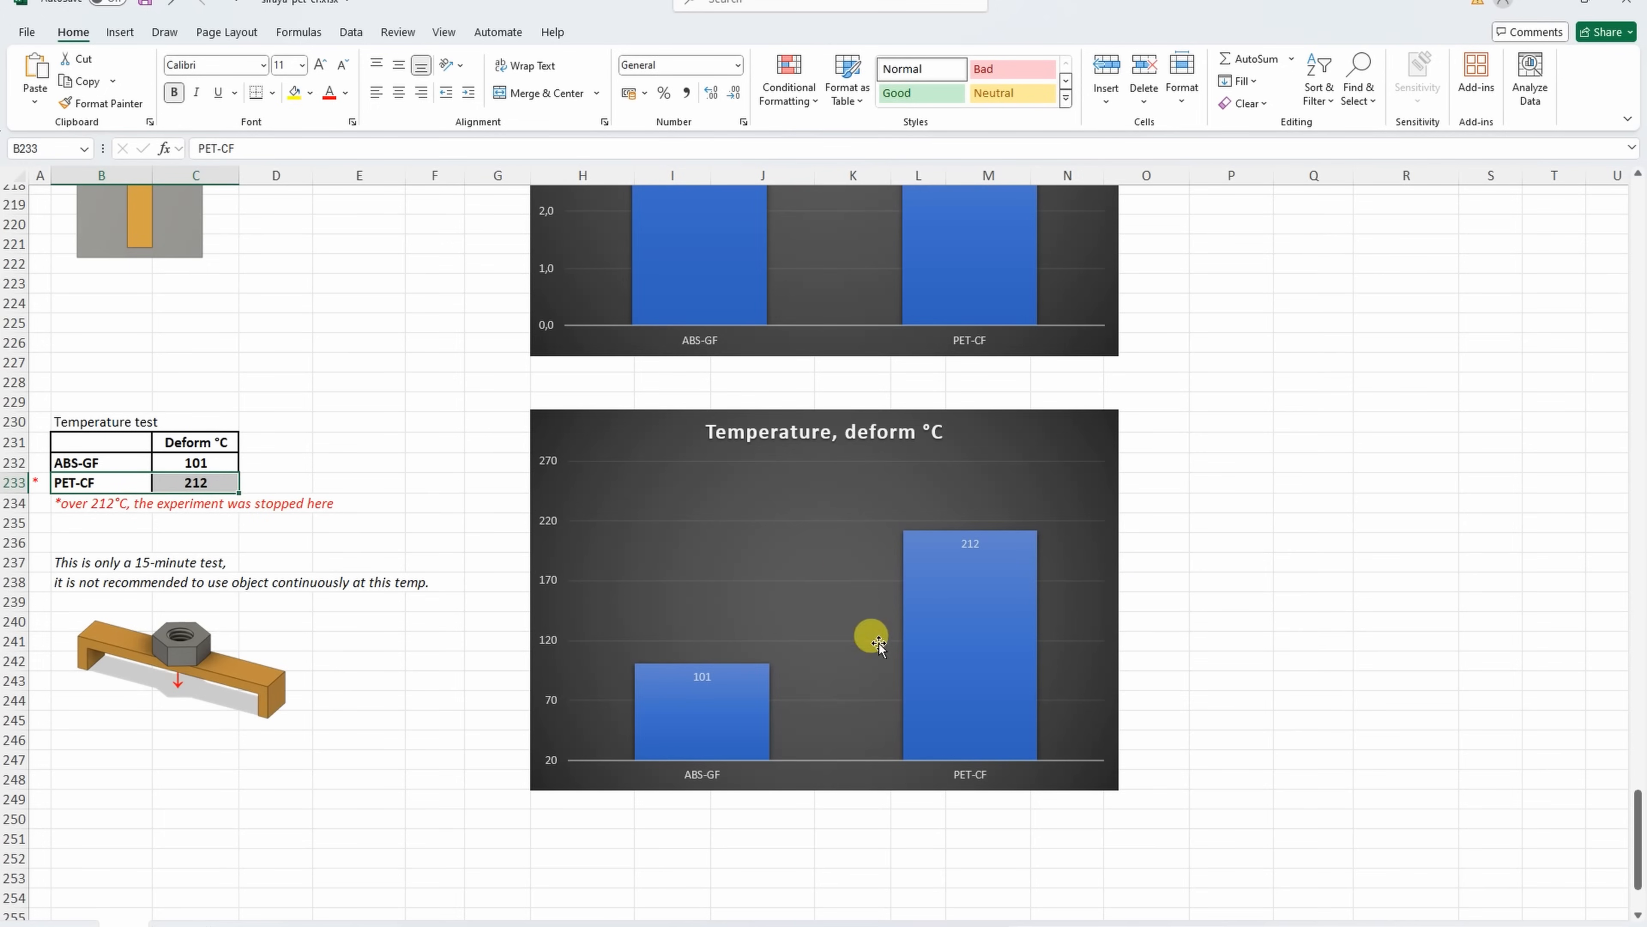
mouse_move(782, 667)
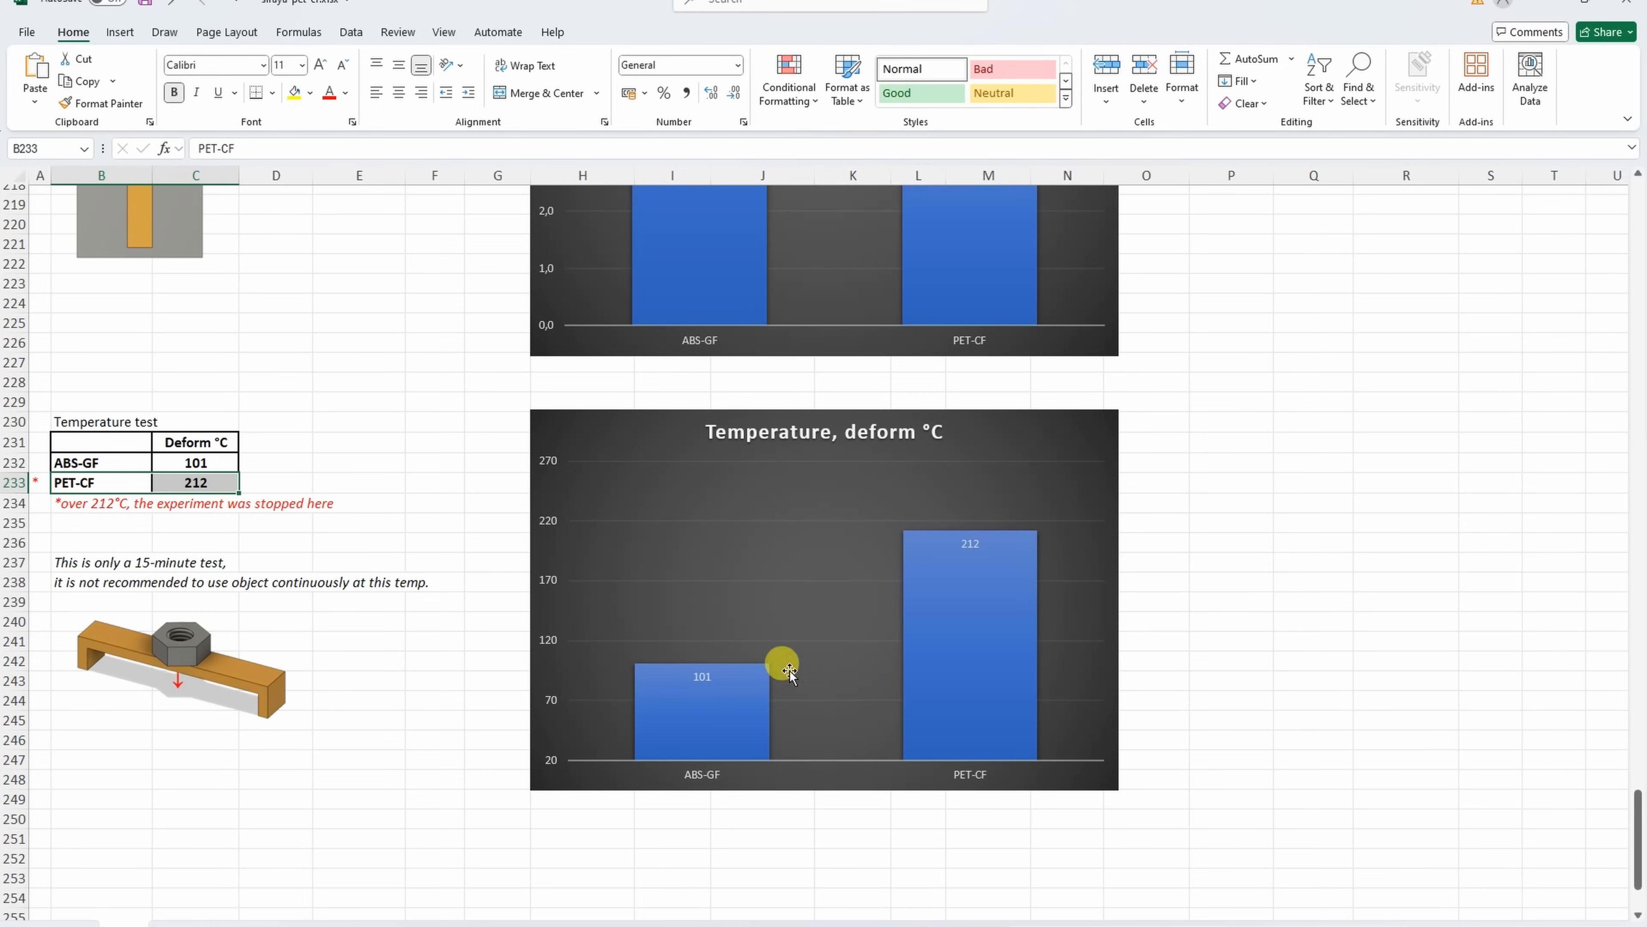
mouse_move(708, 820)
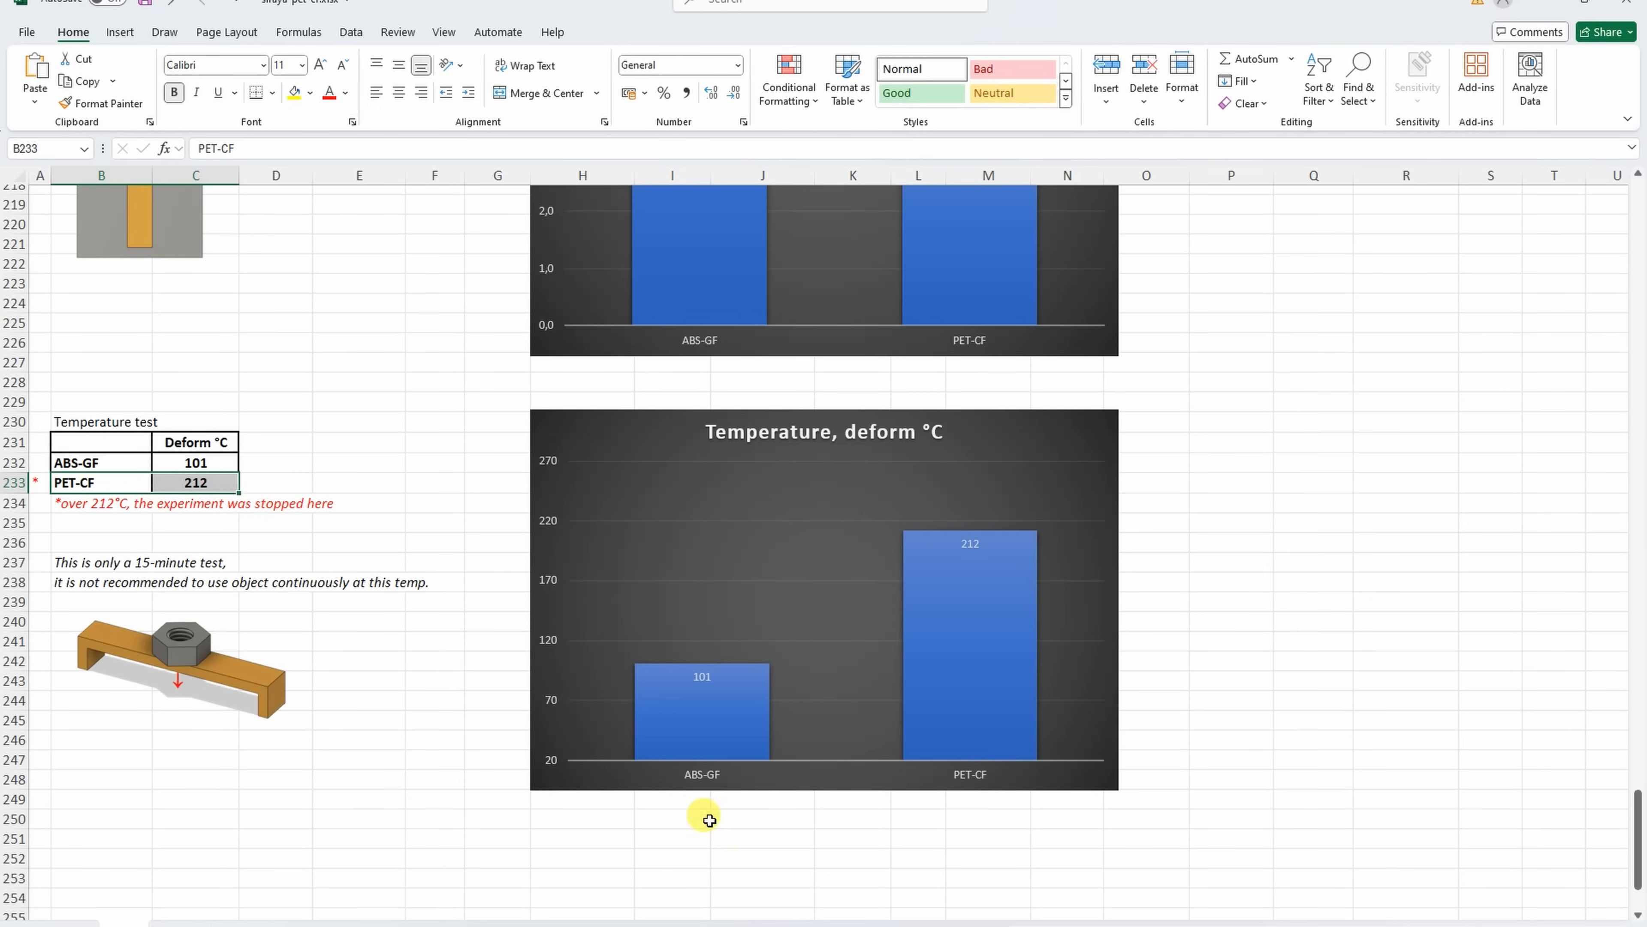
mouse_move(675, 683)
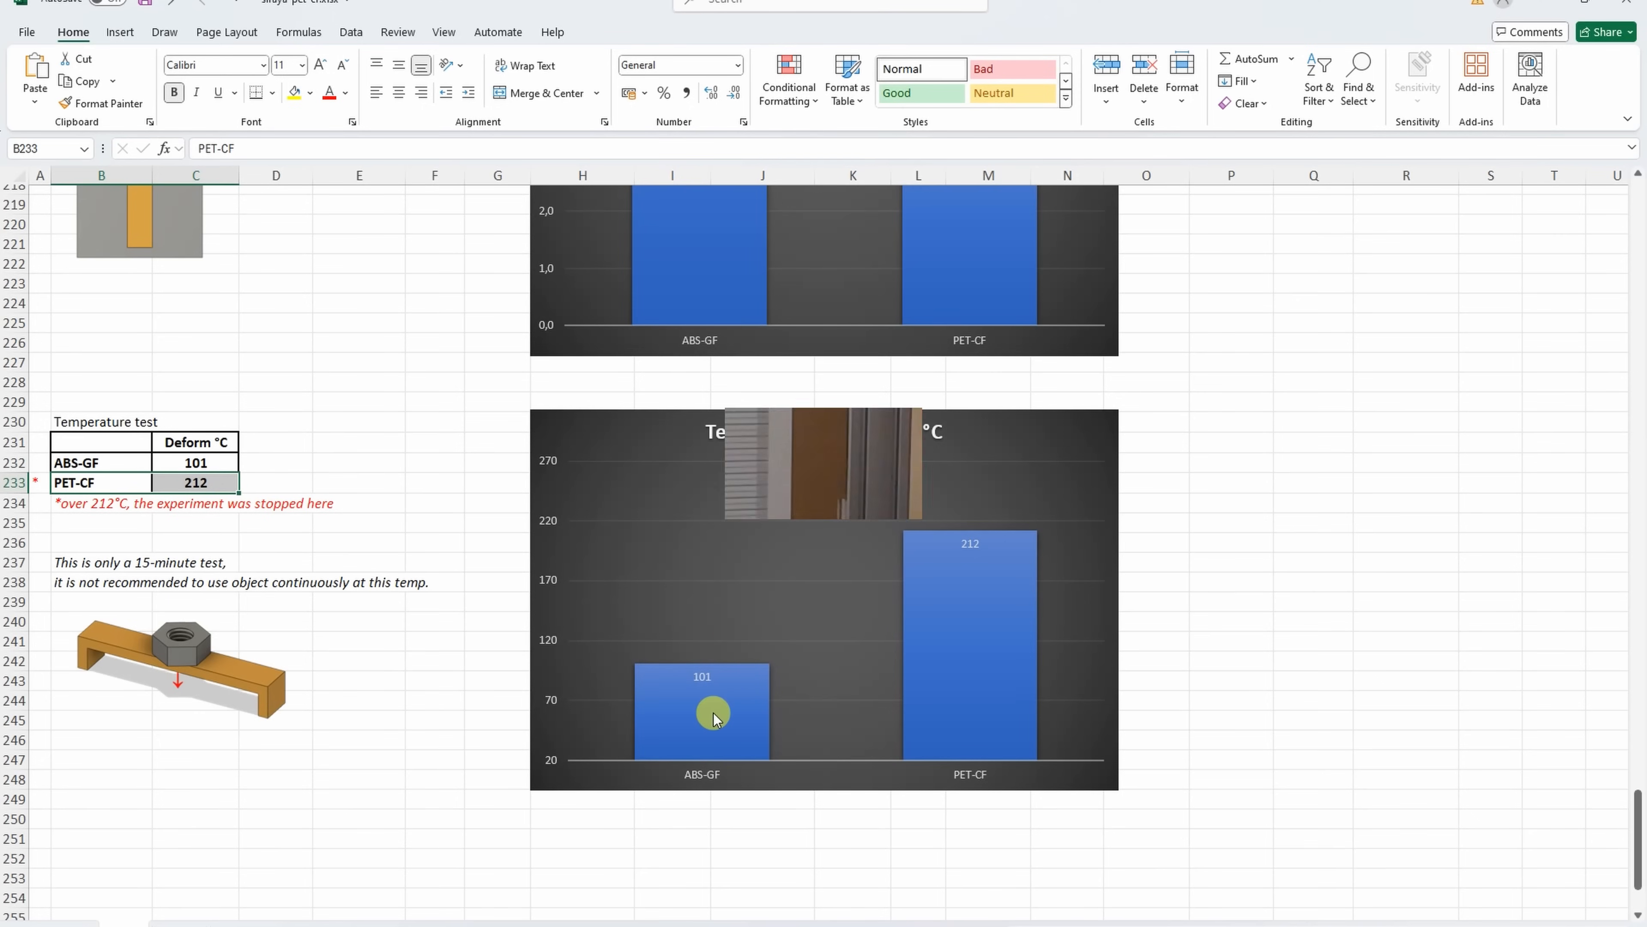
scroll("up", 3)
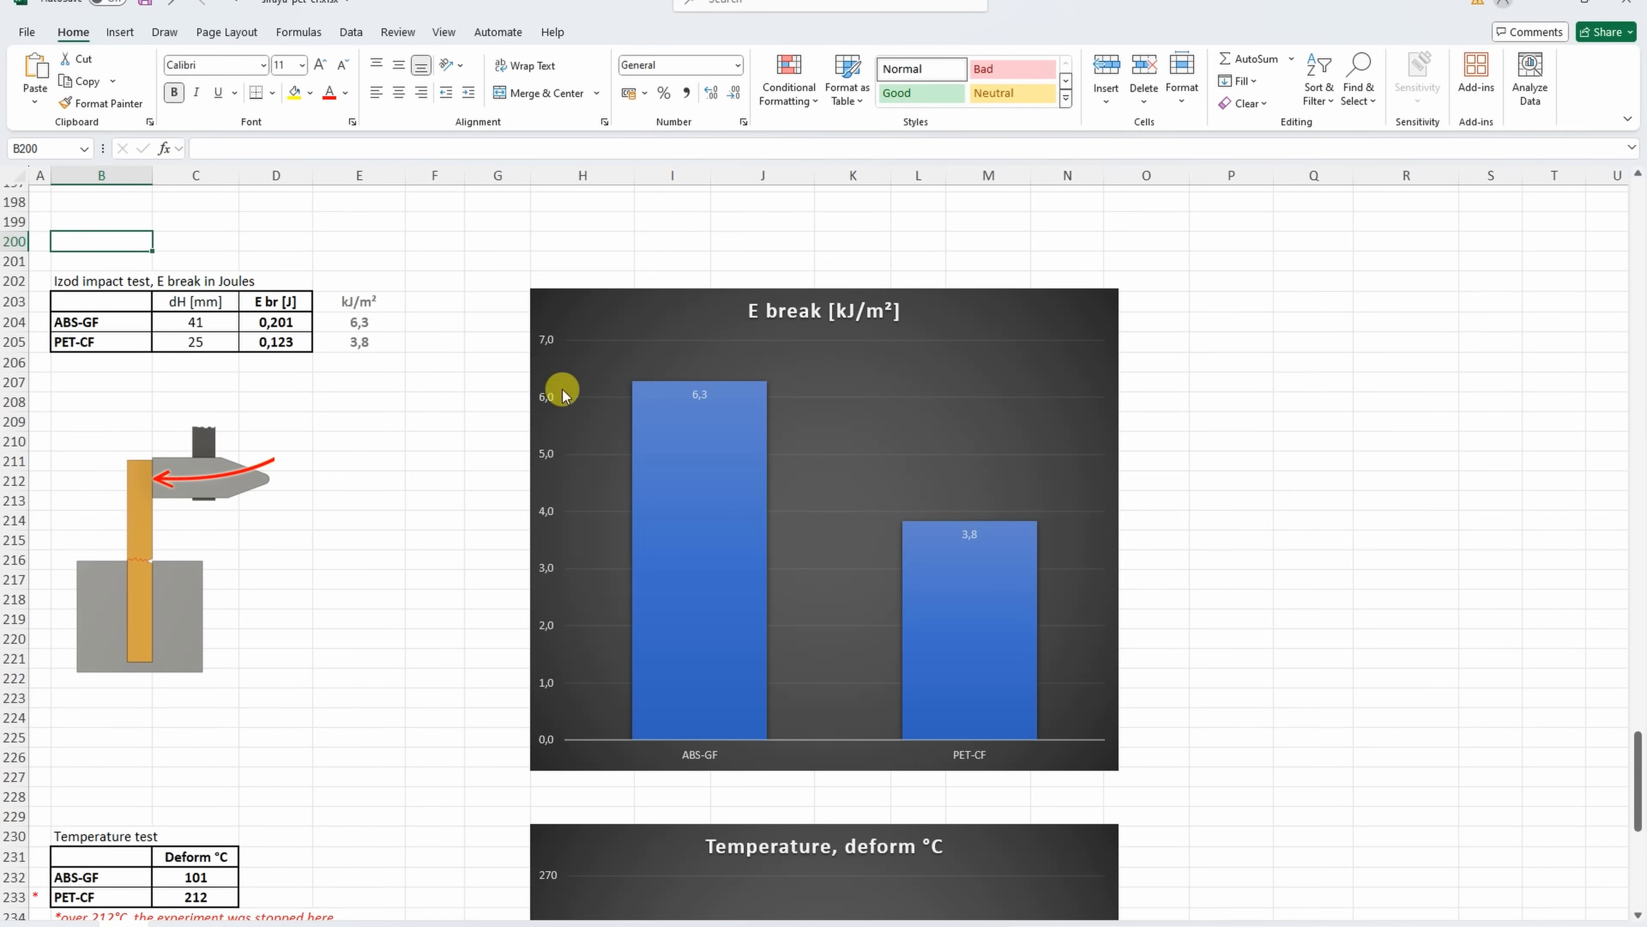
mouse_move(835, 523)
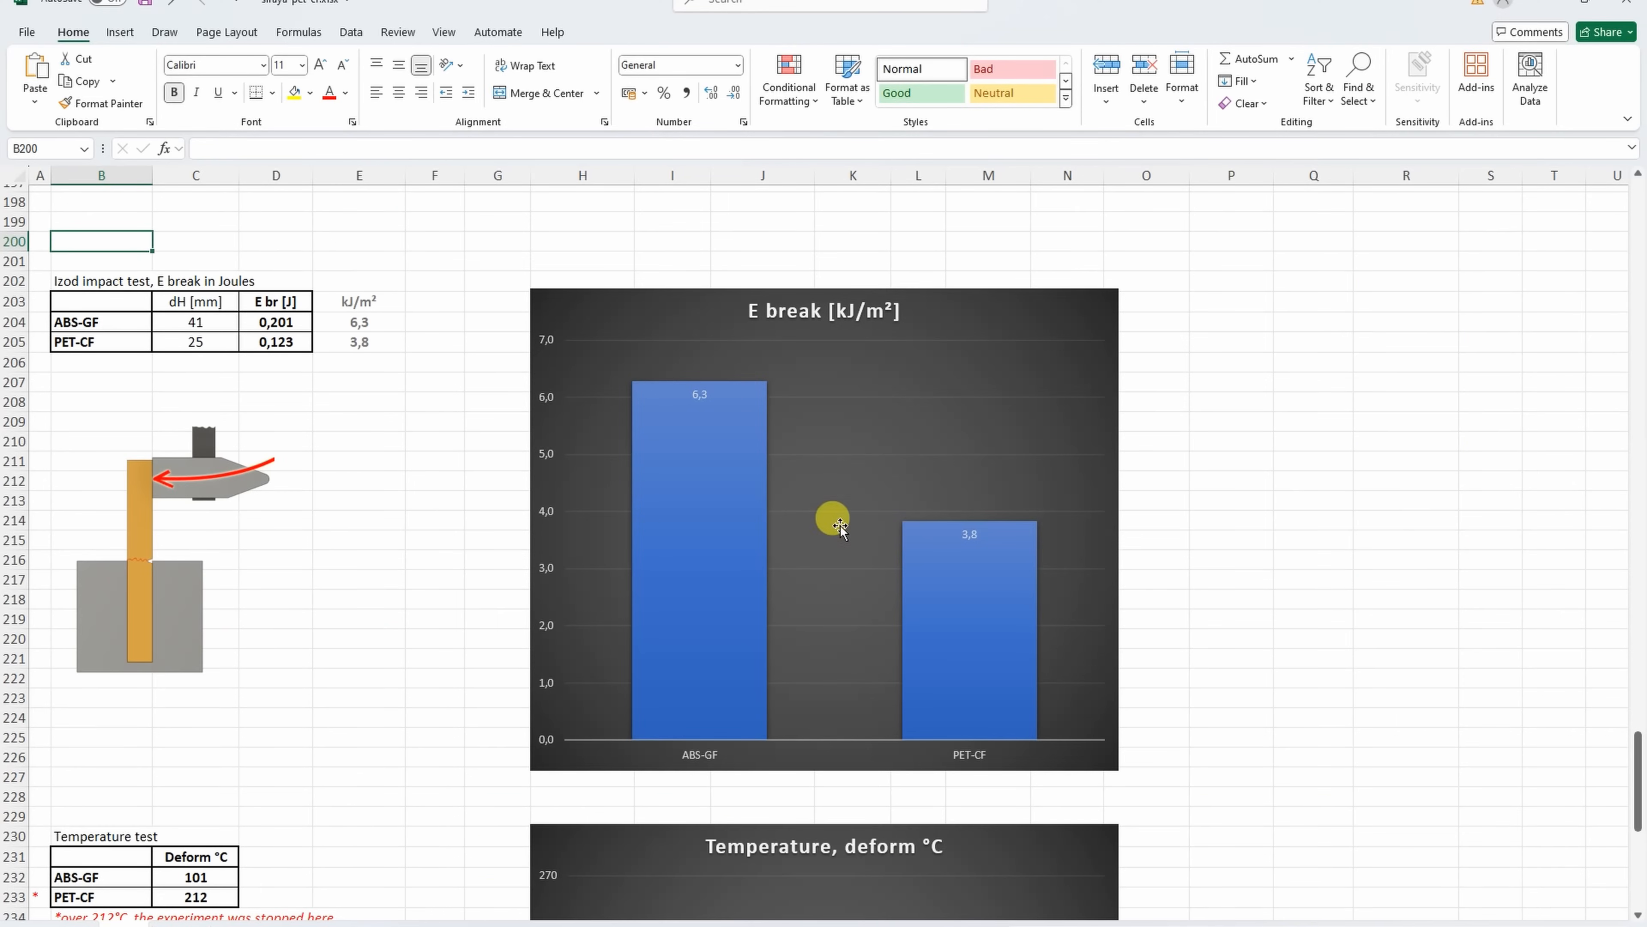
mouse_move(1035, 515)
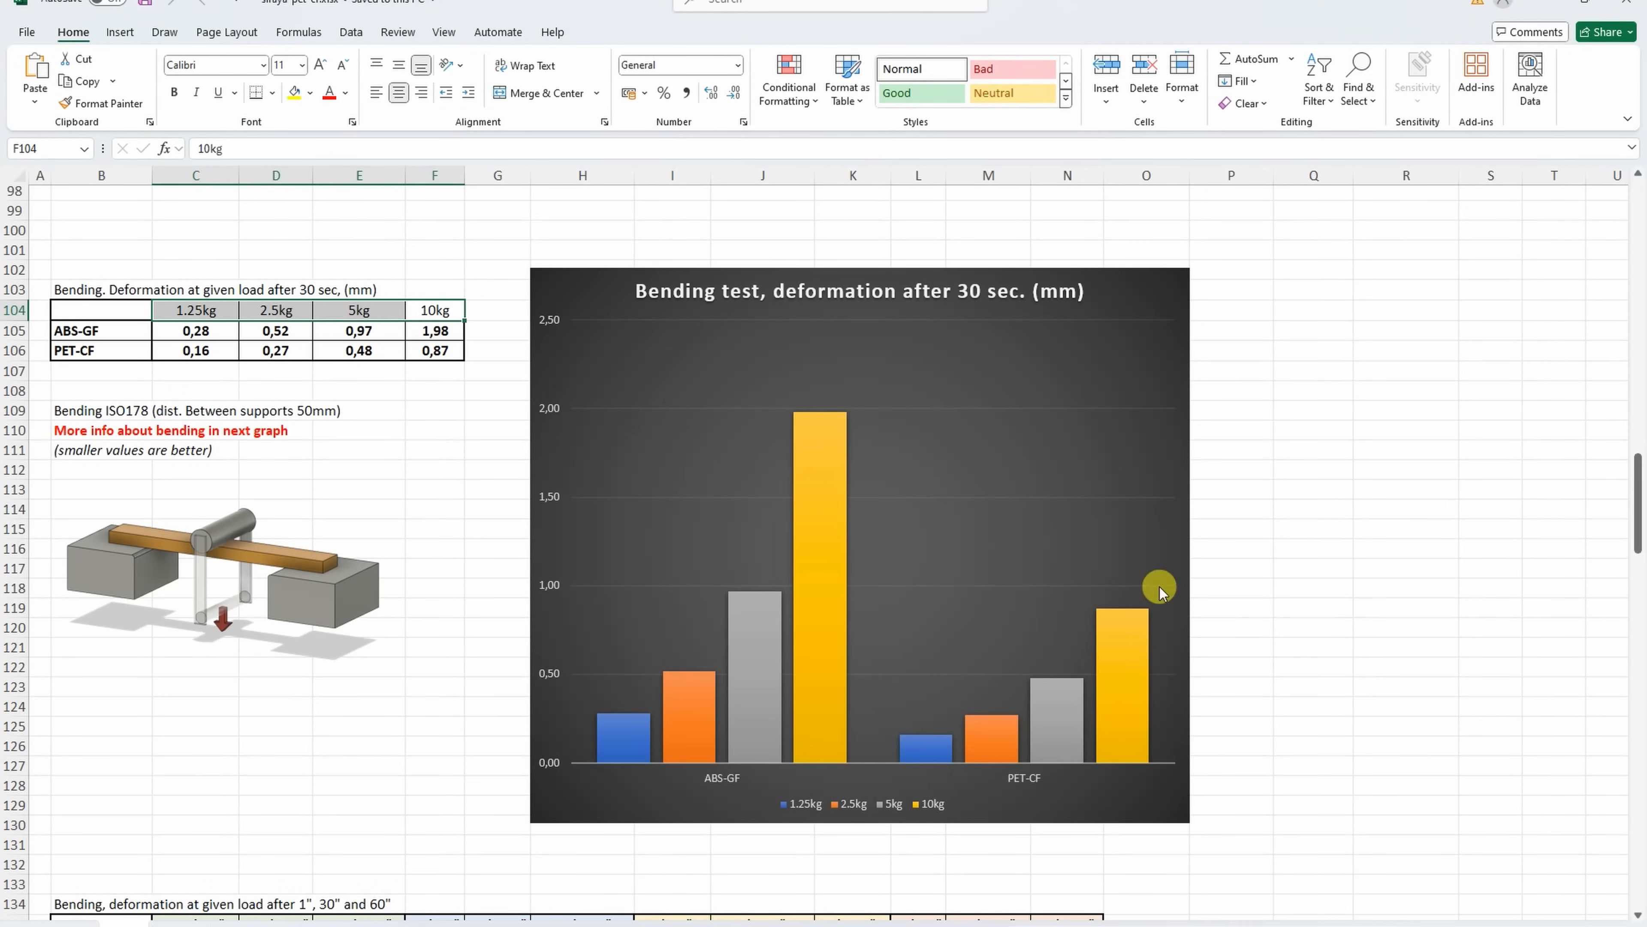
scroll("down", 3)
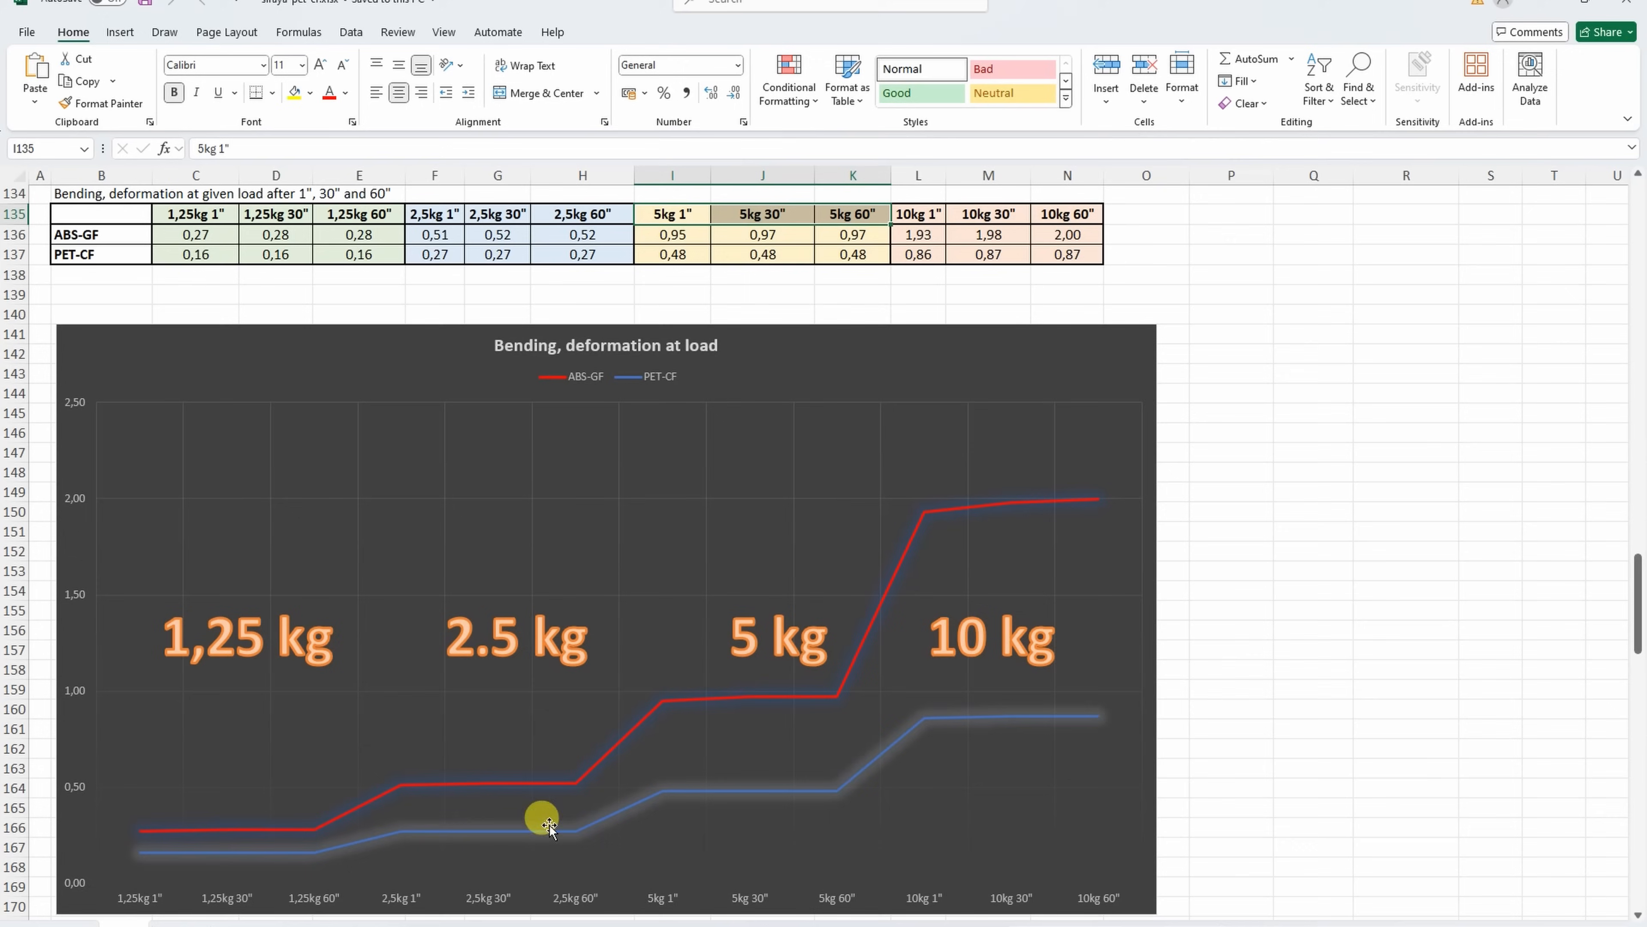
mouse_move(494, 872)
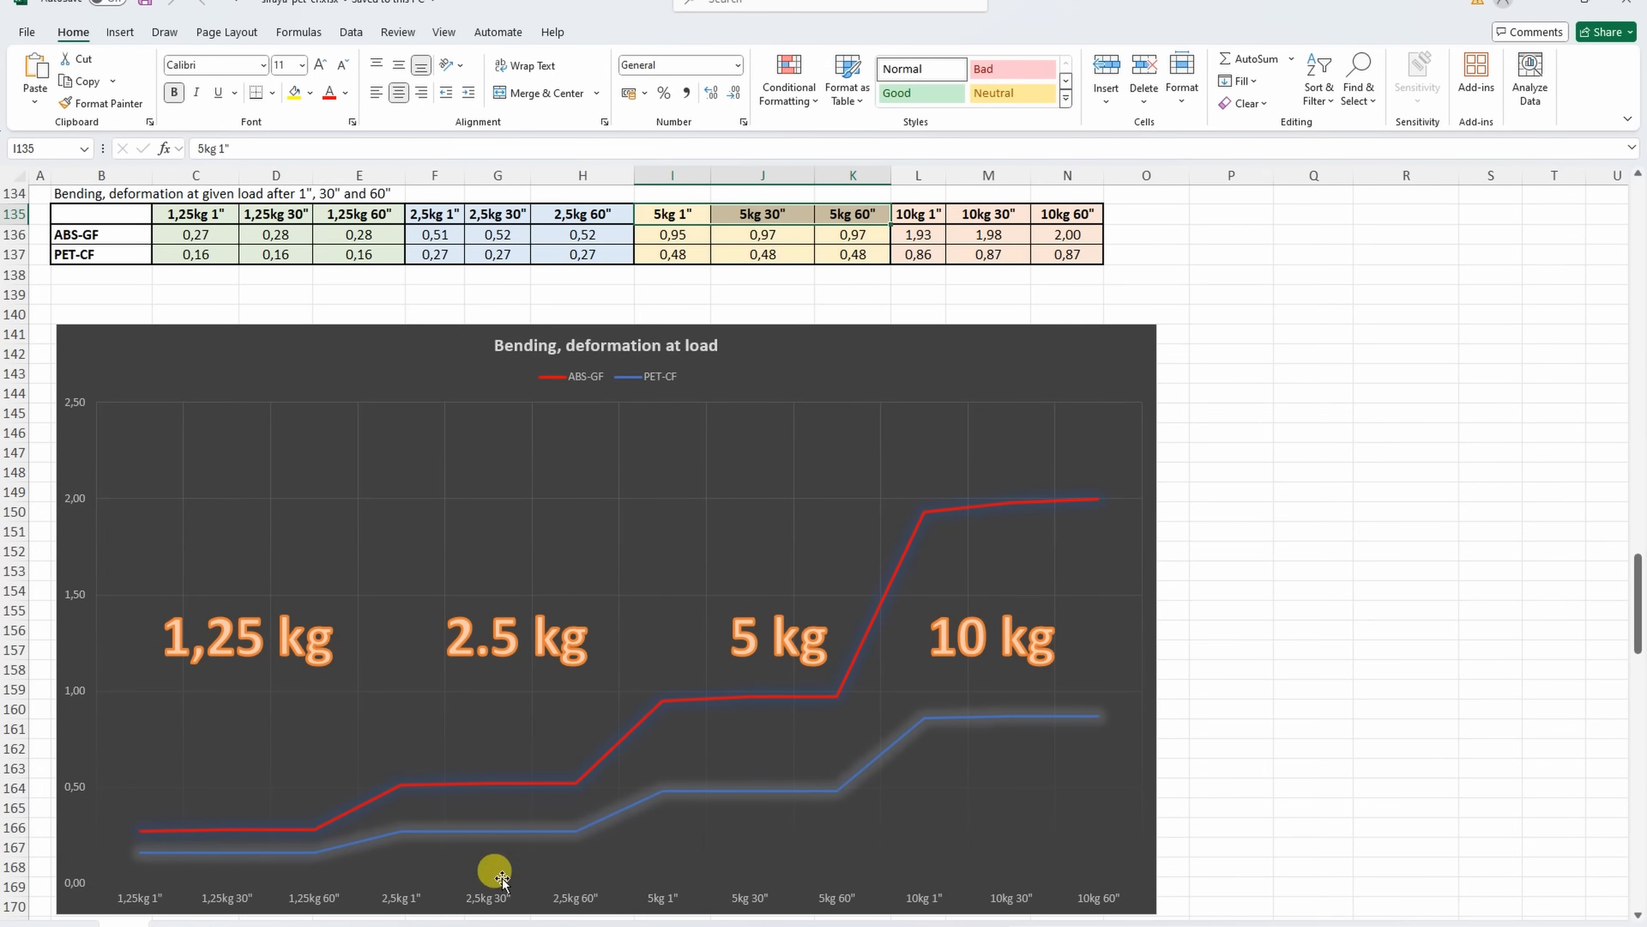
mouse_move(752, 790)
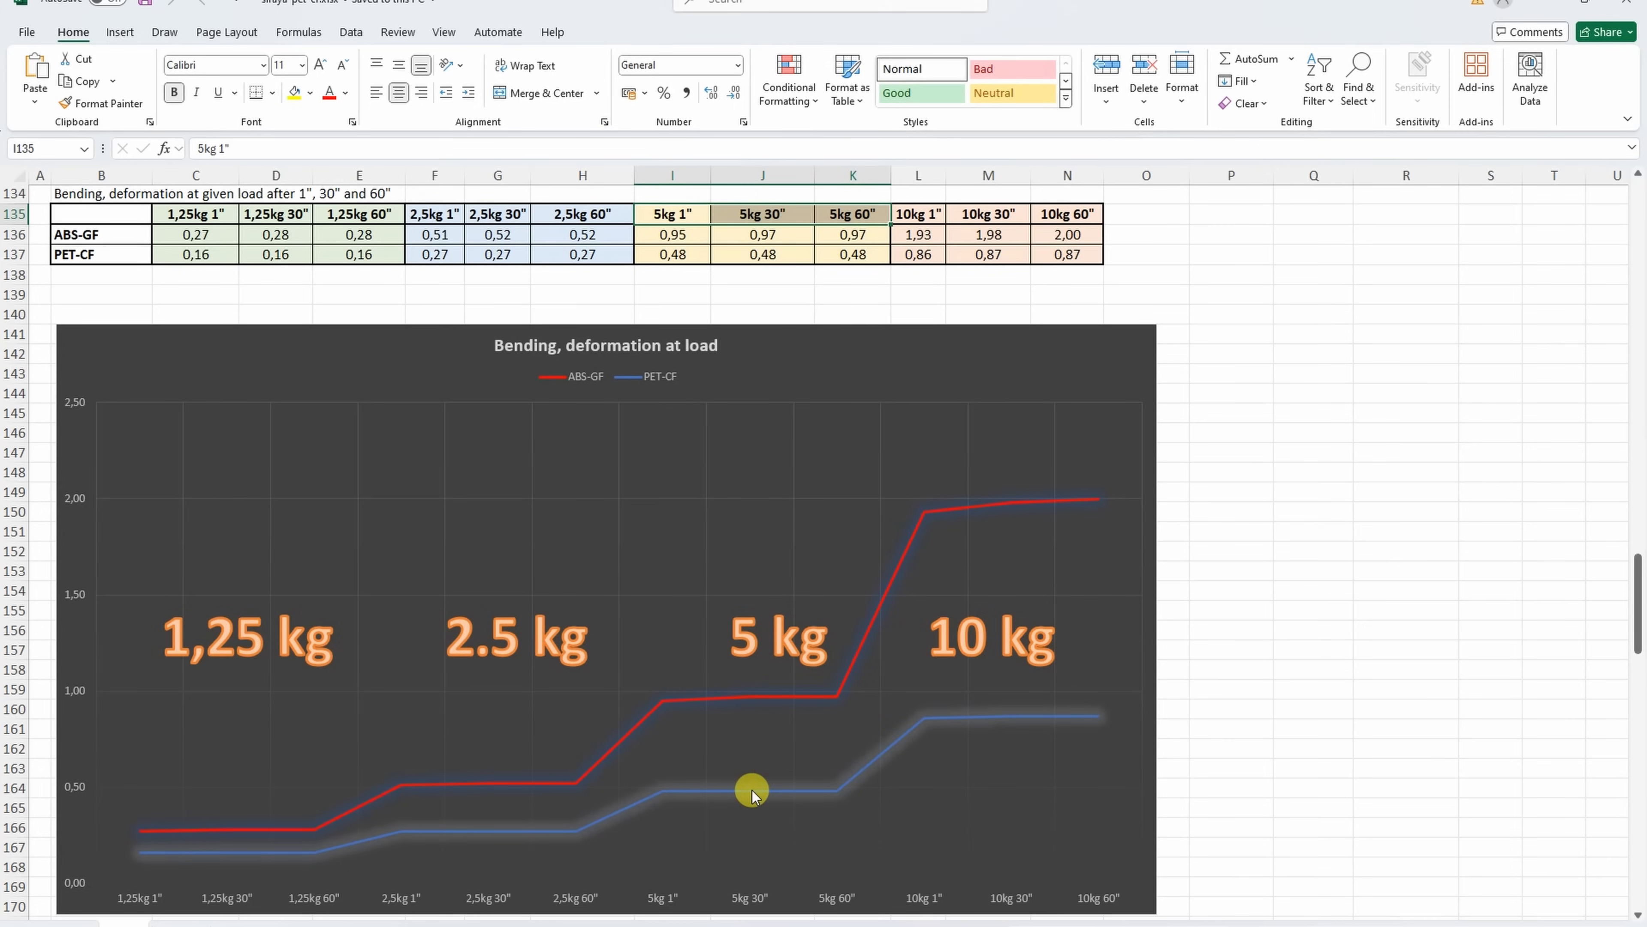
mouse_move(878, 727)
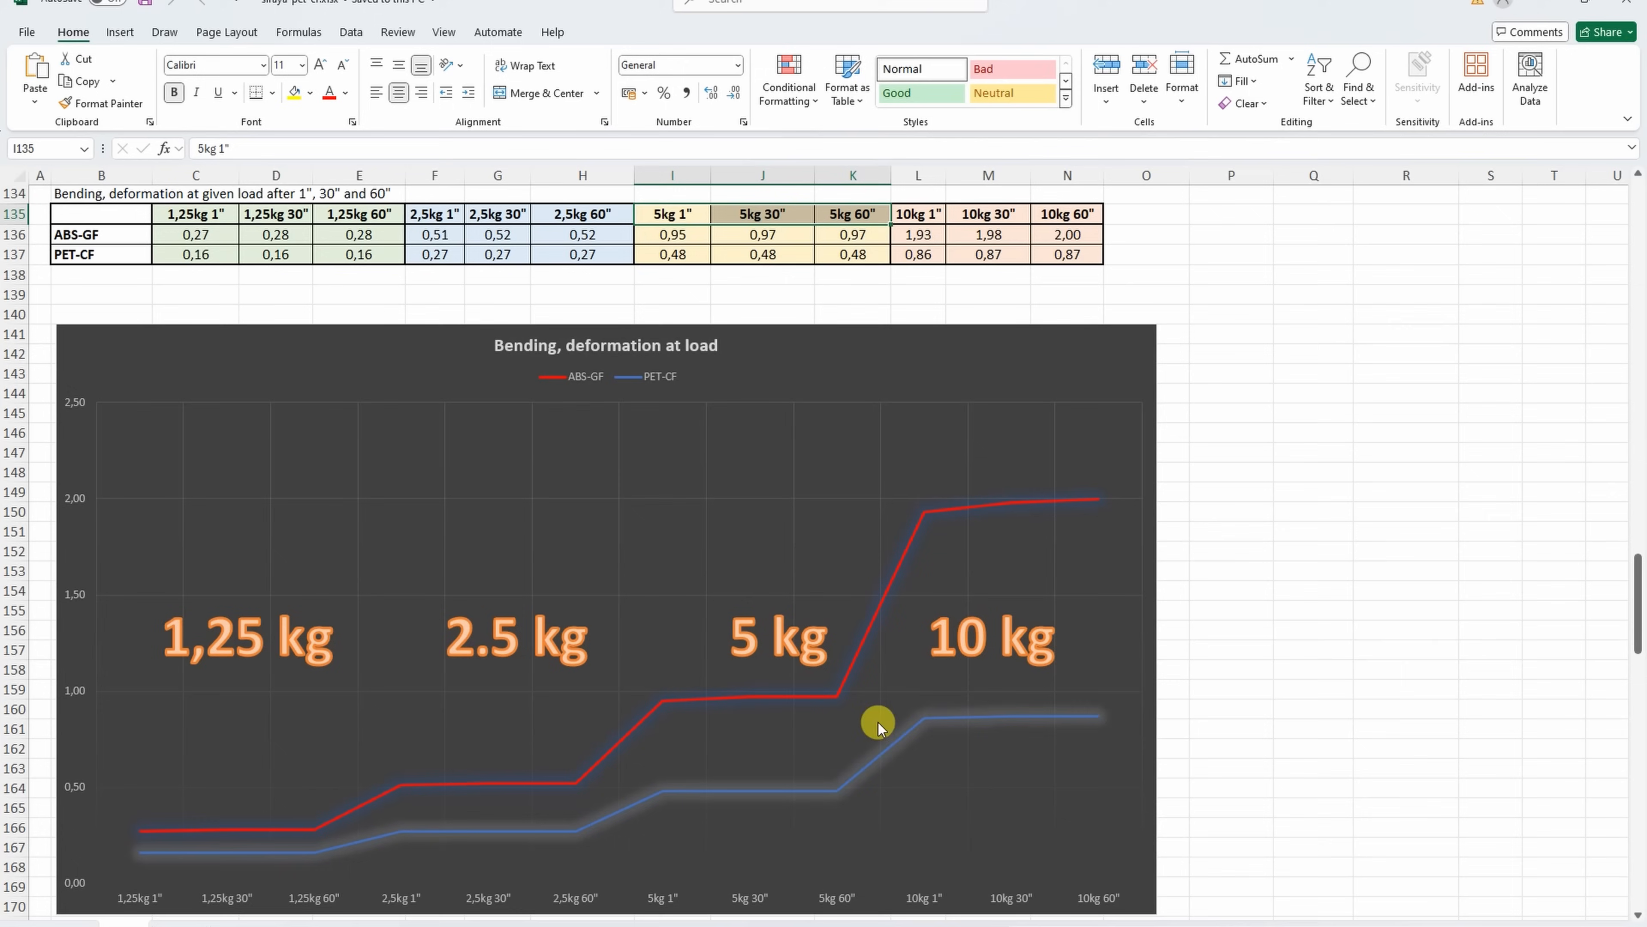
mouse_move(1001, 723)
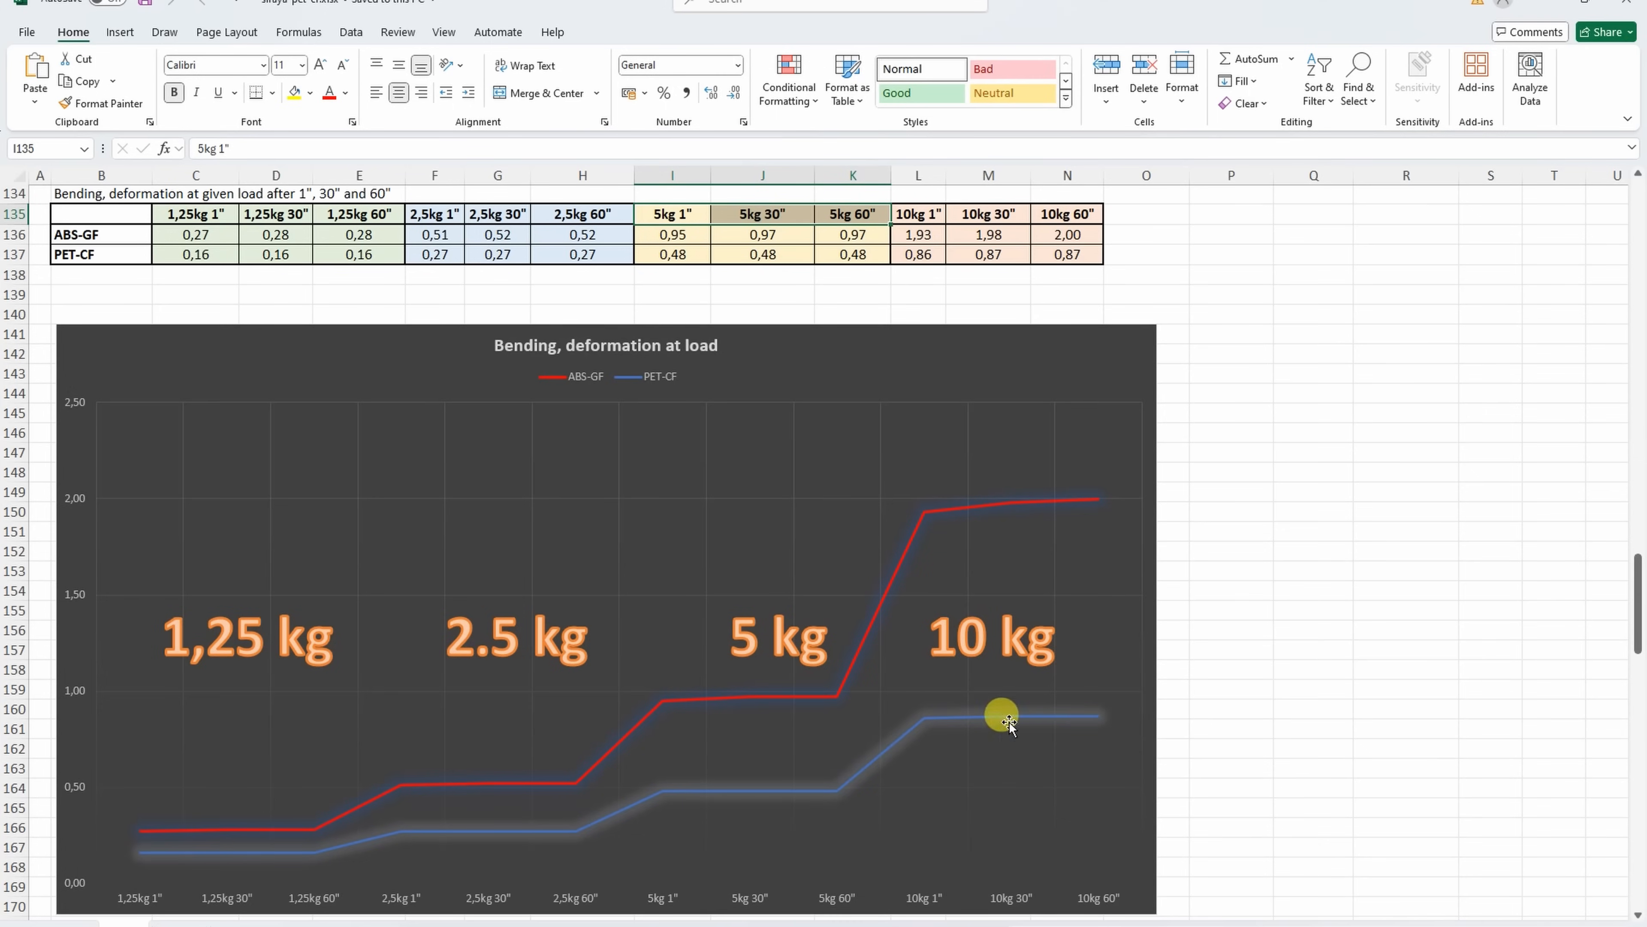
mouse_move(1070, 722)
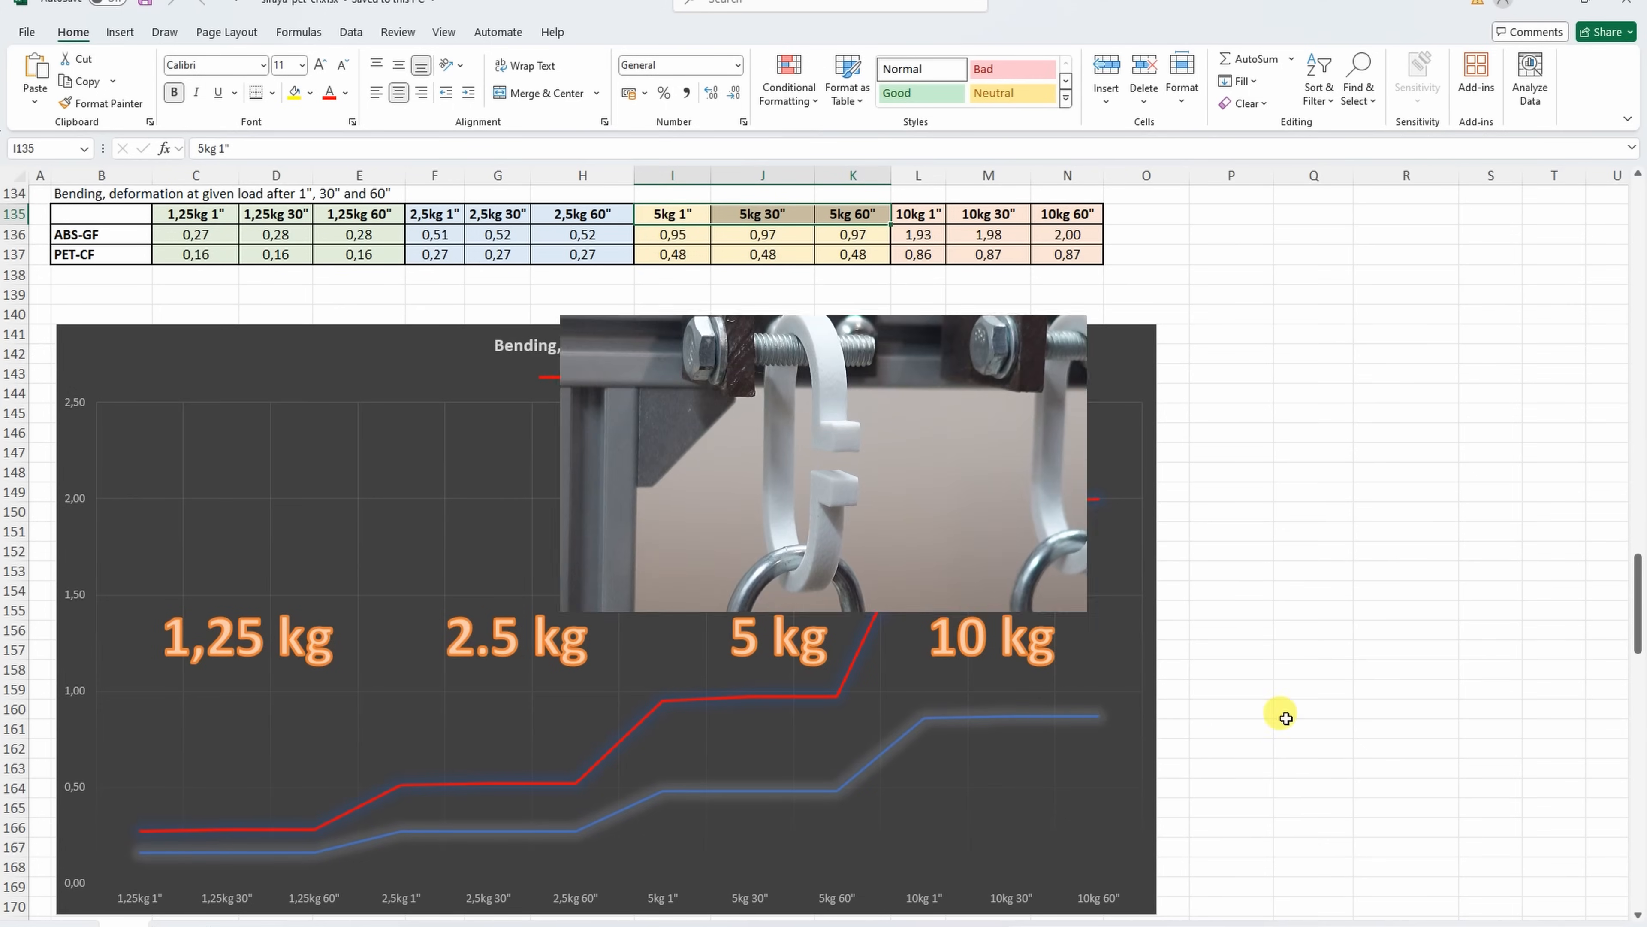
scroll("up", 3)
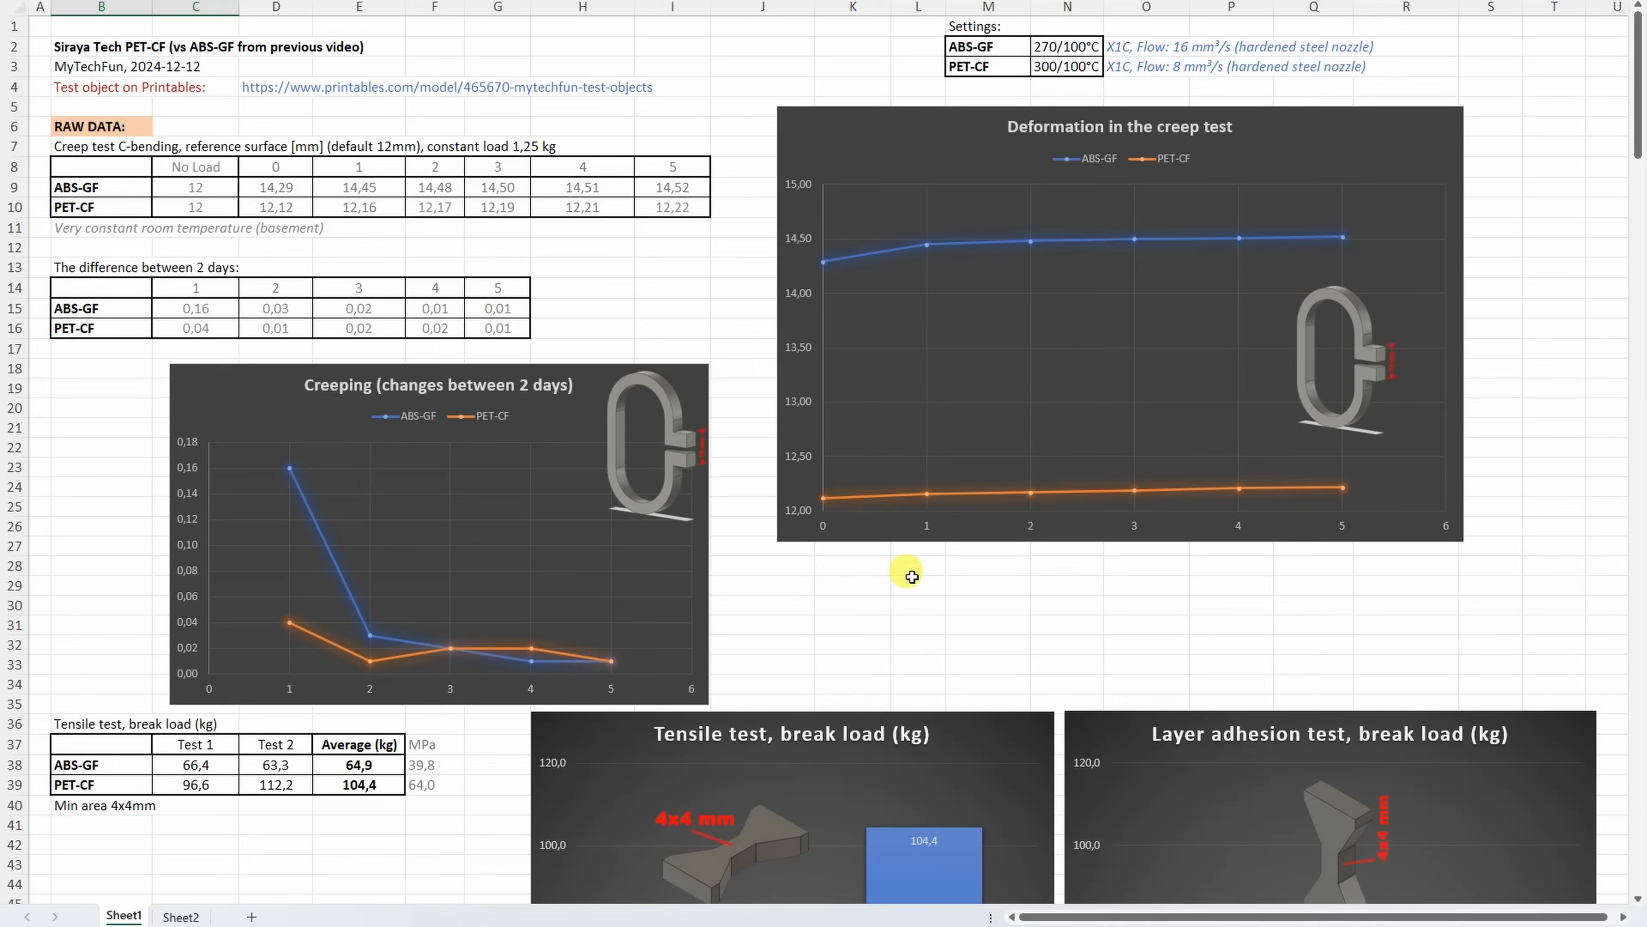
mouse_move(1307, 463)
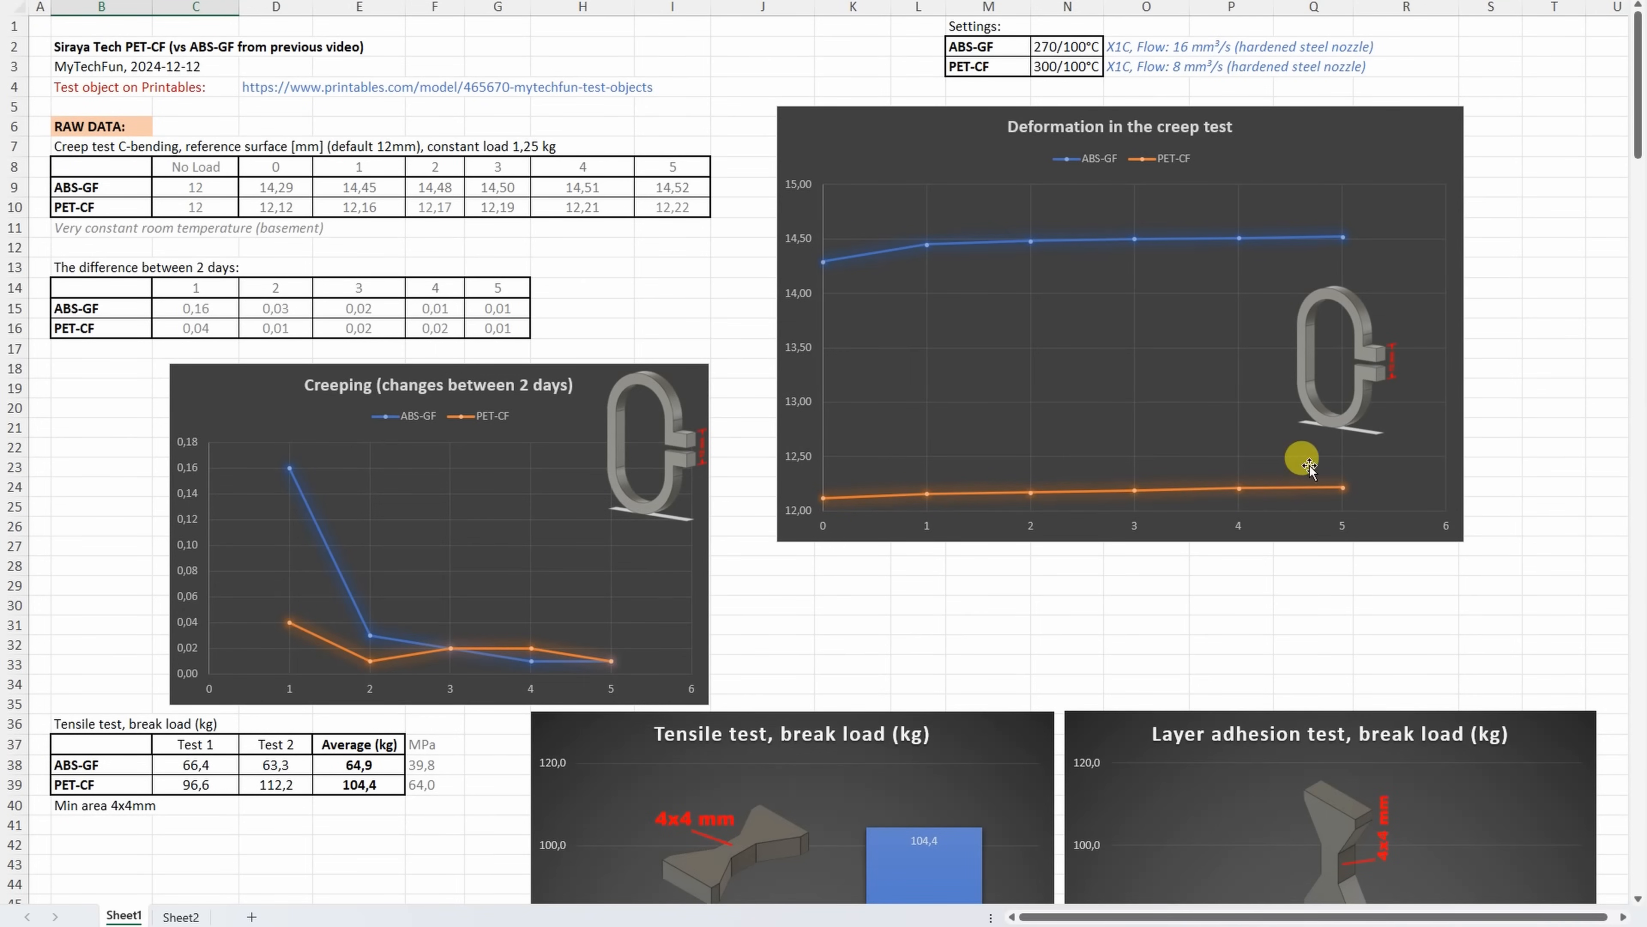
mouse_move(822, 273)
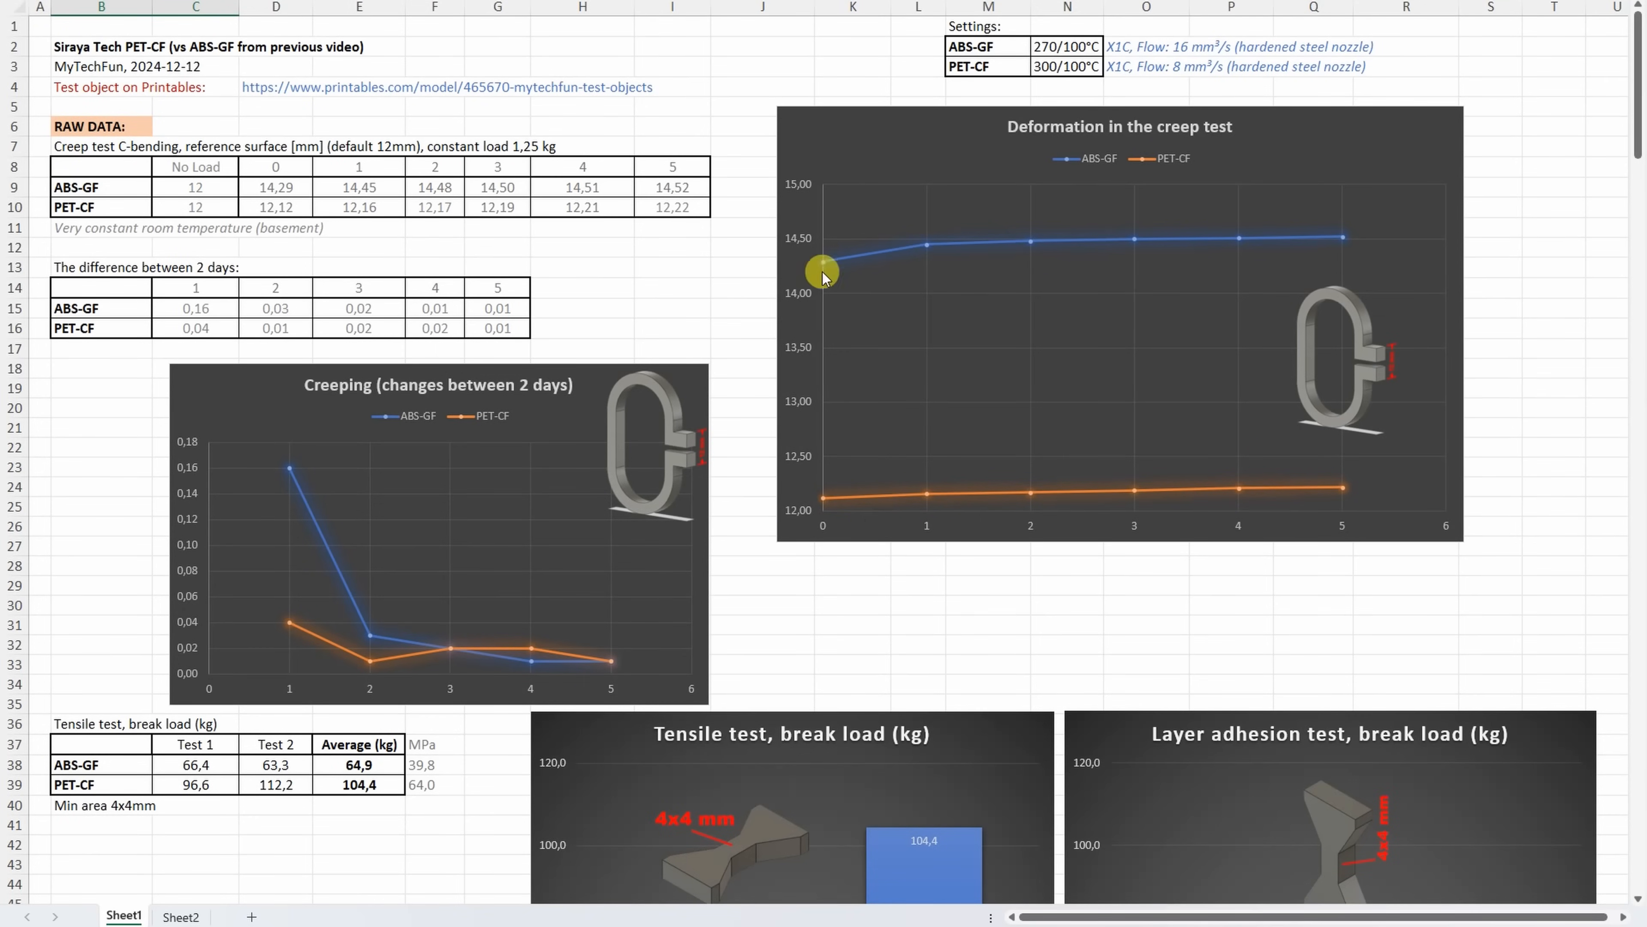
mouse_move(1040, 262)
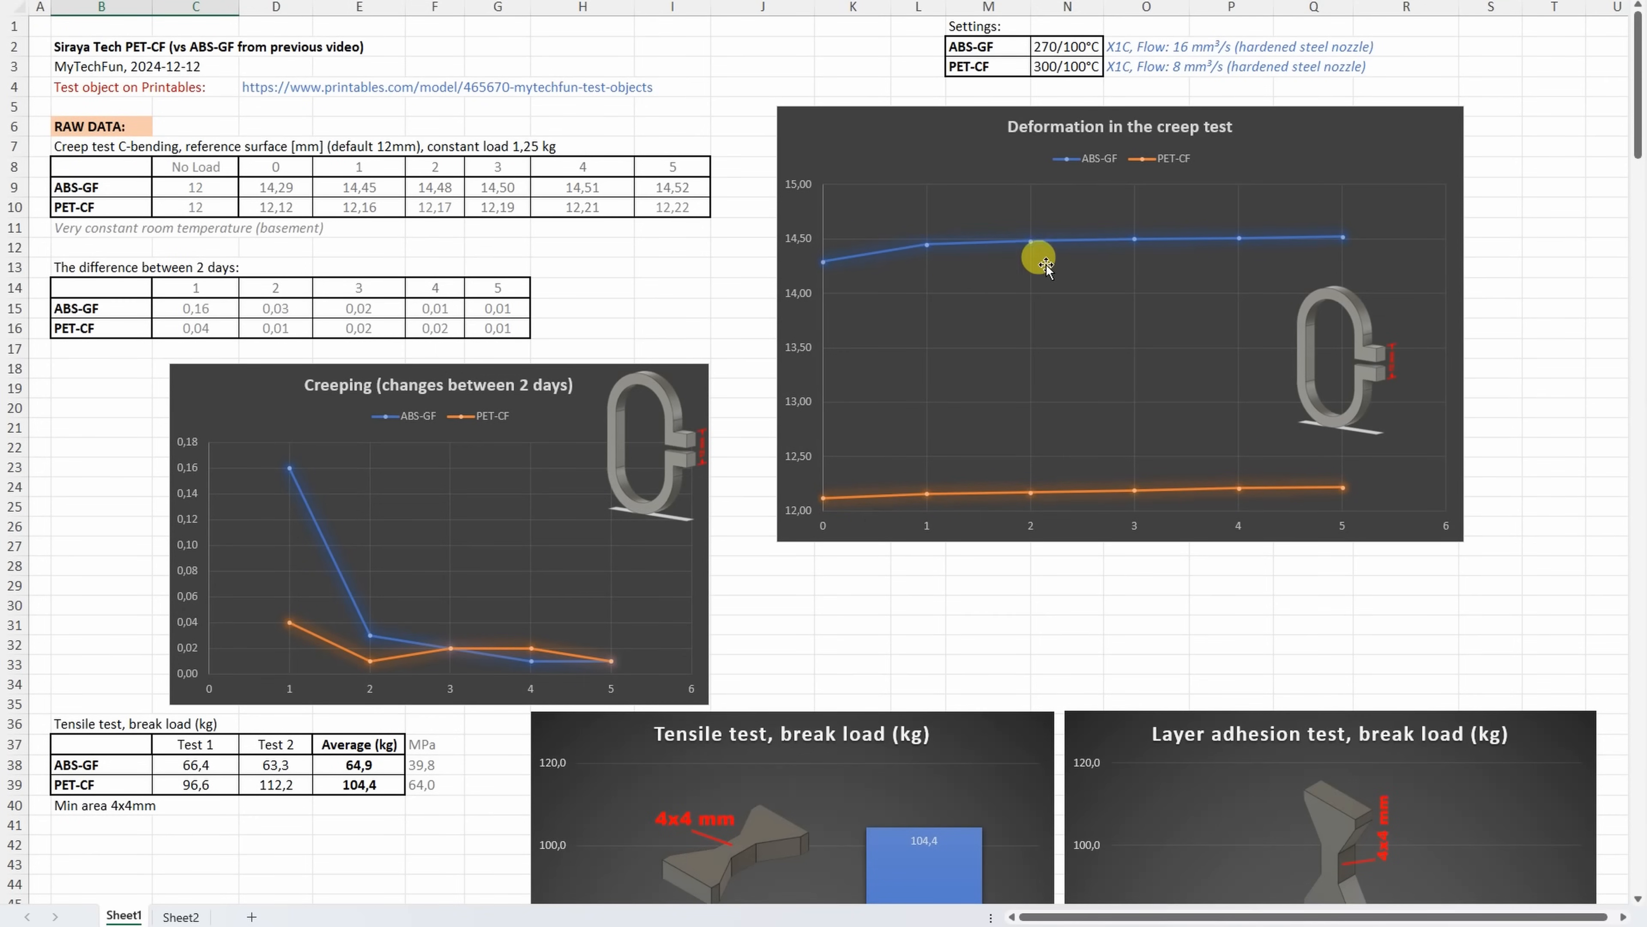
mouse_move(794, 409)
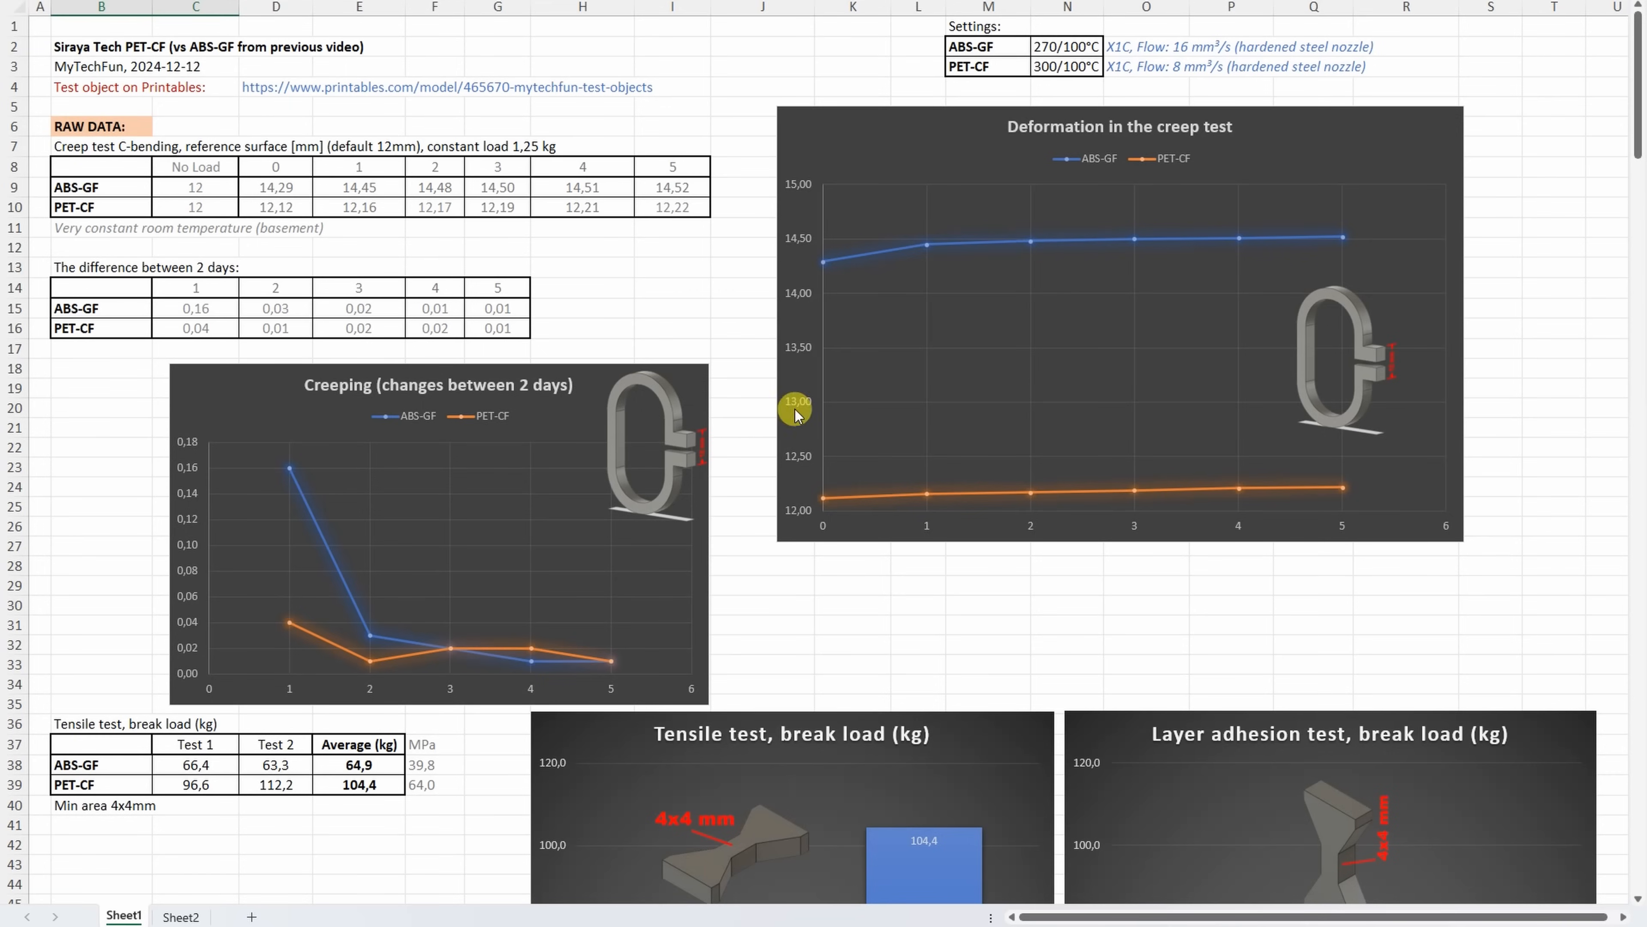
mouse_move(285, 627)
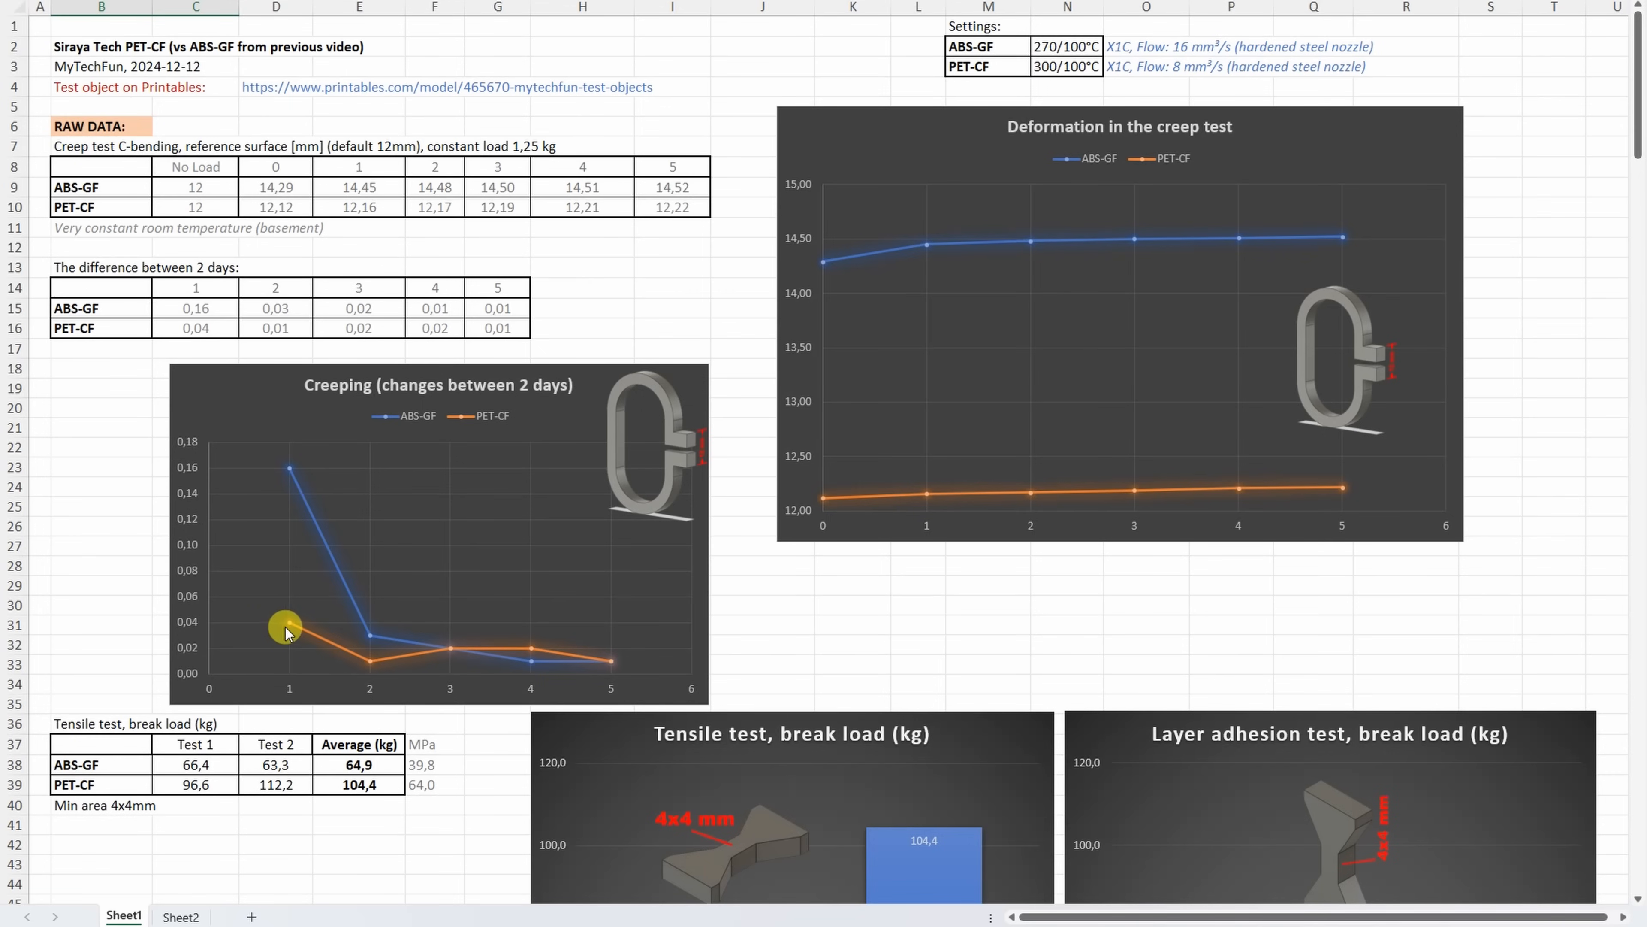
mouse_move(516, 659)
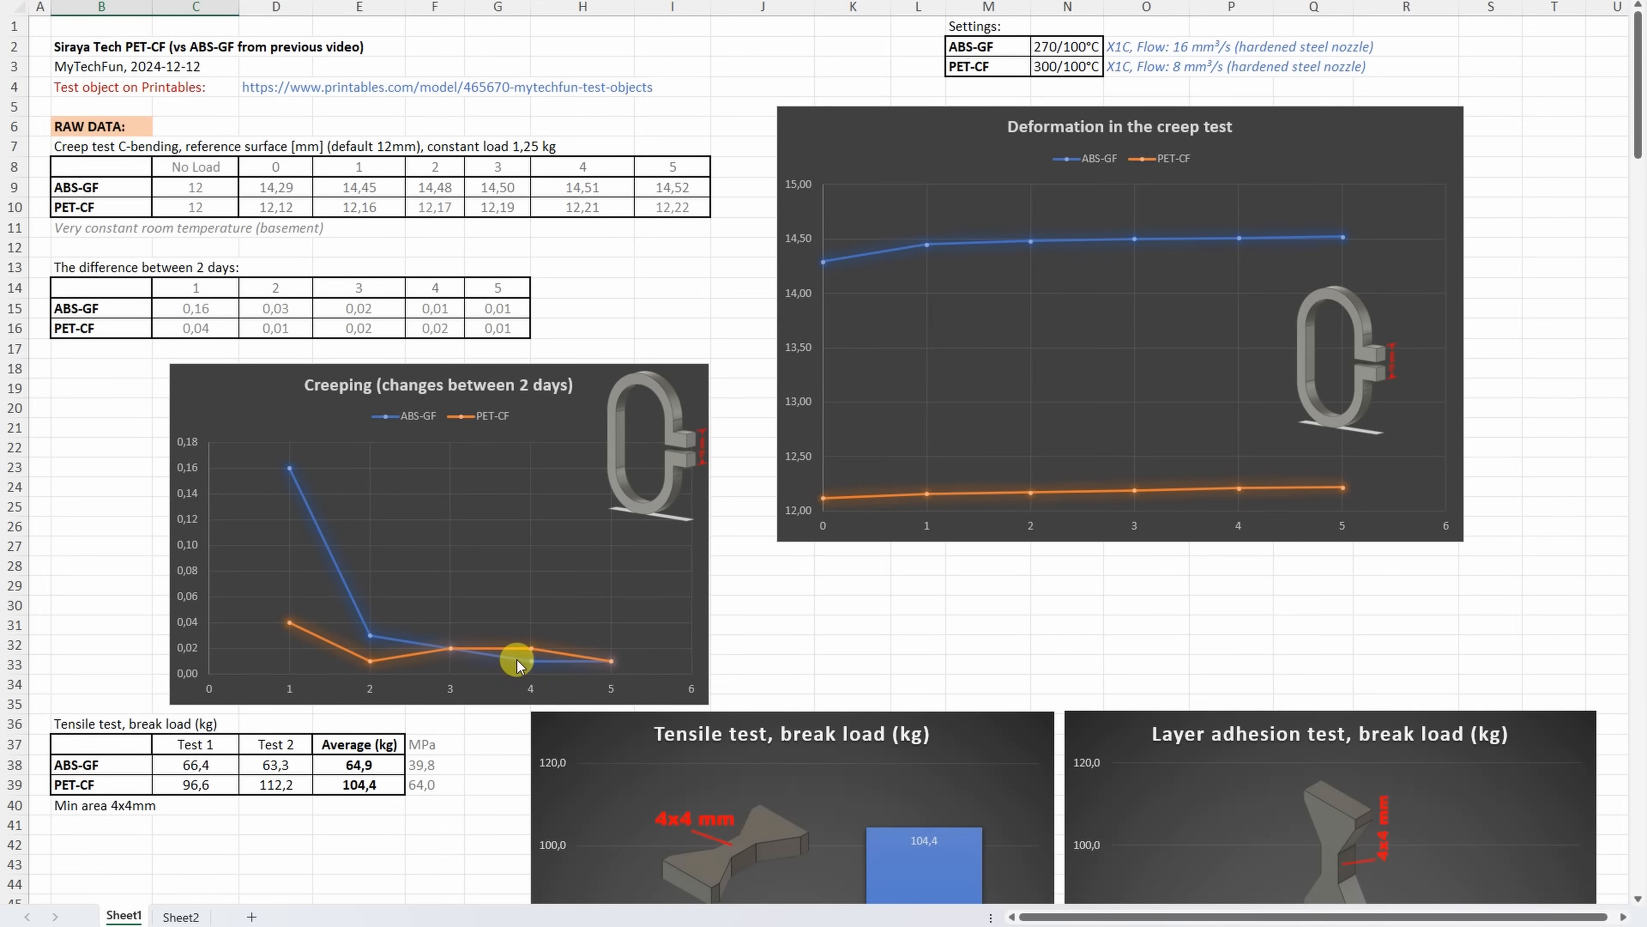
mouse_move(628, 661)
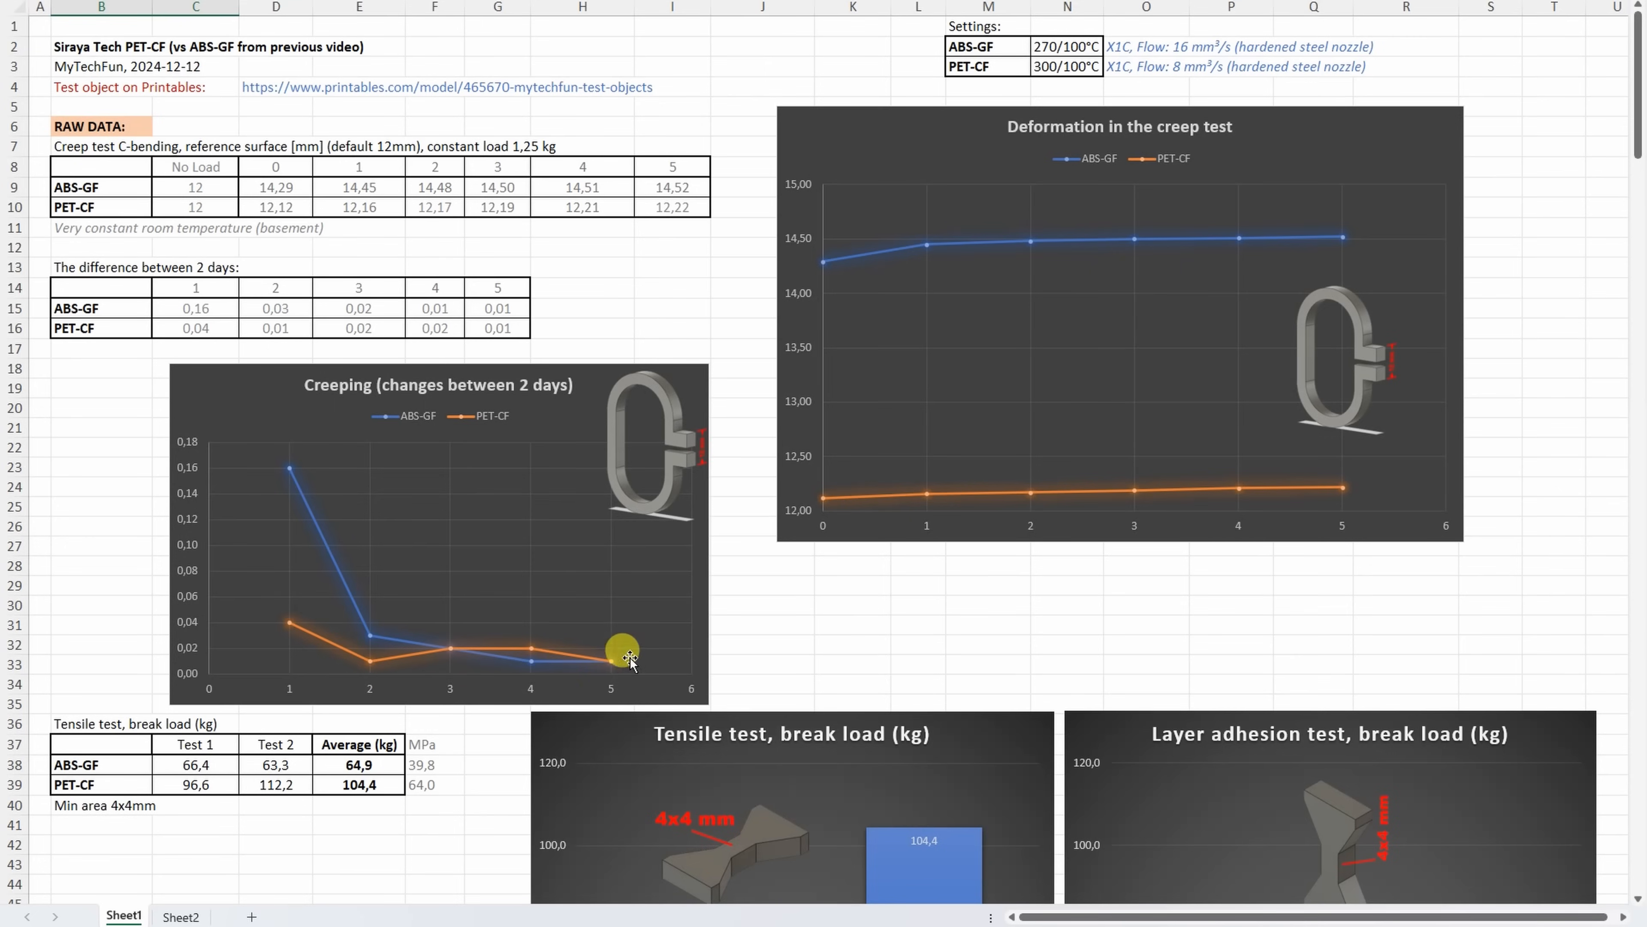
mouse_move(754, 614)
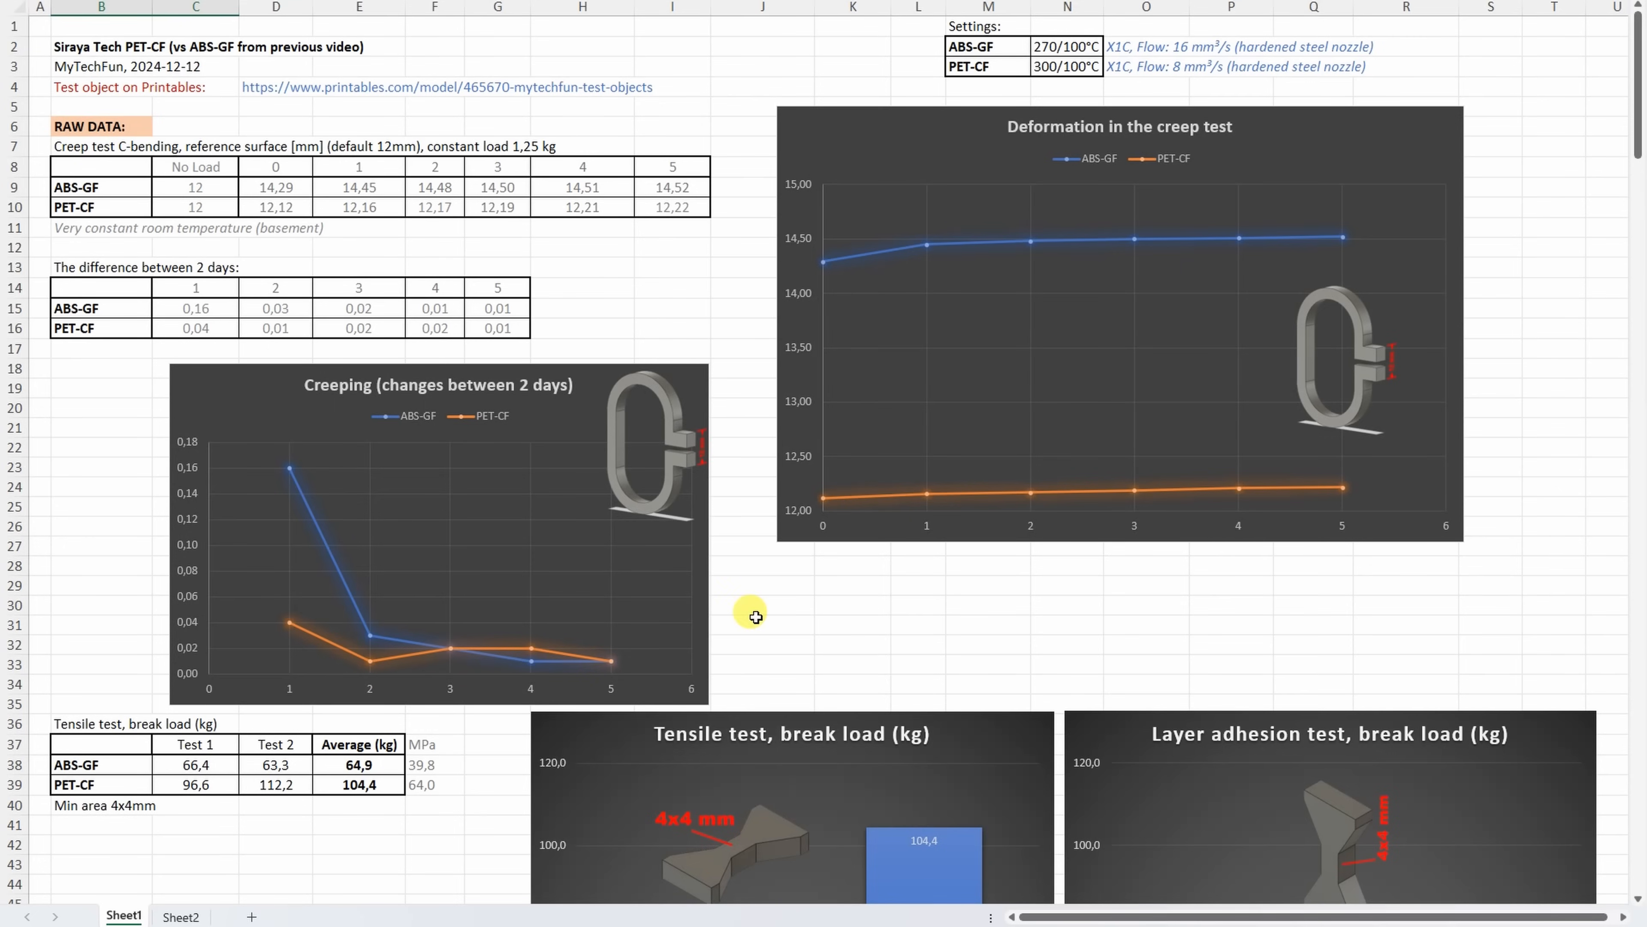
Step: Scroll Sheet1 past the layer adhesion, shear, bending and torque charts to the Izod impact test
scroll("down", 3)
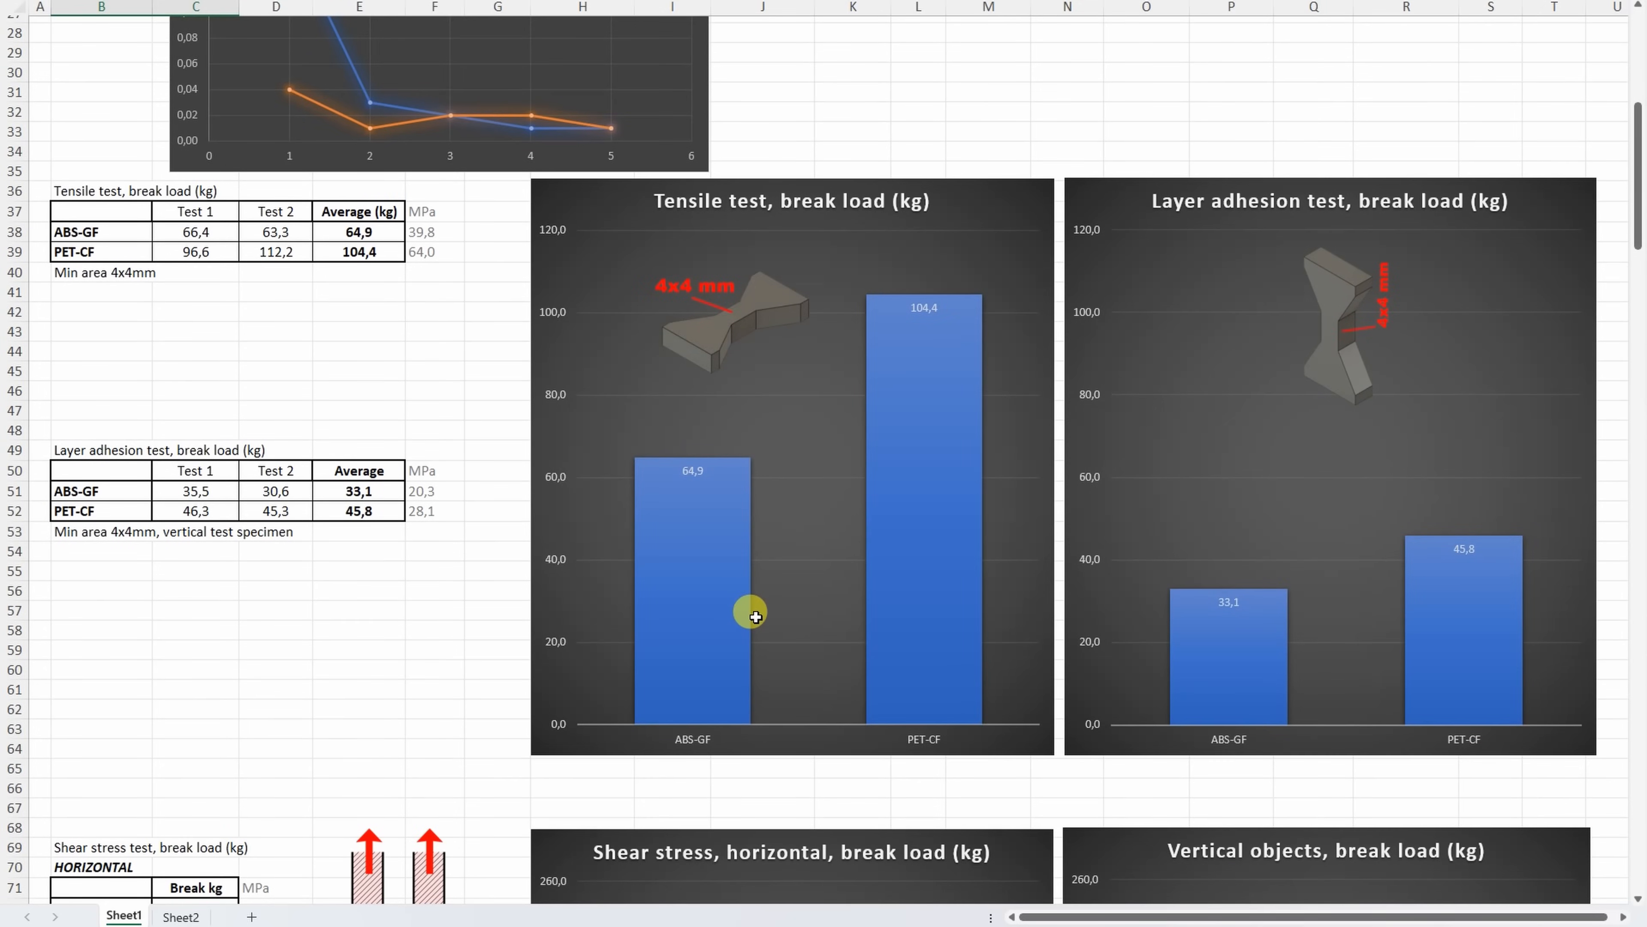
scroll("down", 3)
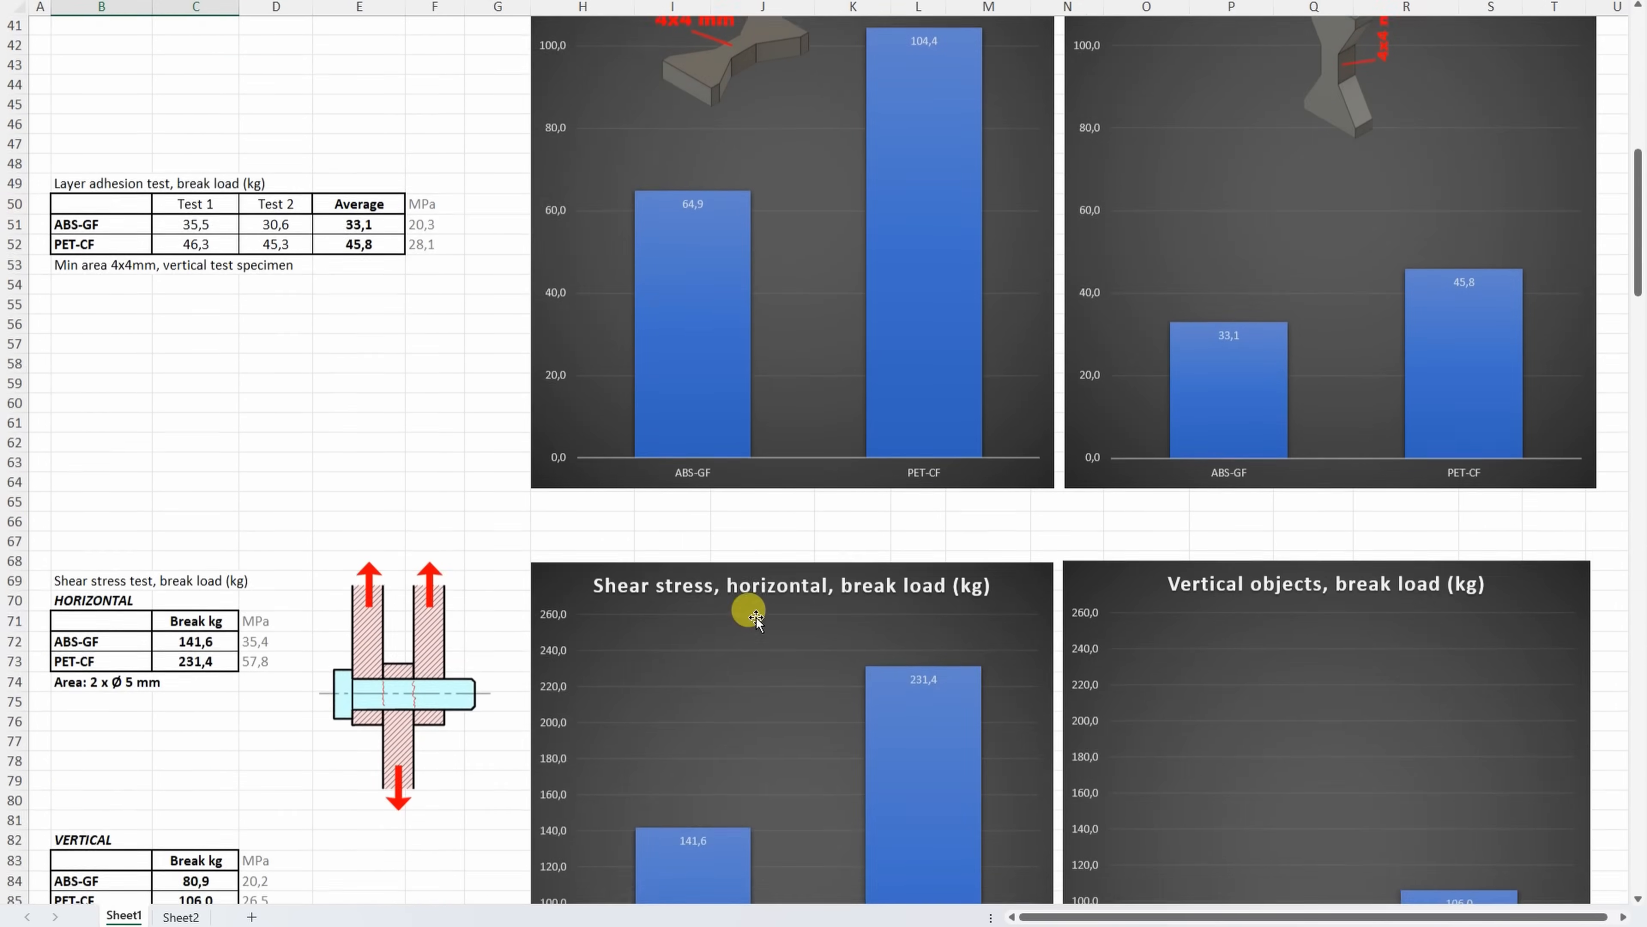
scroll("down", 3)
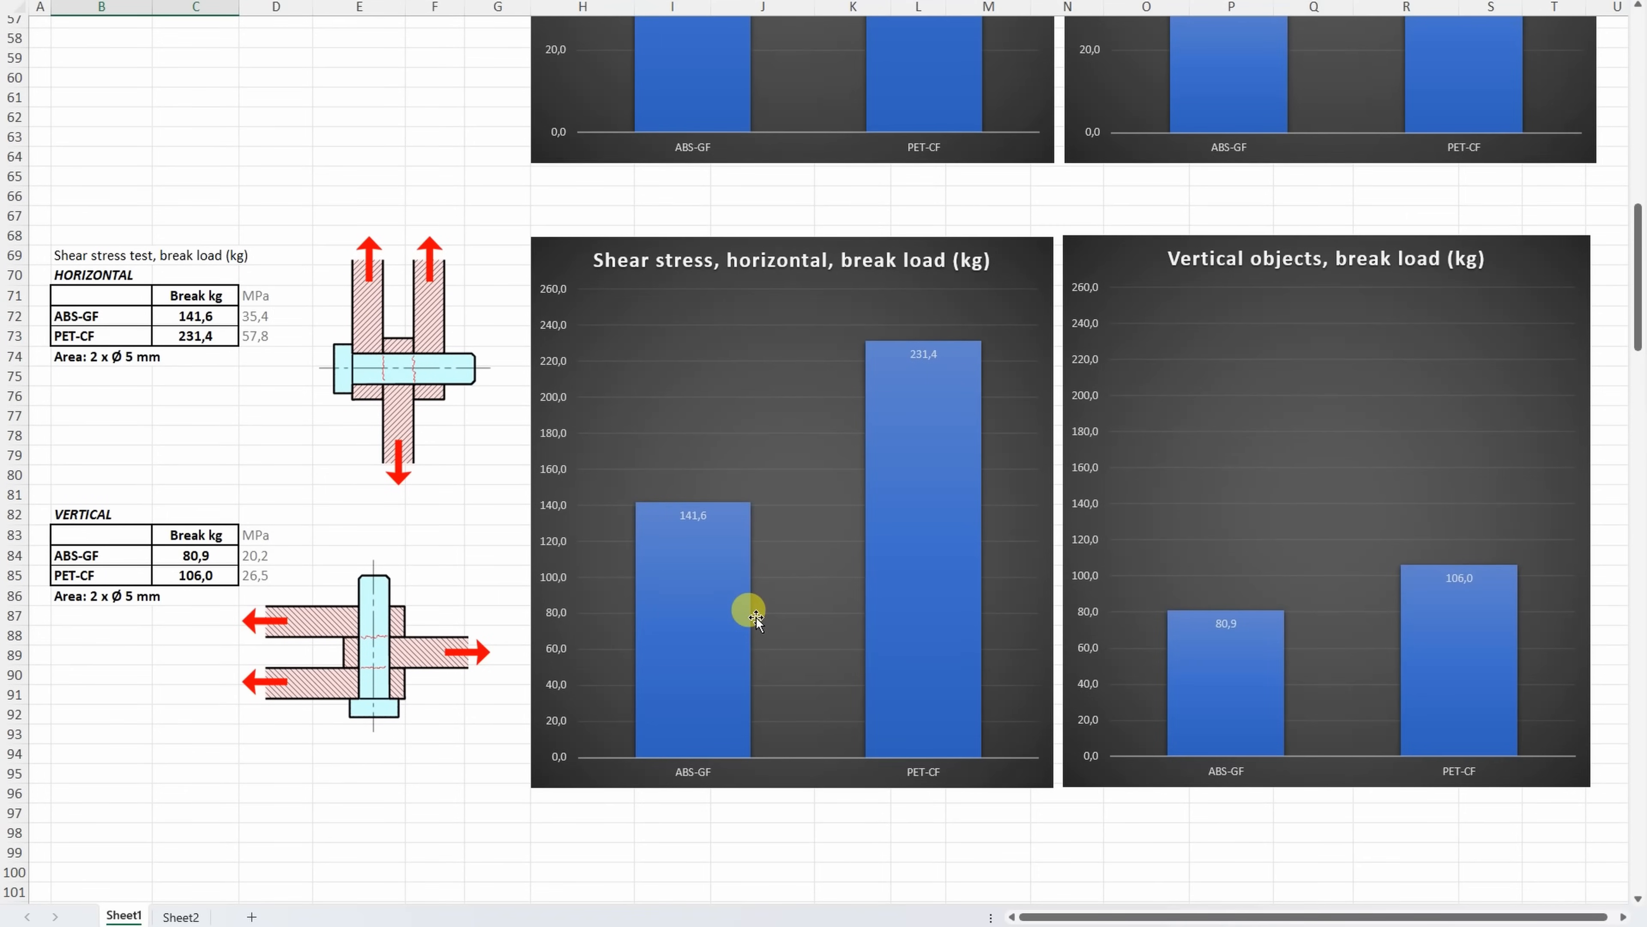
scroll("down", 3)
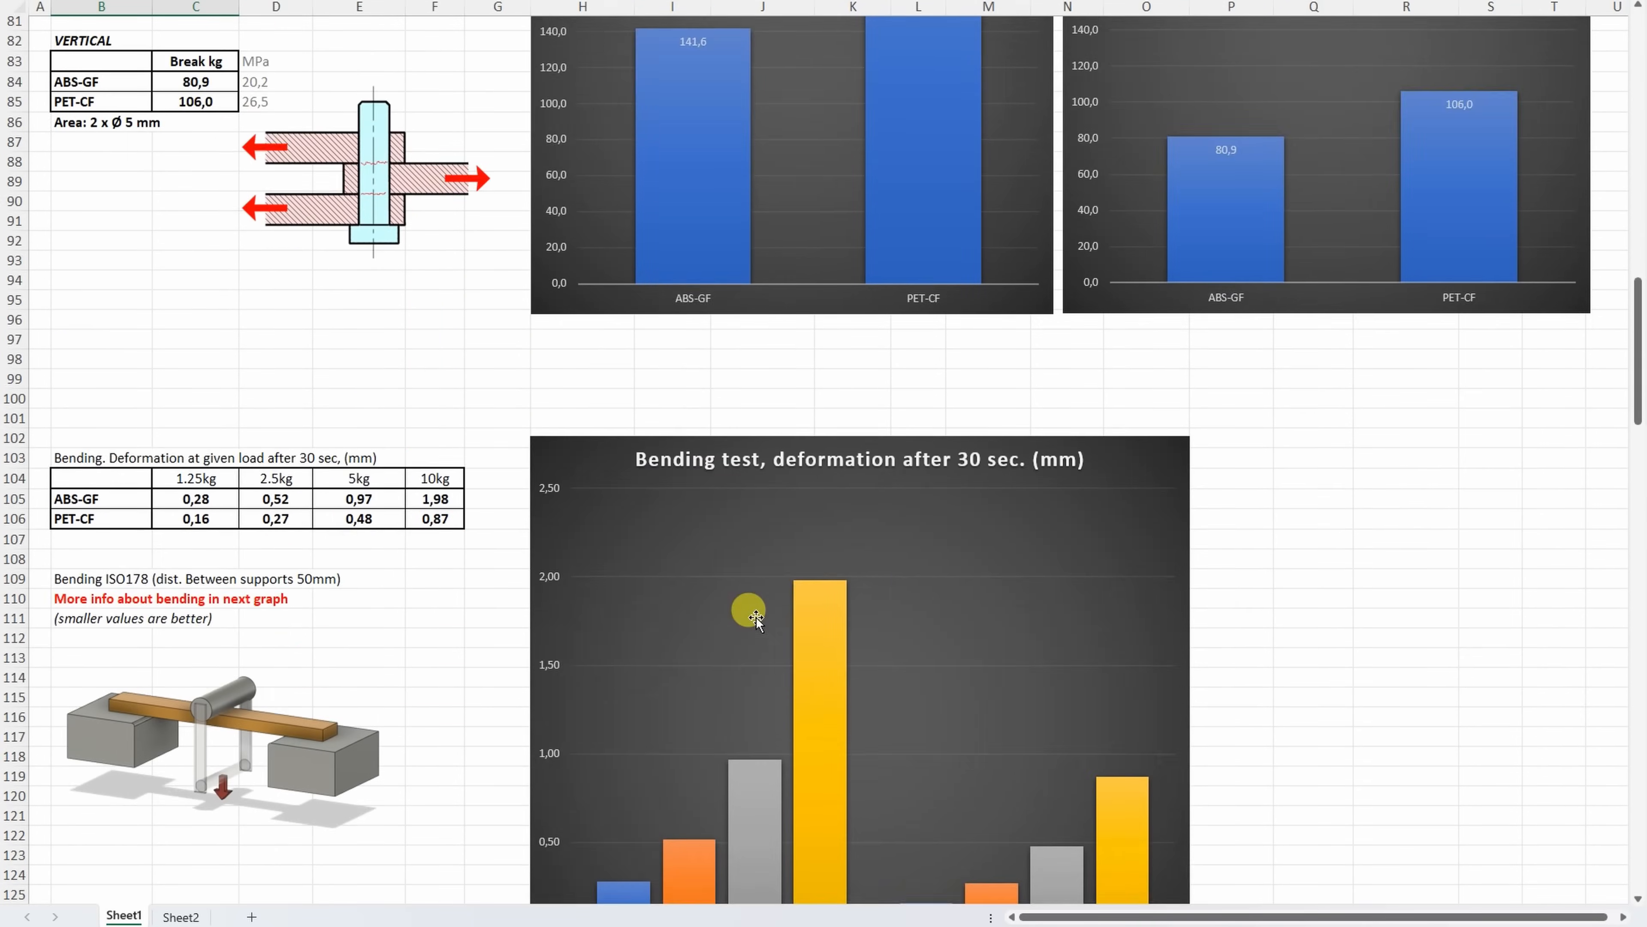
scroll("down", 3)
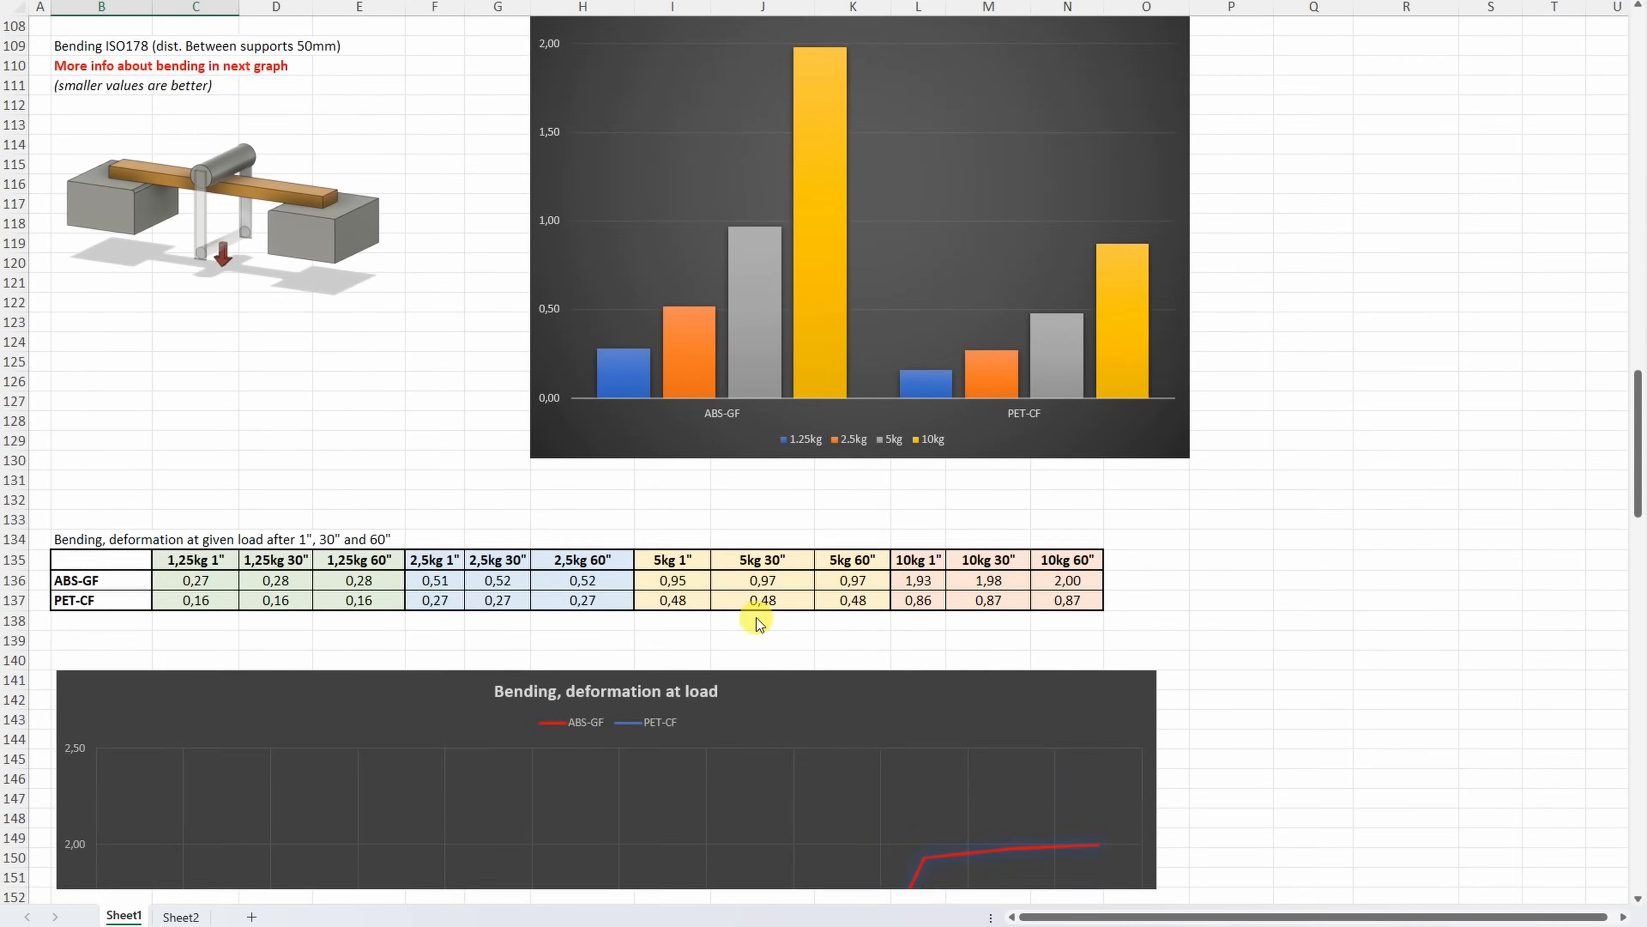
scroll("down", 3)
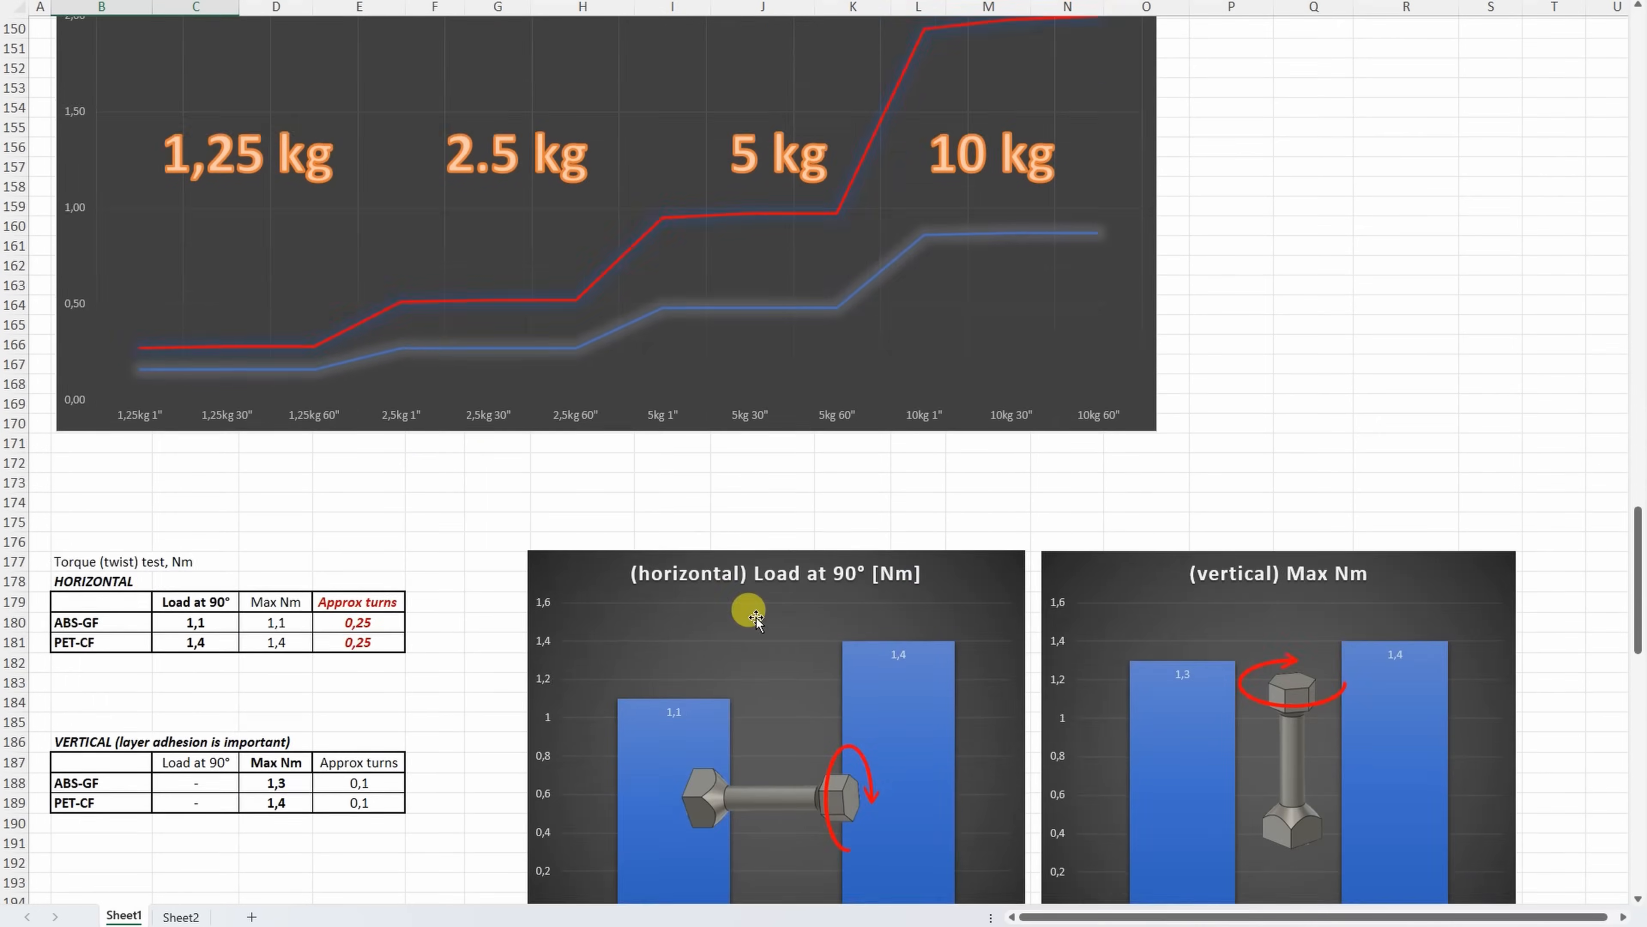
scroll("down", 3)
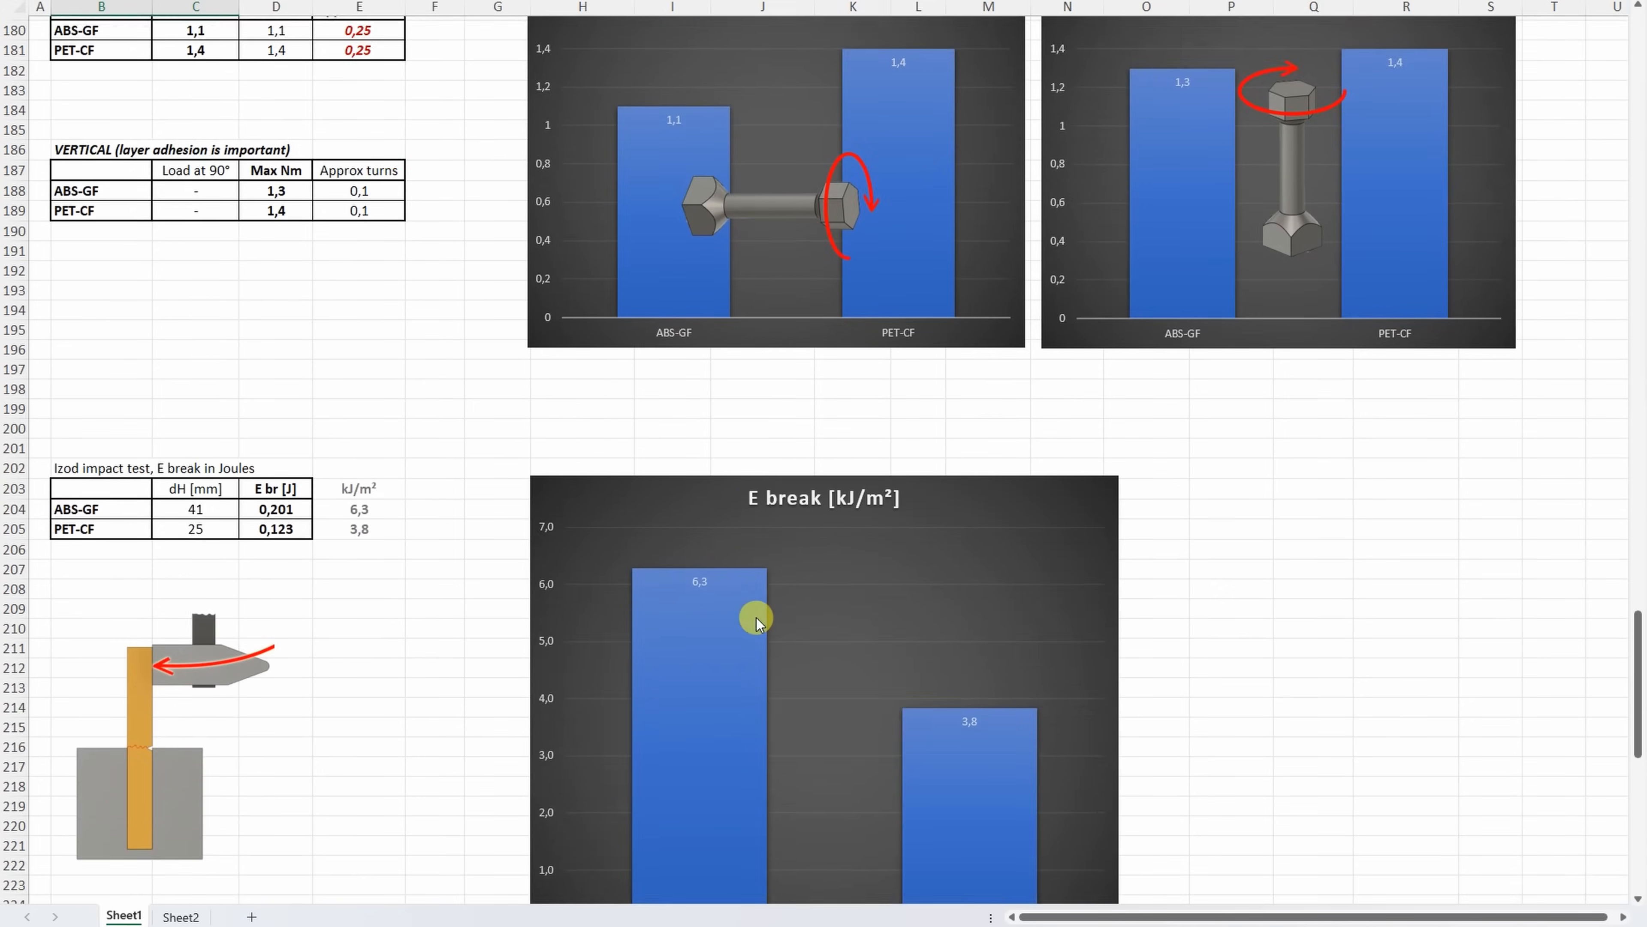
scroll("down", 3)
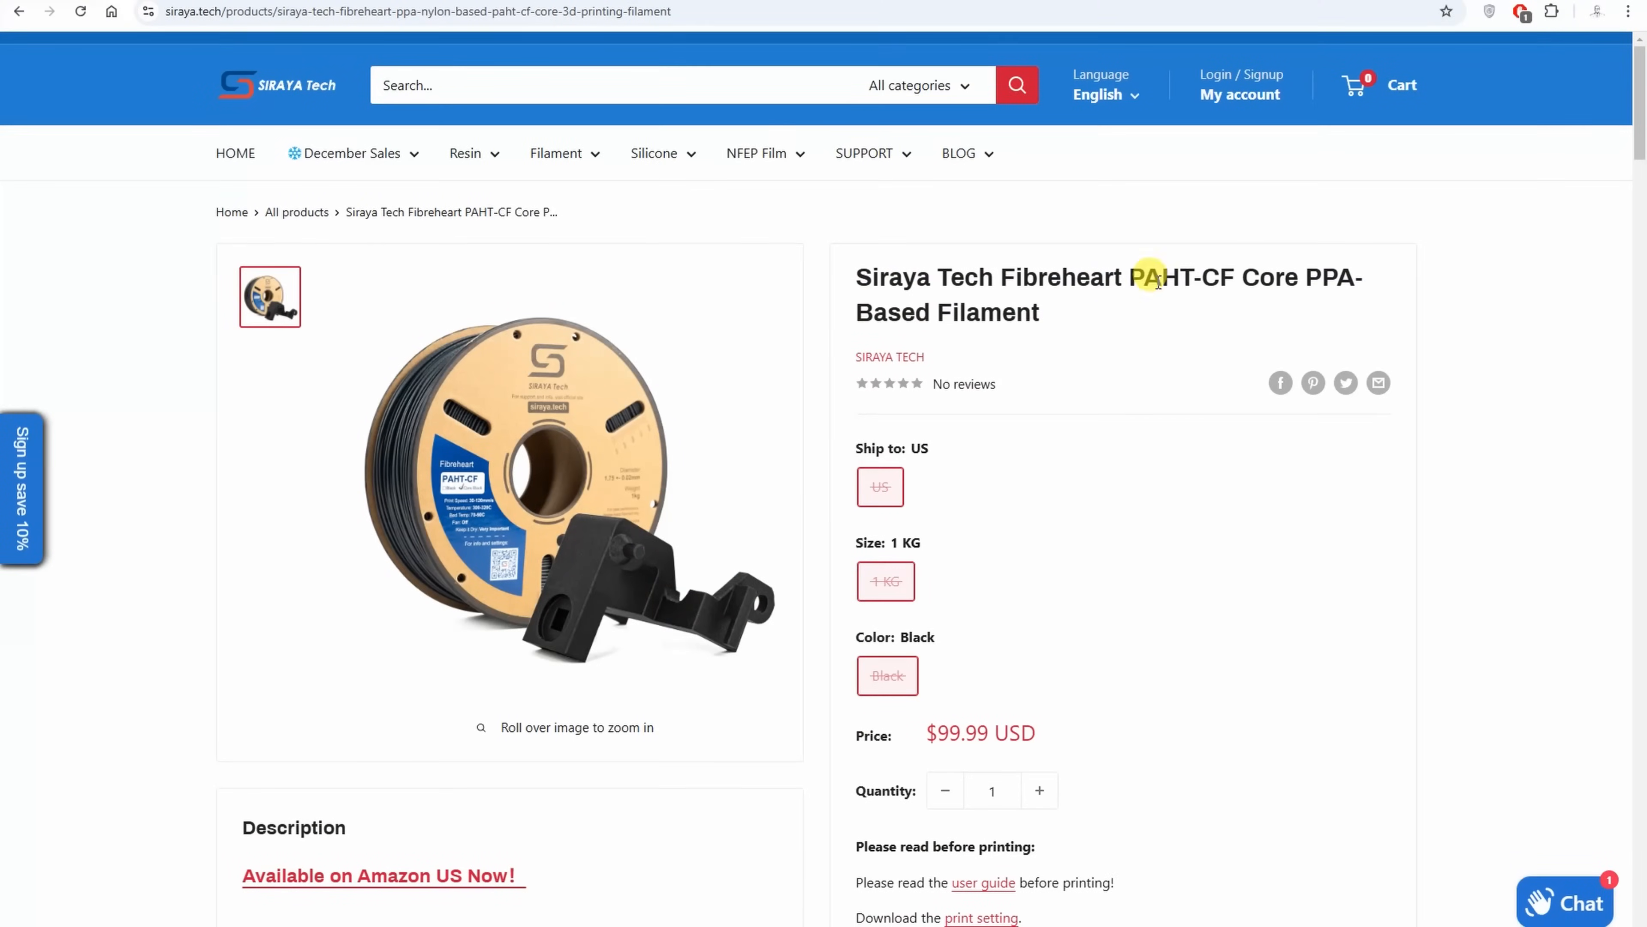
Step: Scroll the PAHT-CF Core page down to the 25% core-concentrated carbon fiber section
scroll("down", 3)
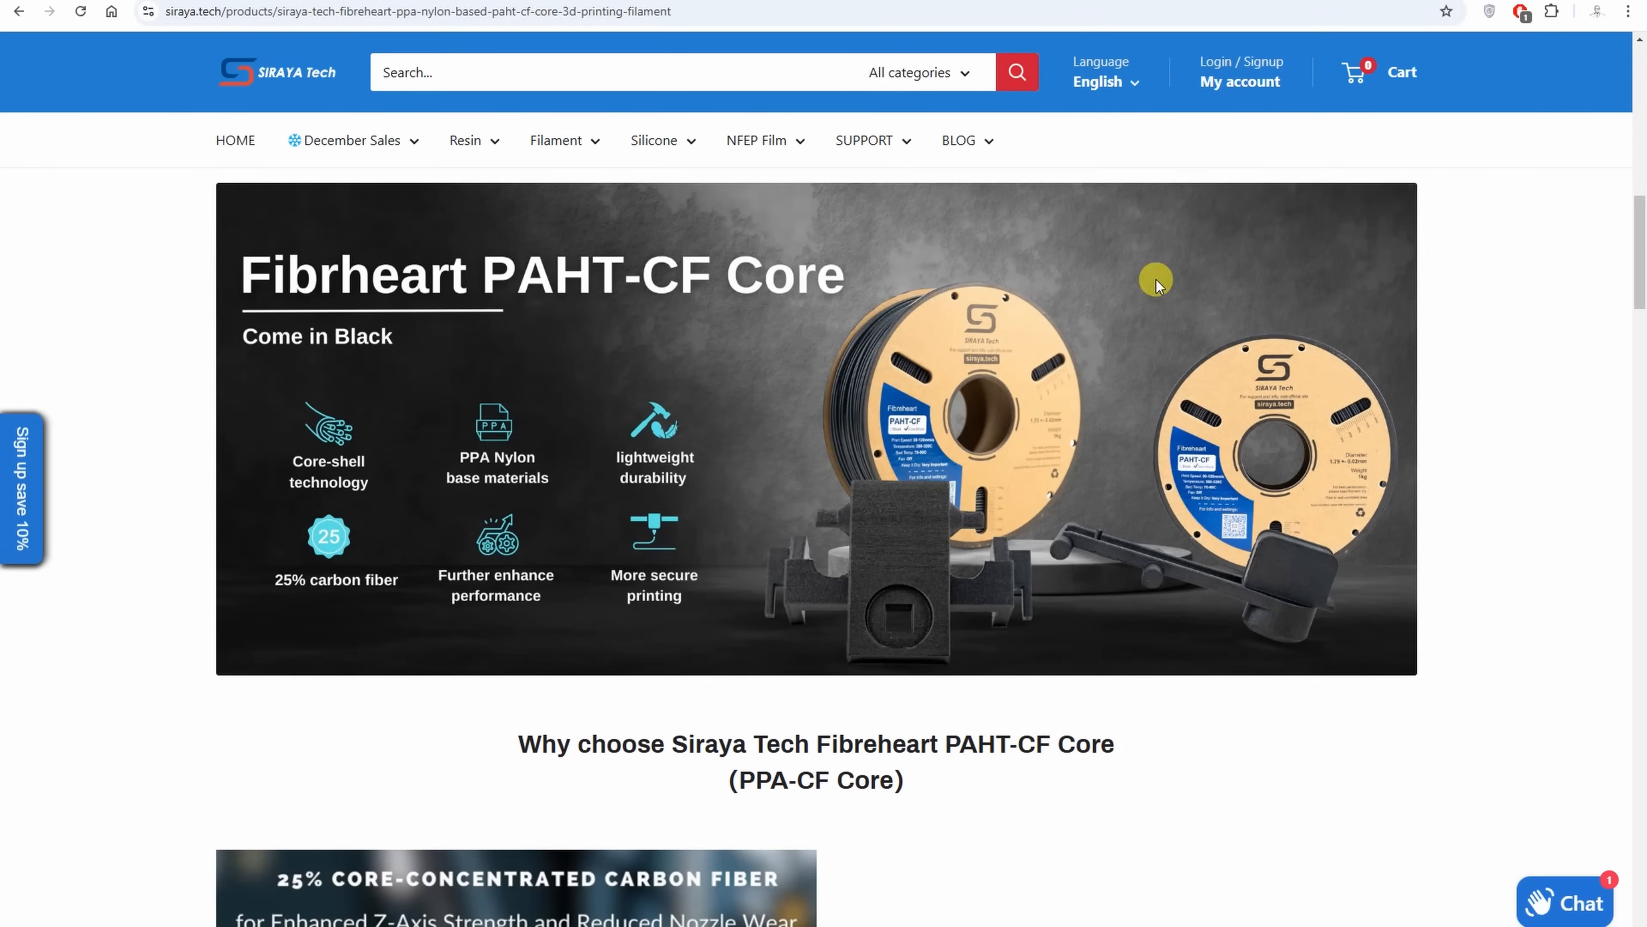
scroll("down", 3)
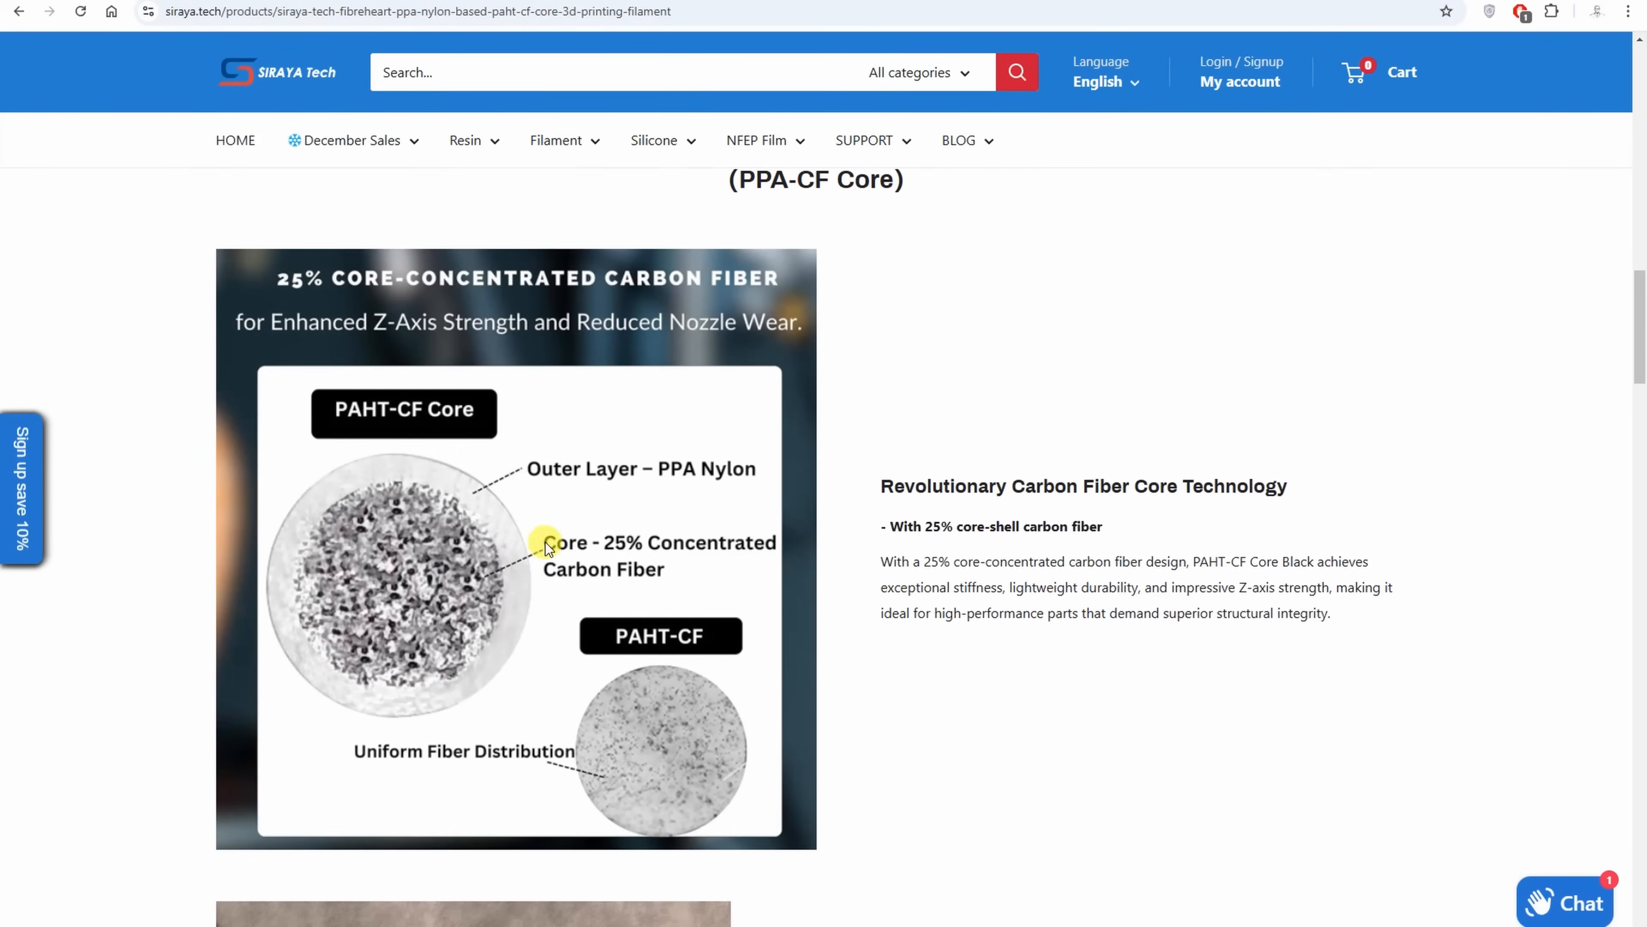
mouse_move(697, 586)
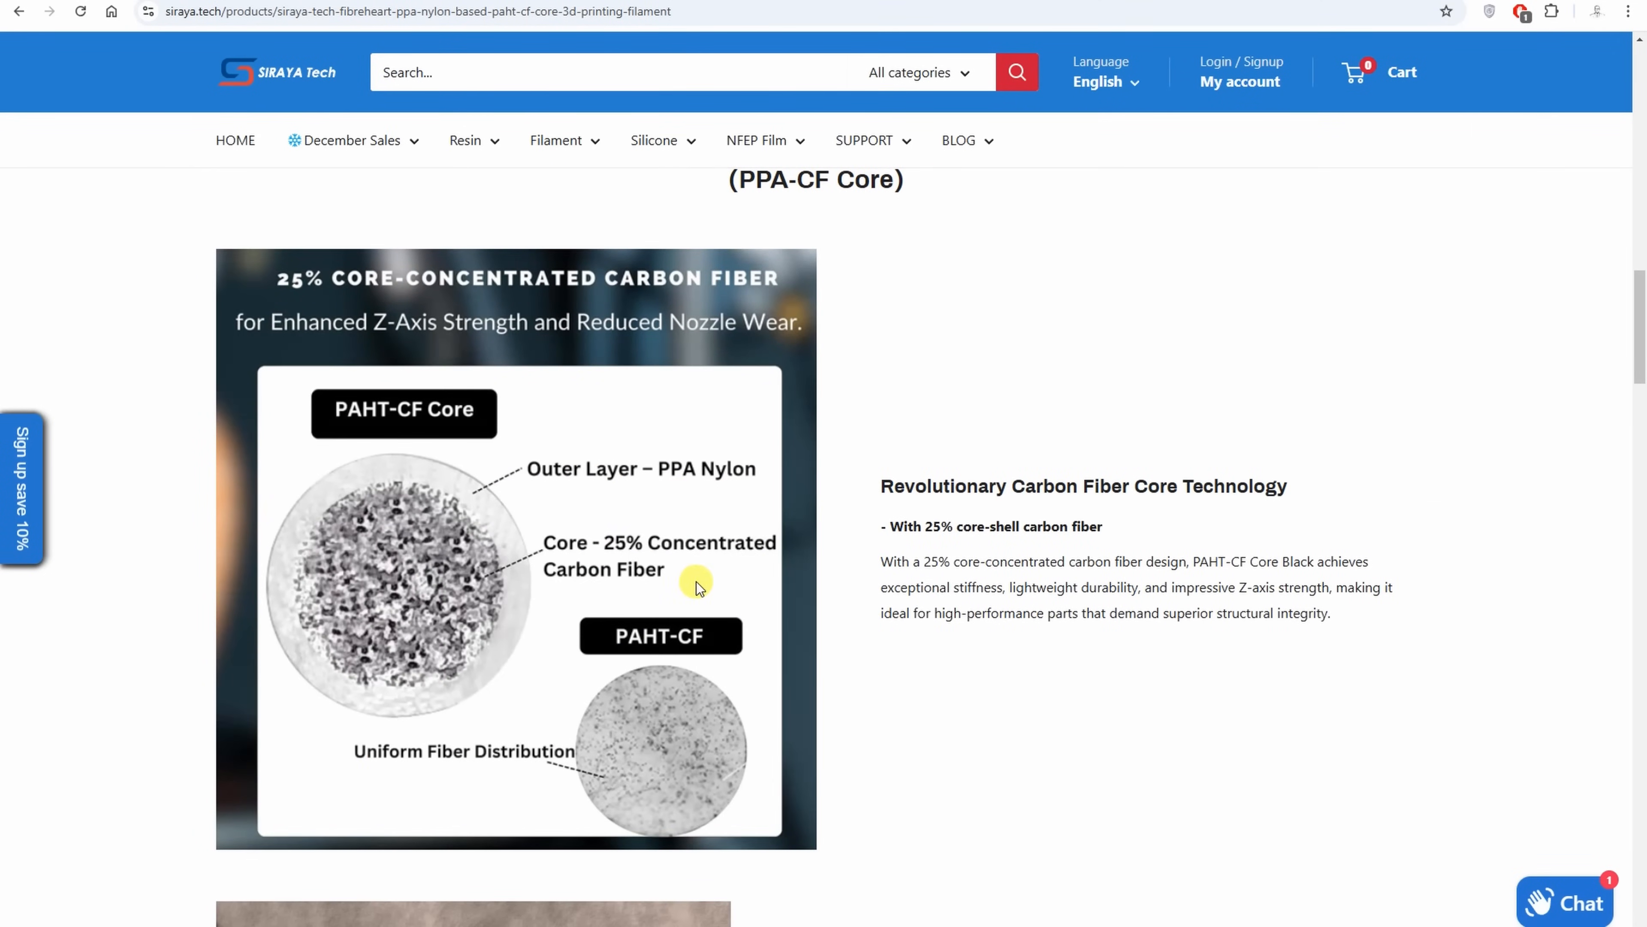